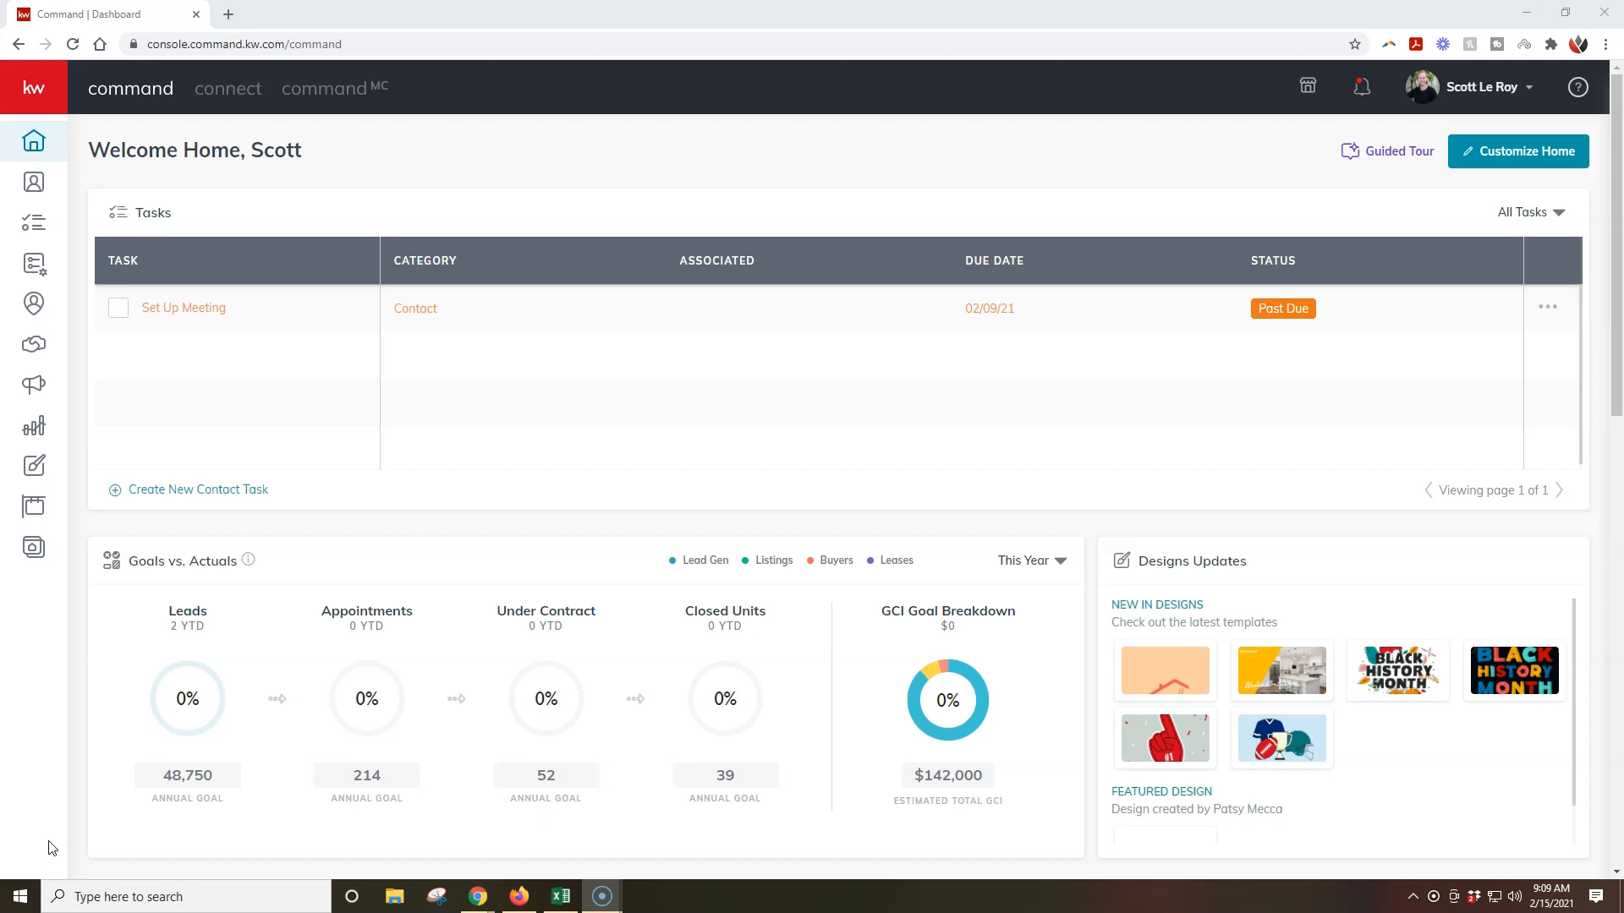
{"action": "mouse_move", "coordinate": [34, 59]}
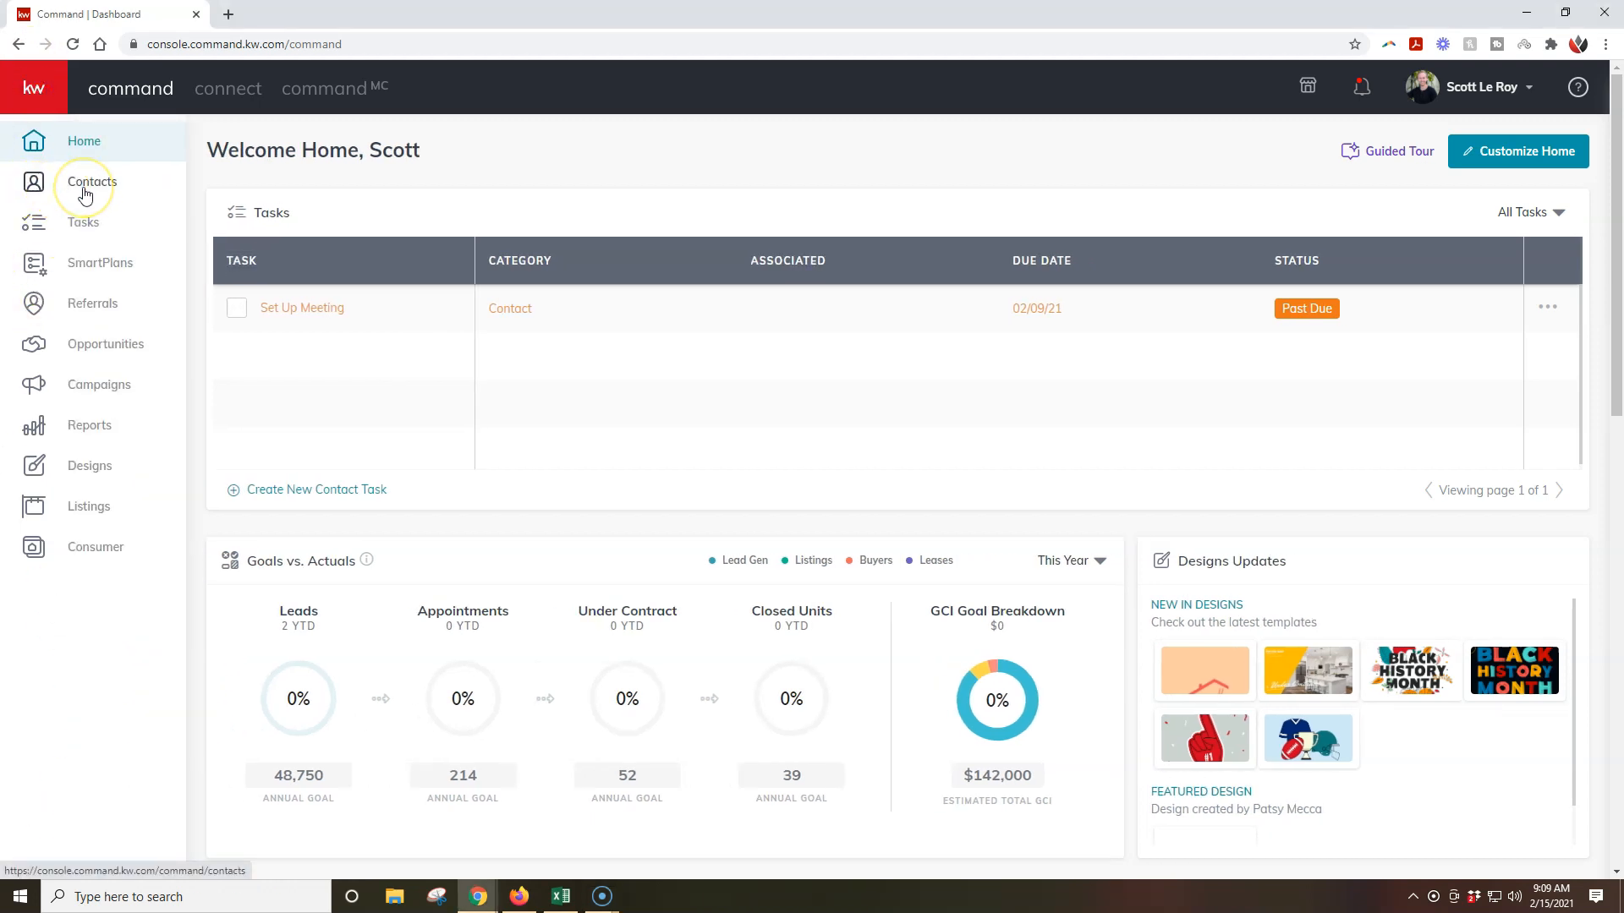
{"action": "mouse_move", "coordinate": [84, 194]}
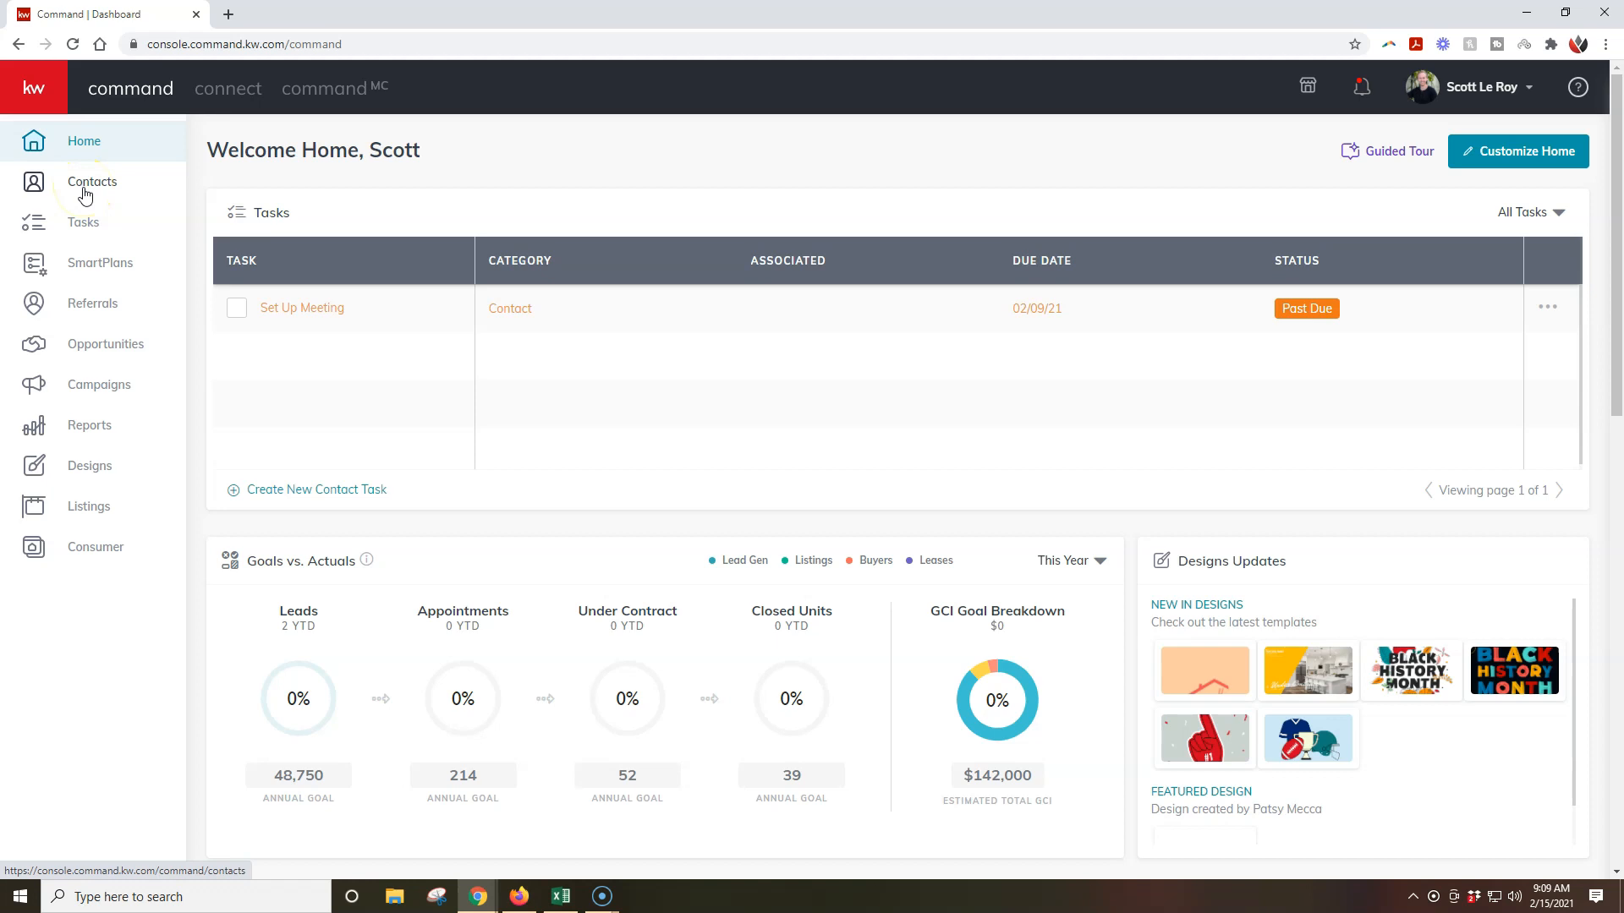
Step: Go to Contacts from the left sidebar of the home dashboard
{"action": "left_click", "coordinate": [92, 181]}
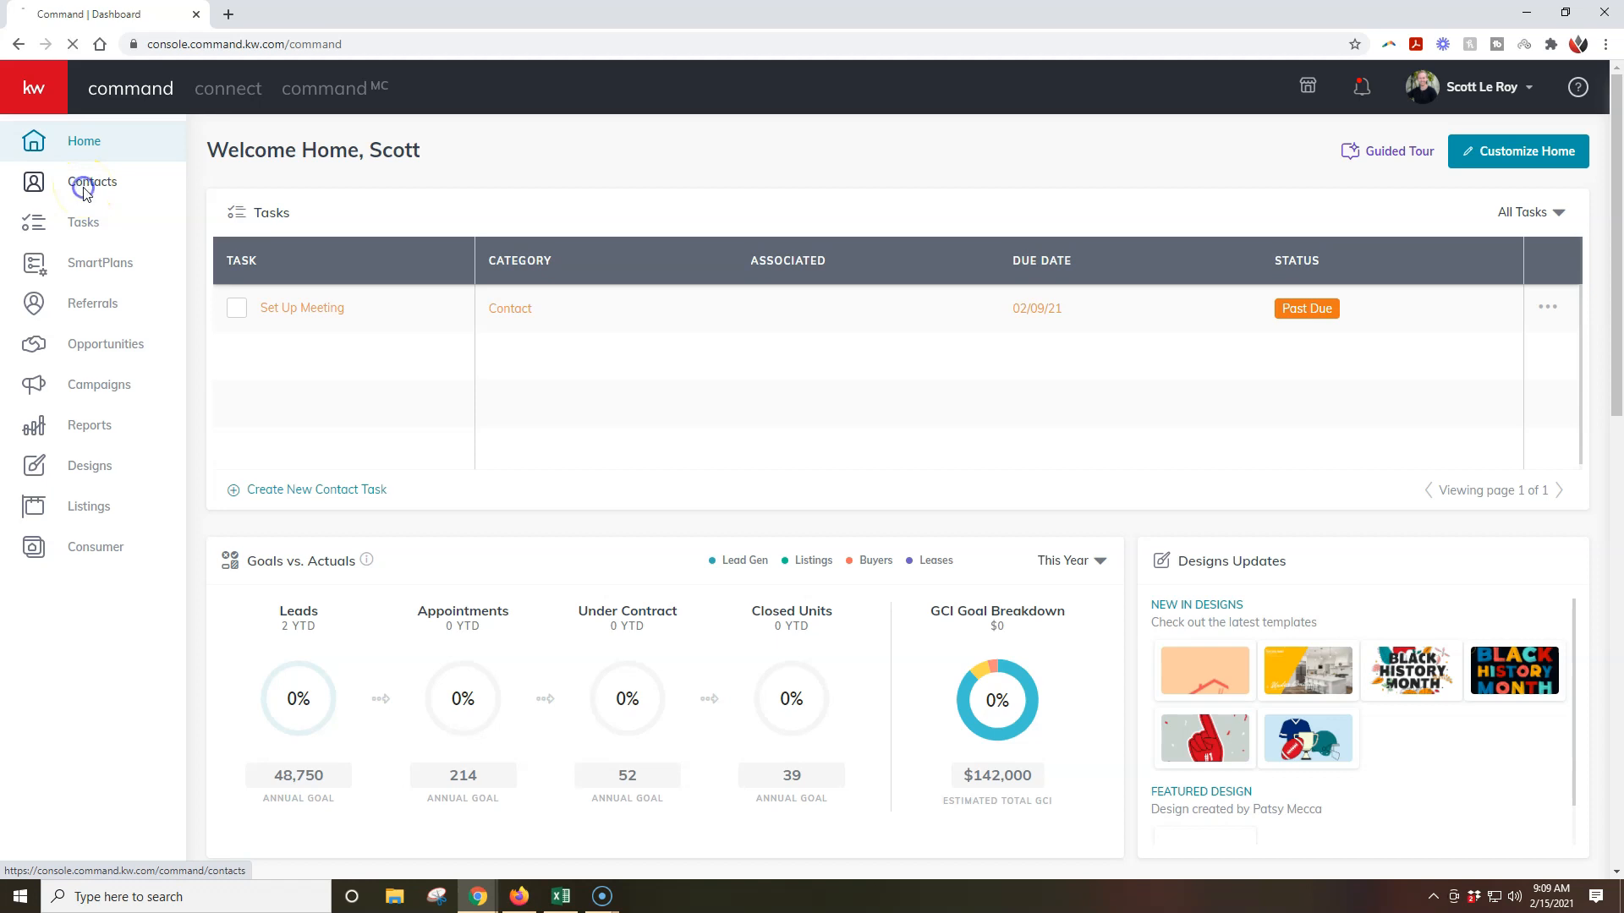
Step: Load the Contacts page listing all ten contacts with tags, emails and update dates
{"action": "left_click", "coordinate": [92, 183]}
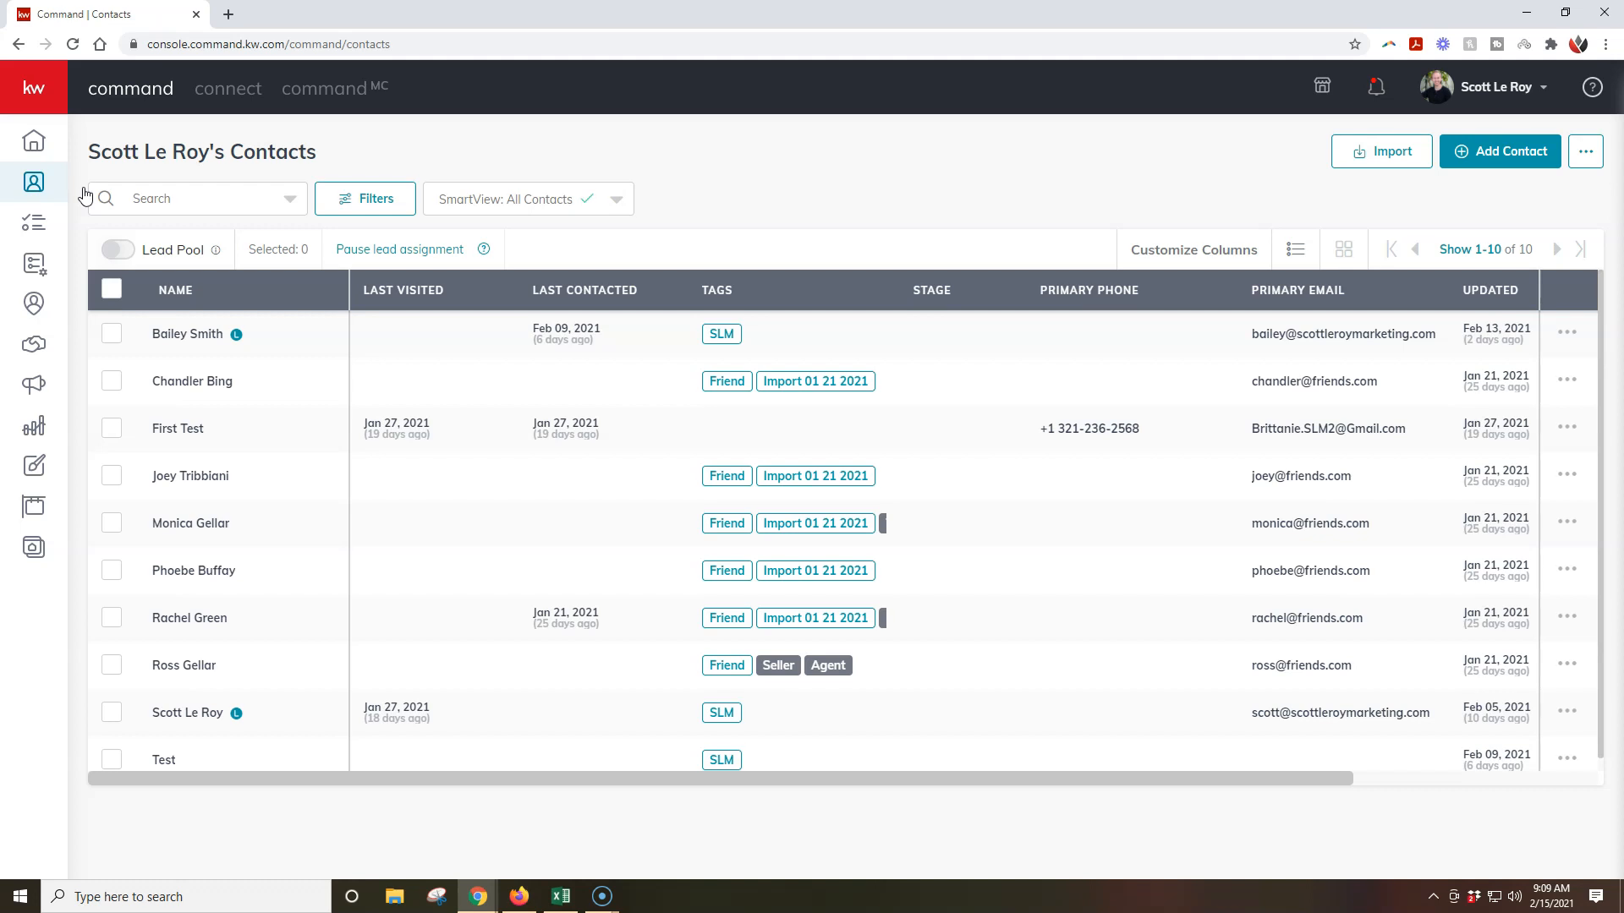
{"action": "mouse_move", "coordinate": [188, 333]}
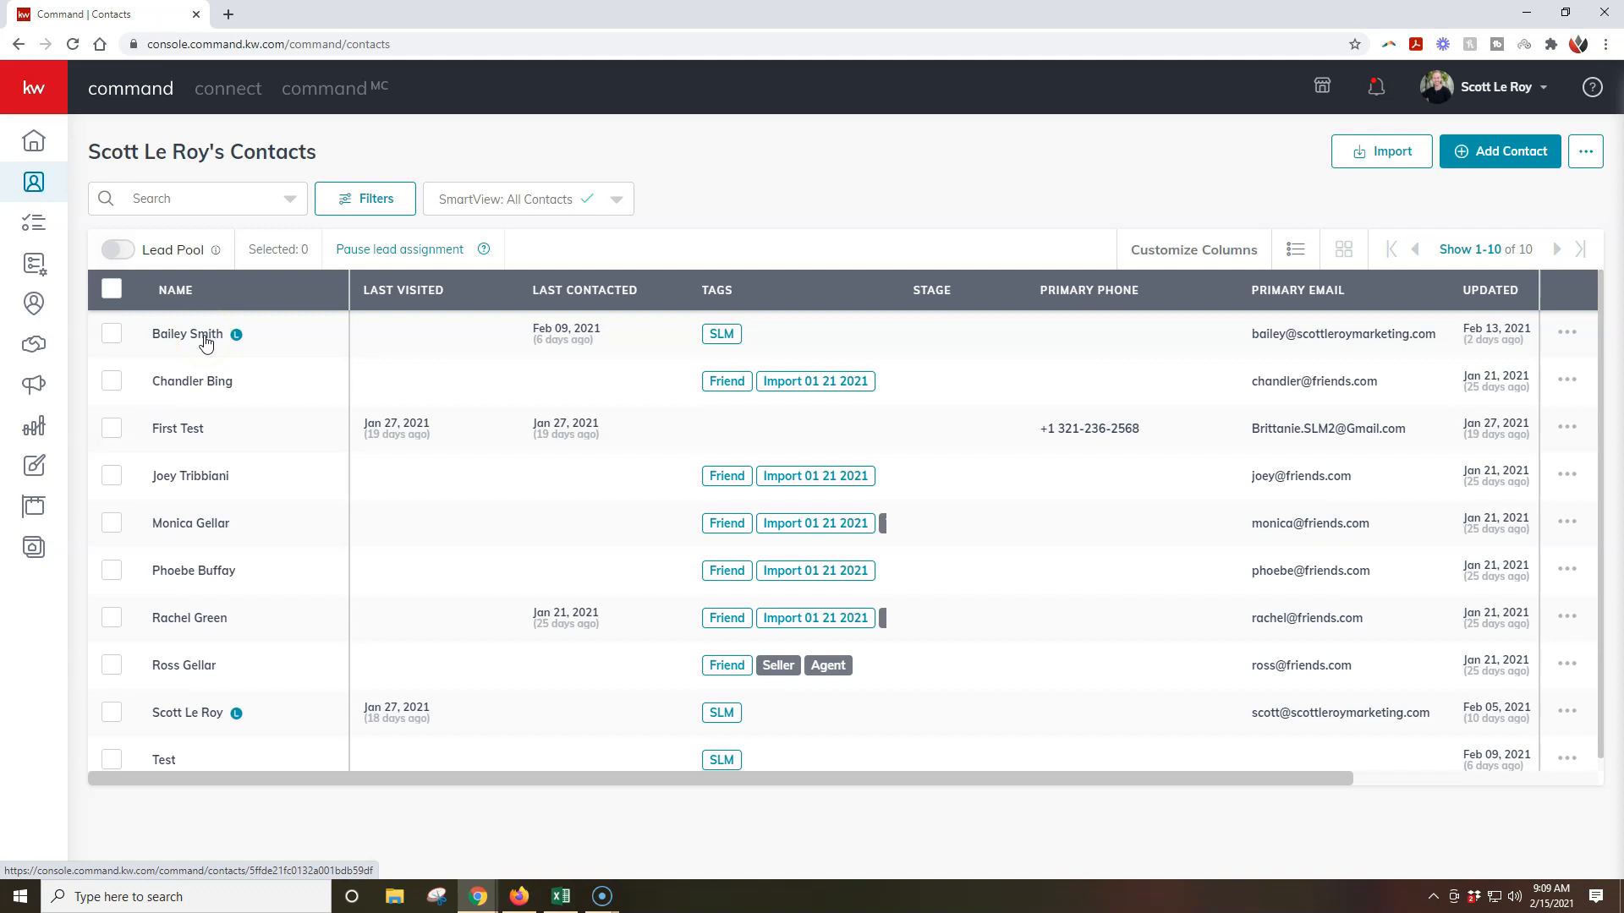
{"action": "left_click", "coordinate": [186, 333]}
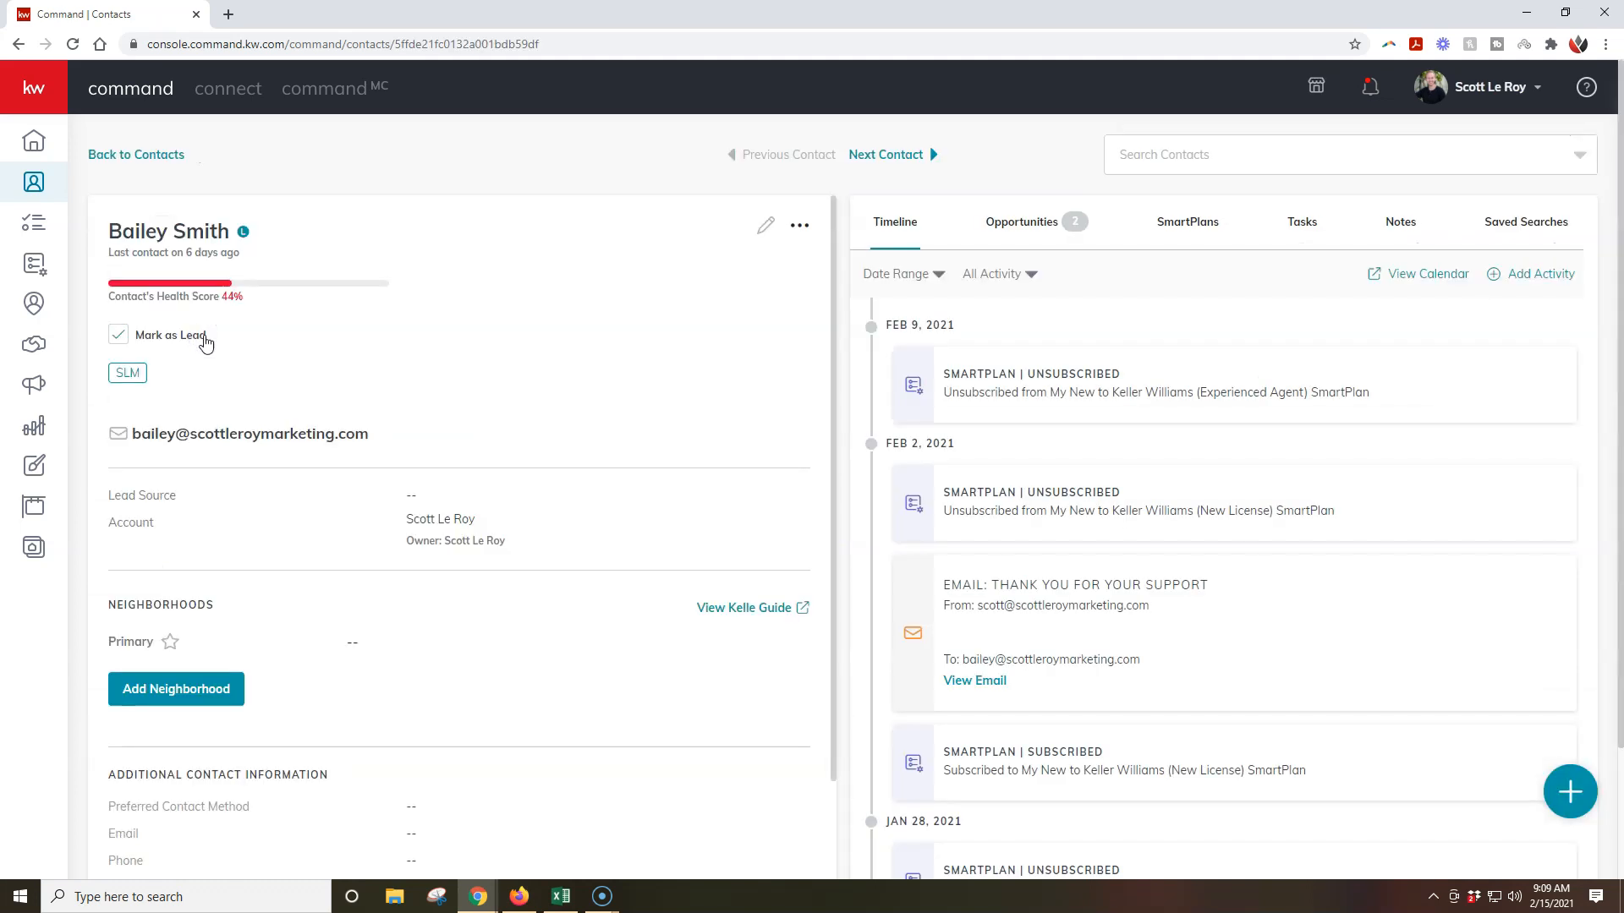
{"action": "mouse_move", "coordinate": [1128, 308]}
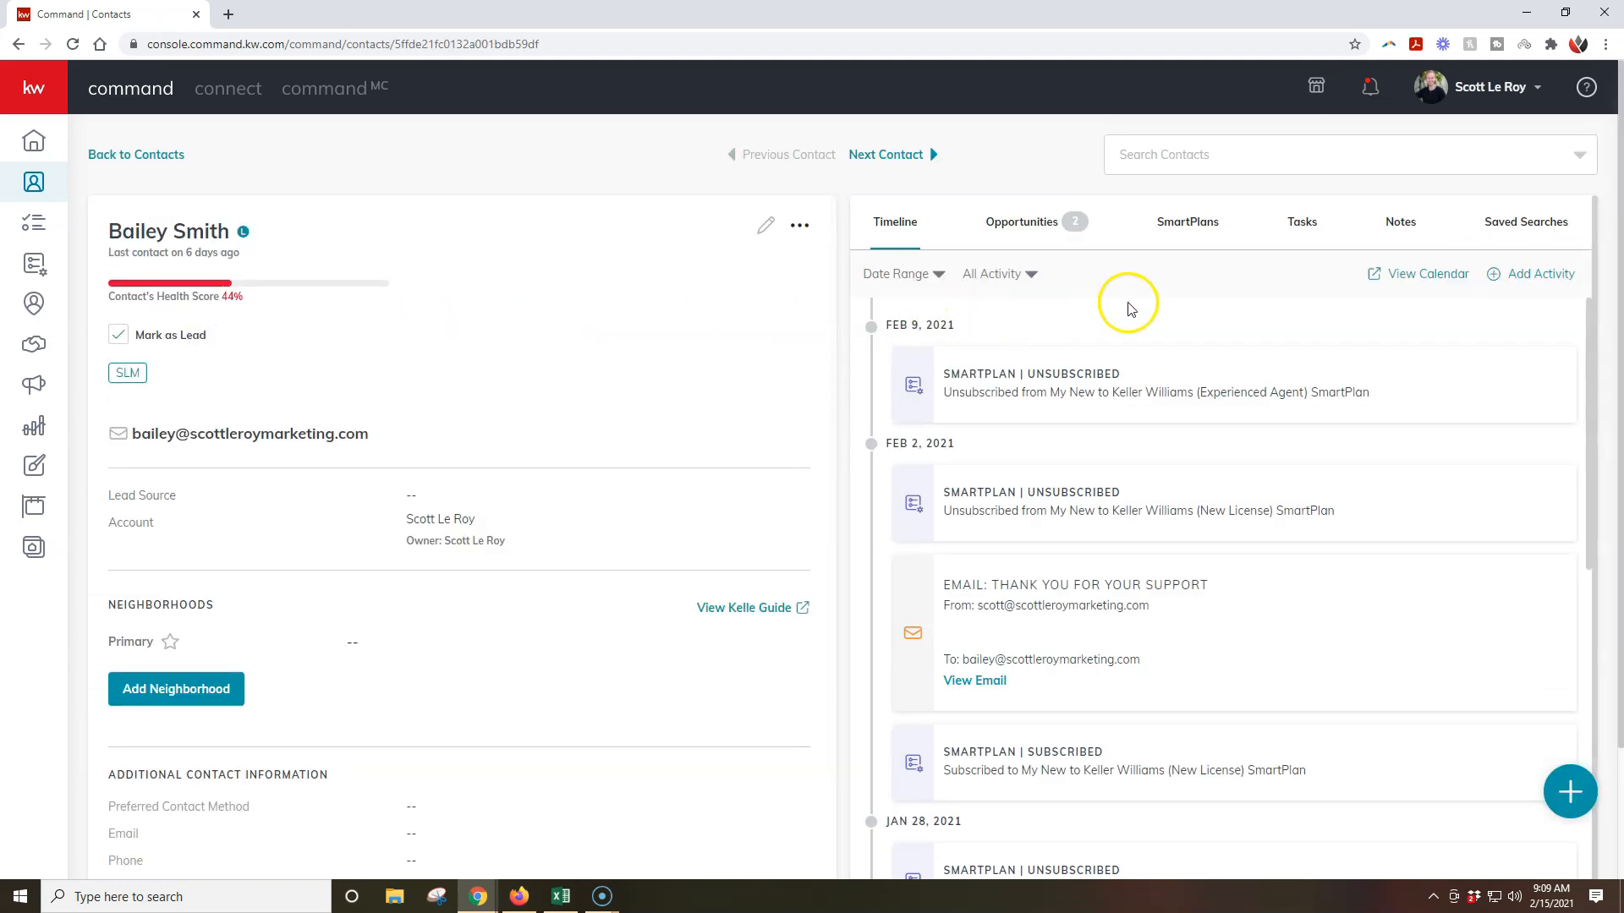
{"action": "mouse_move", "coordinate": [1211, 275]}
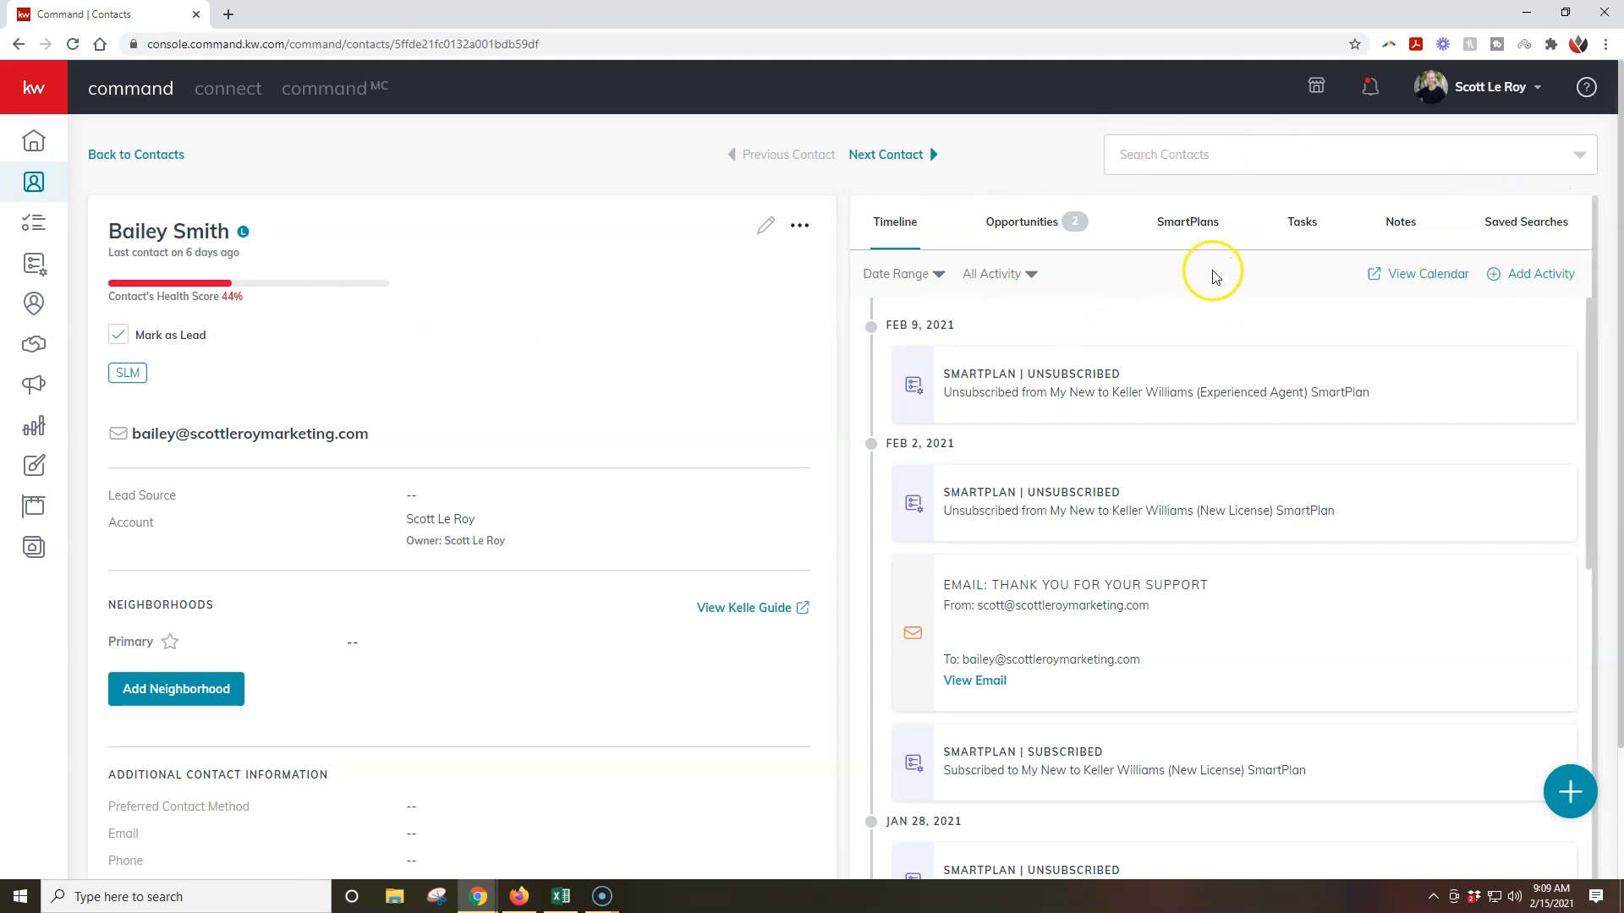
{"action": "mouse_move", "coordinate": [1050, 230]}
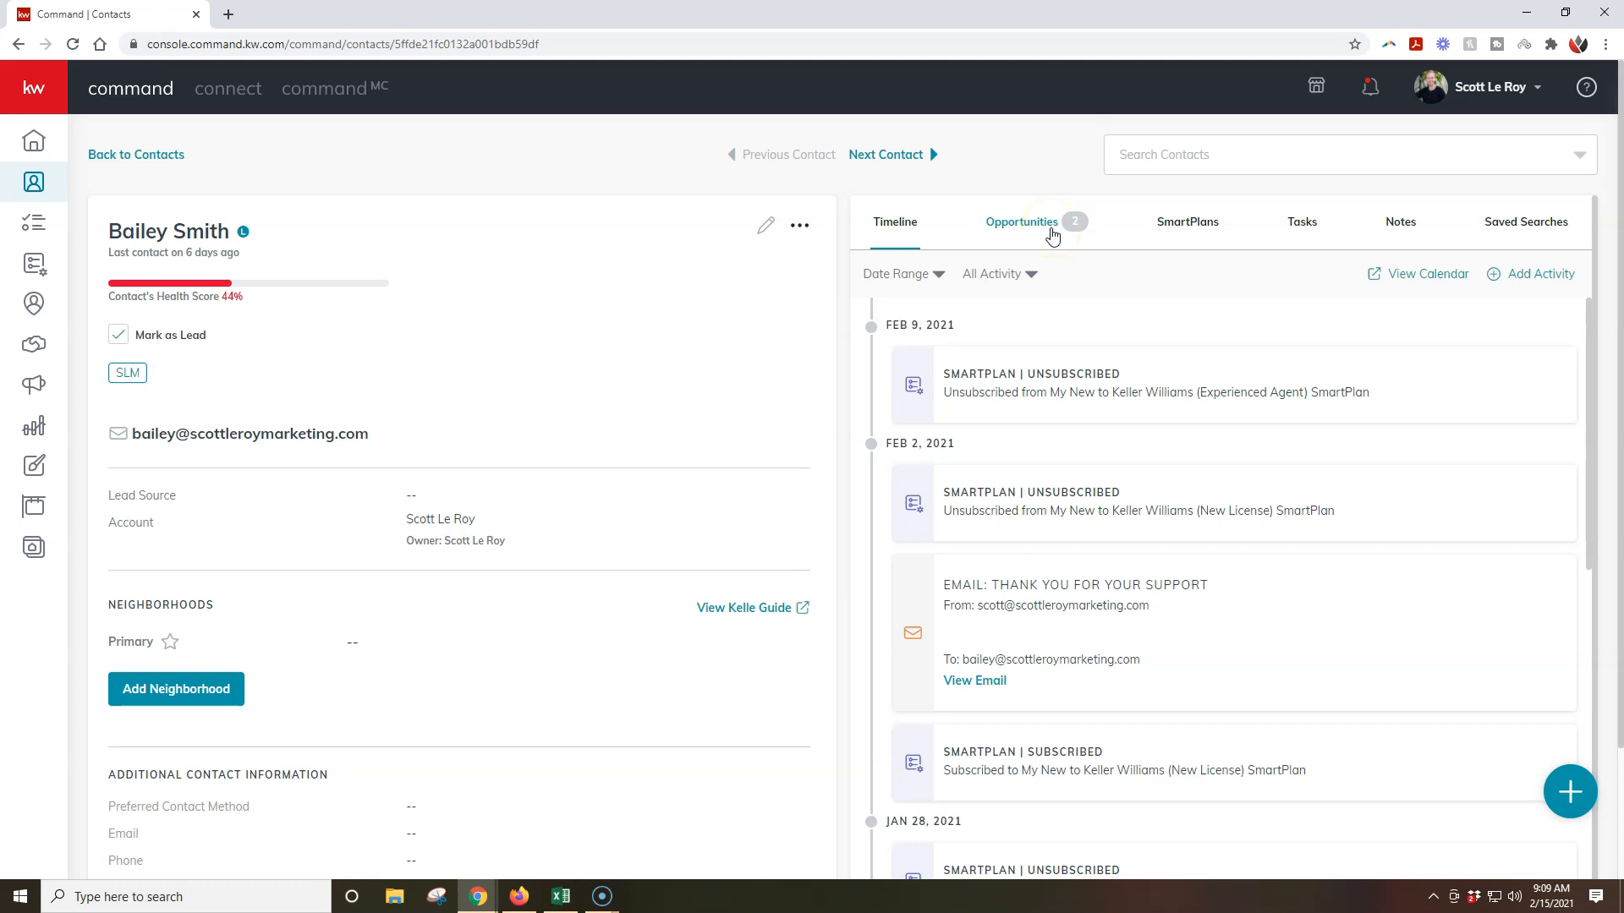
{"action": "left_click", "coordinate": [1021, 222]}
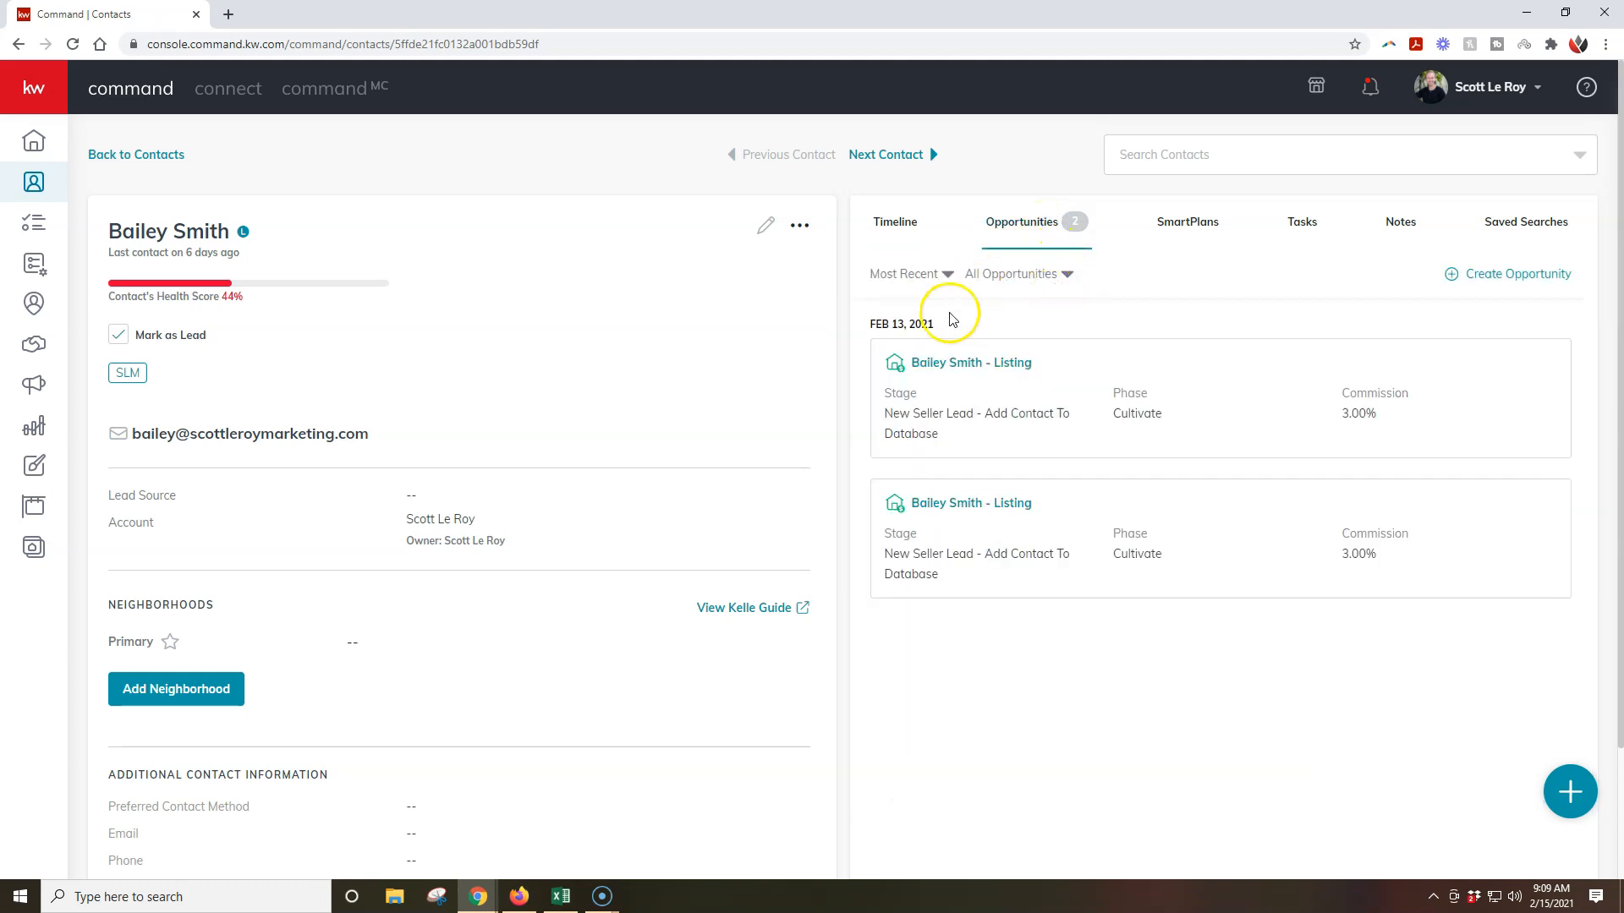
{"action": "mouse_move", "coordinate": [1284, 538]}
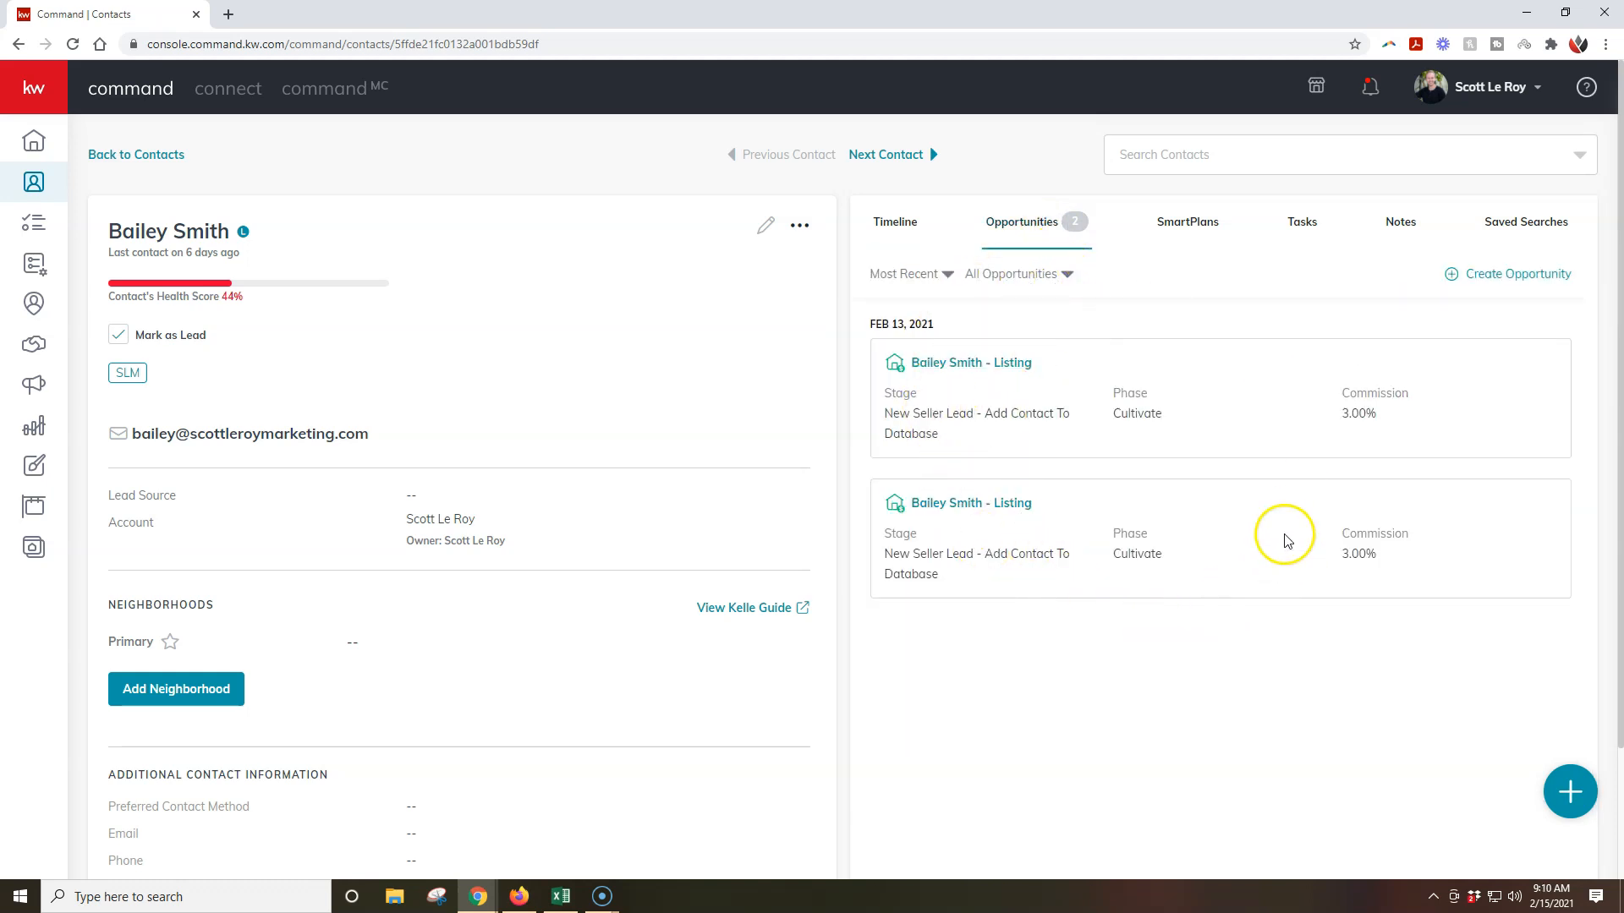
{"action": "mouse_move", "coordinate": [1304, 472]}
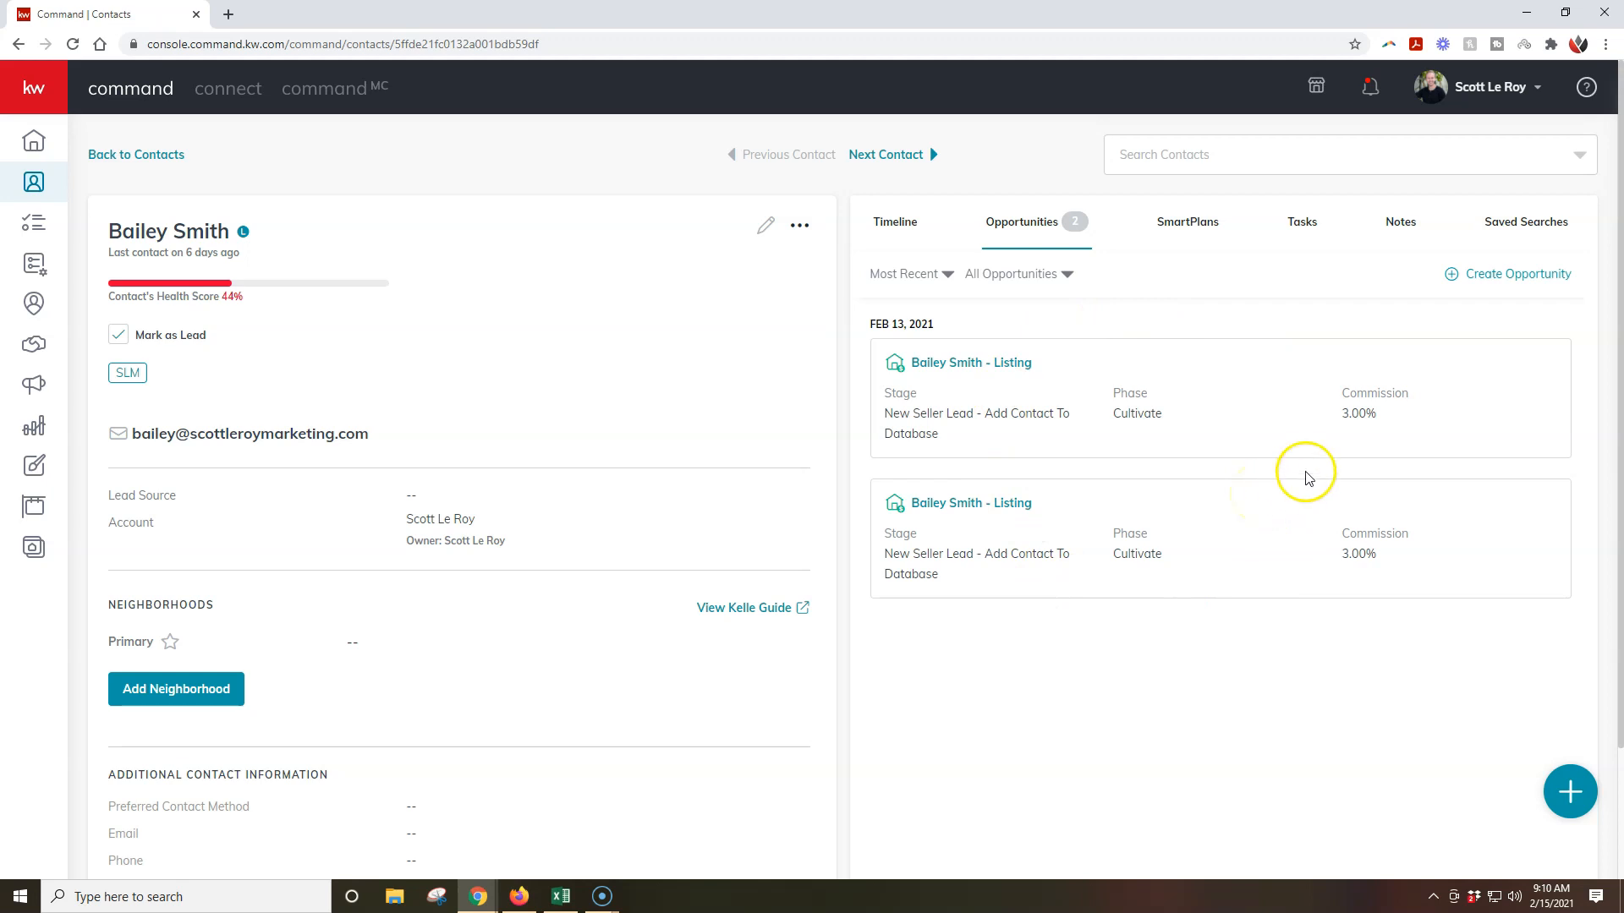
{"action": "mouse_move", "coordinate": [1520, 282]}
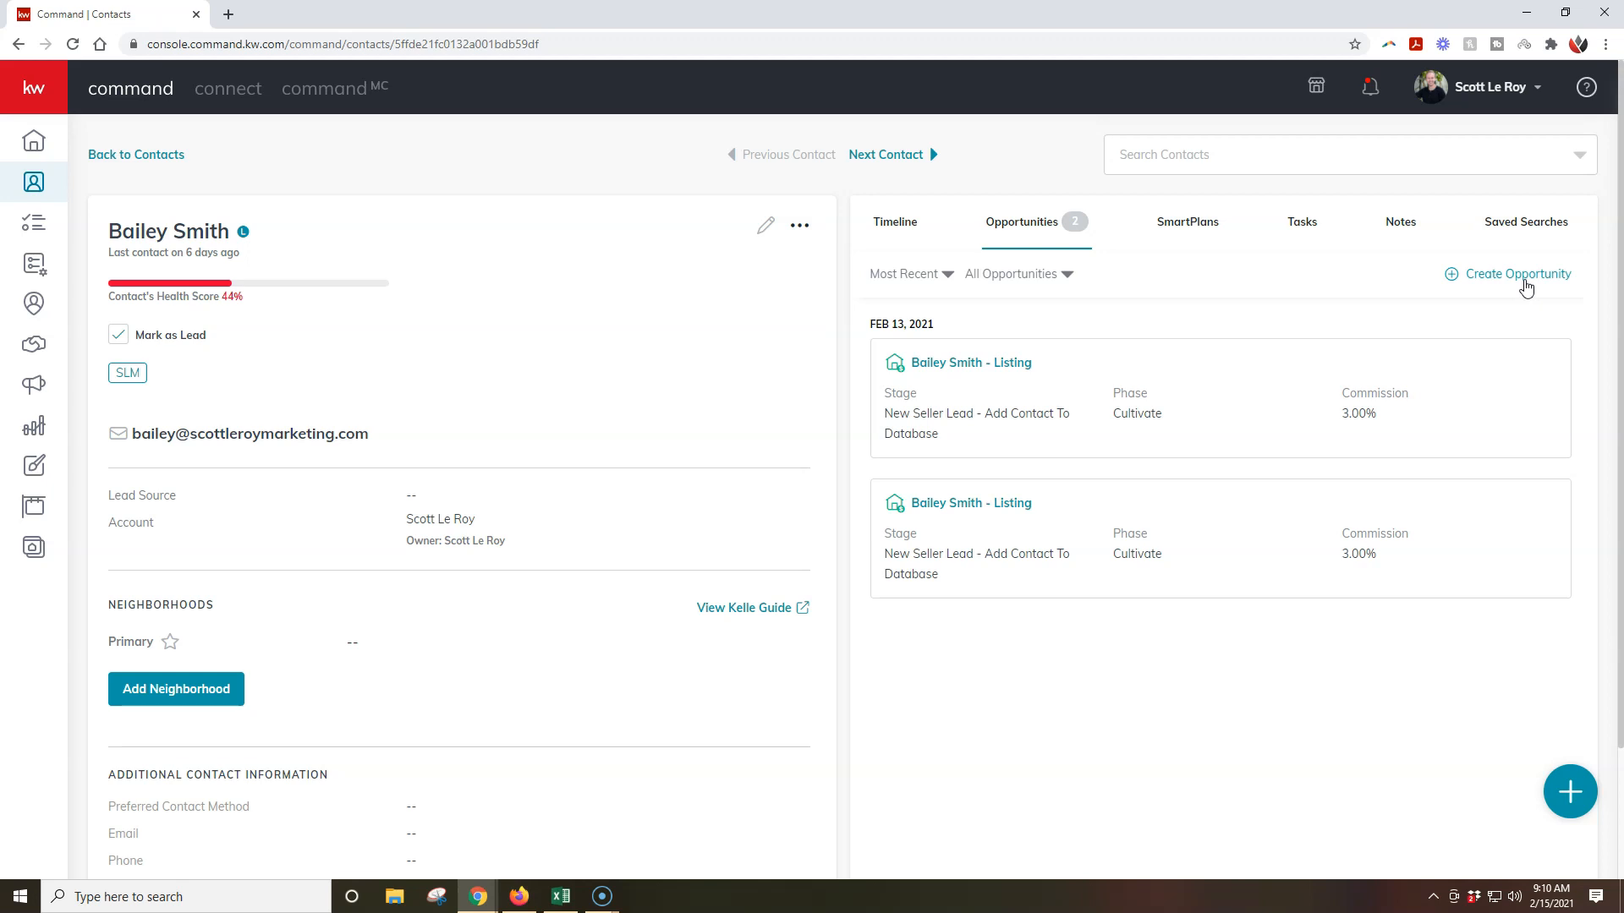
{"action": "left_click", "coordinate": [1515, 274]}
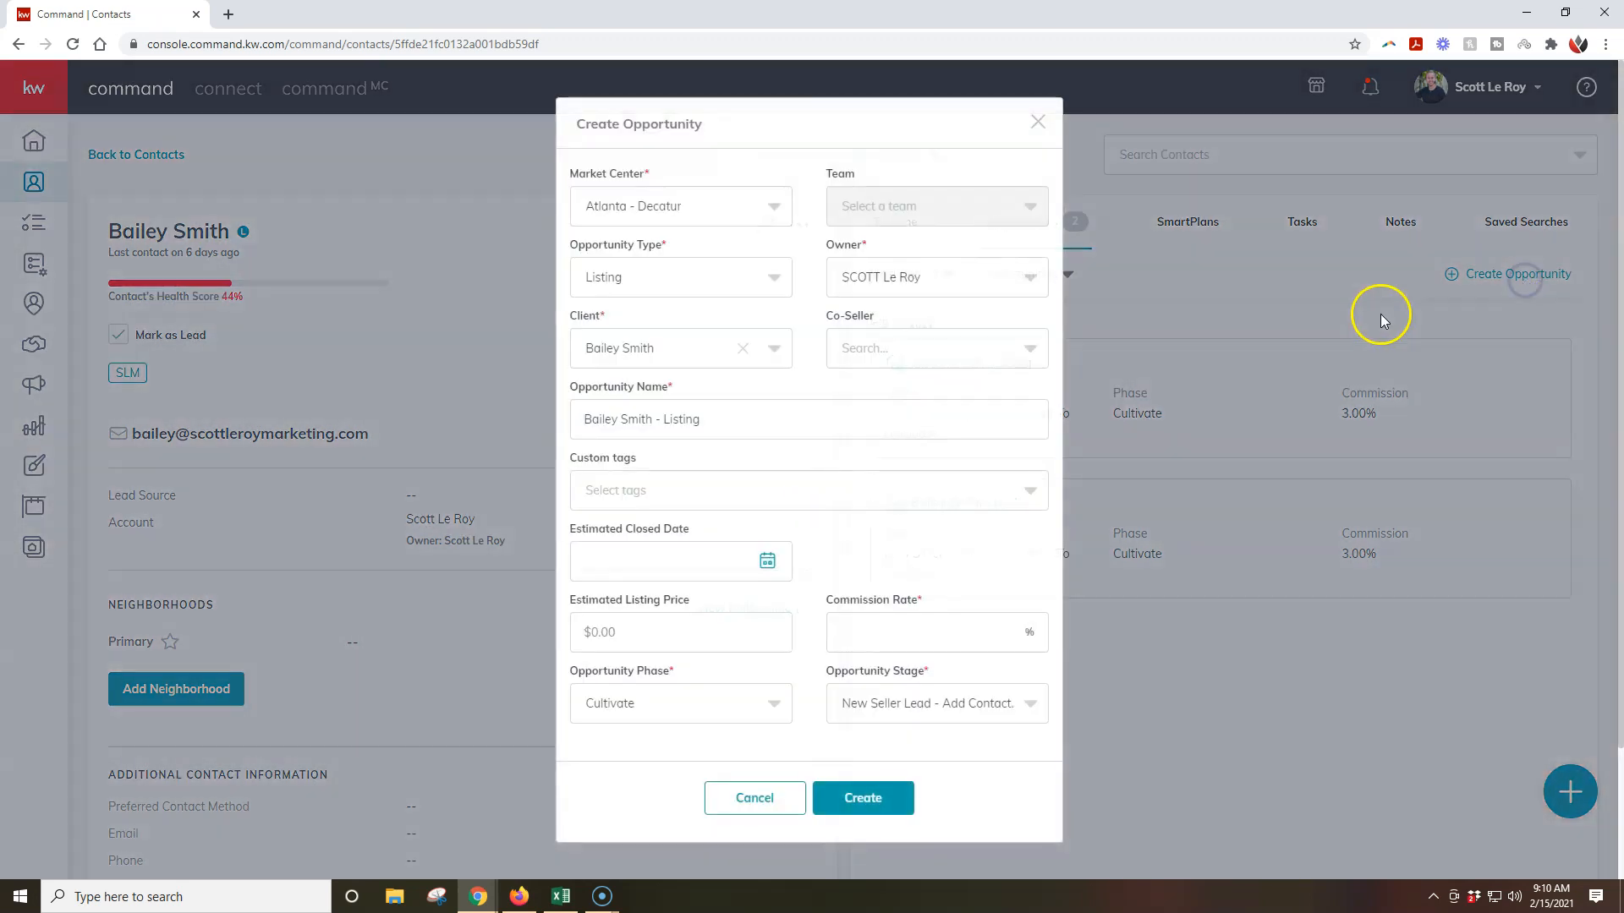
{"action": "mouse_move", "coordinate": [775, 213]}
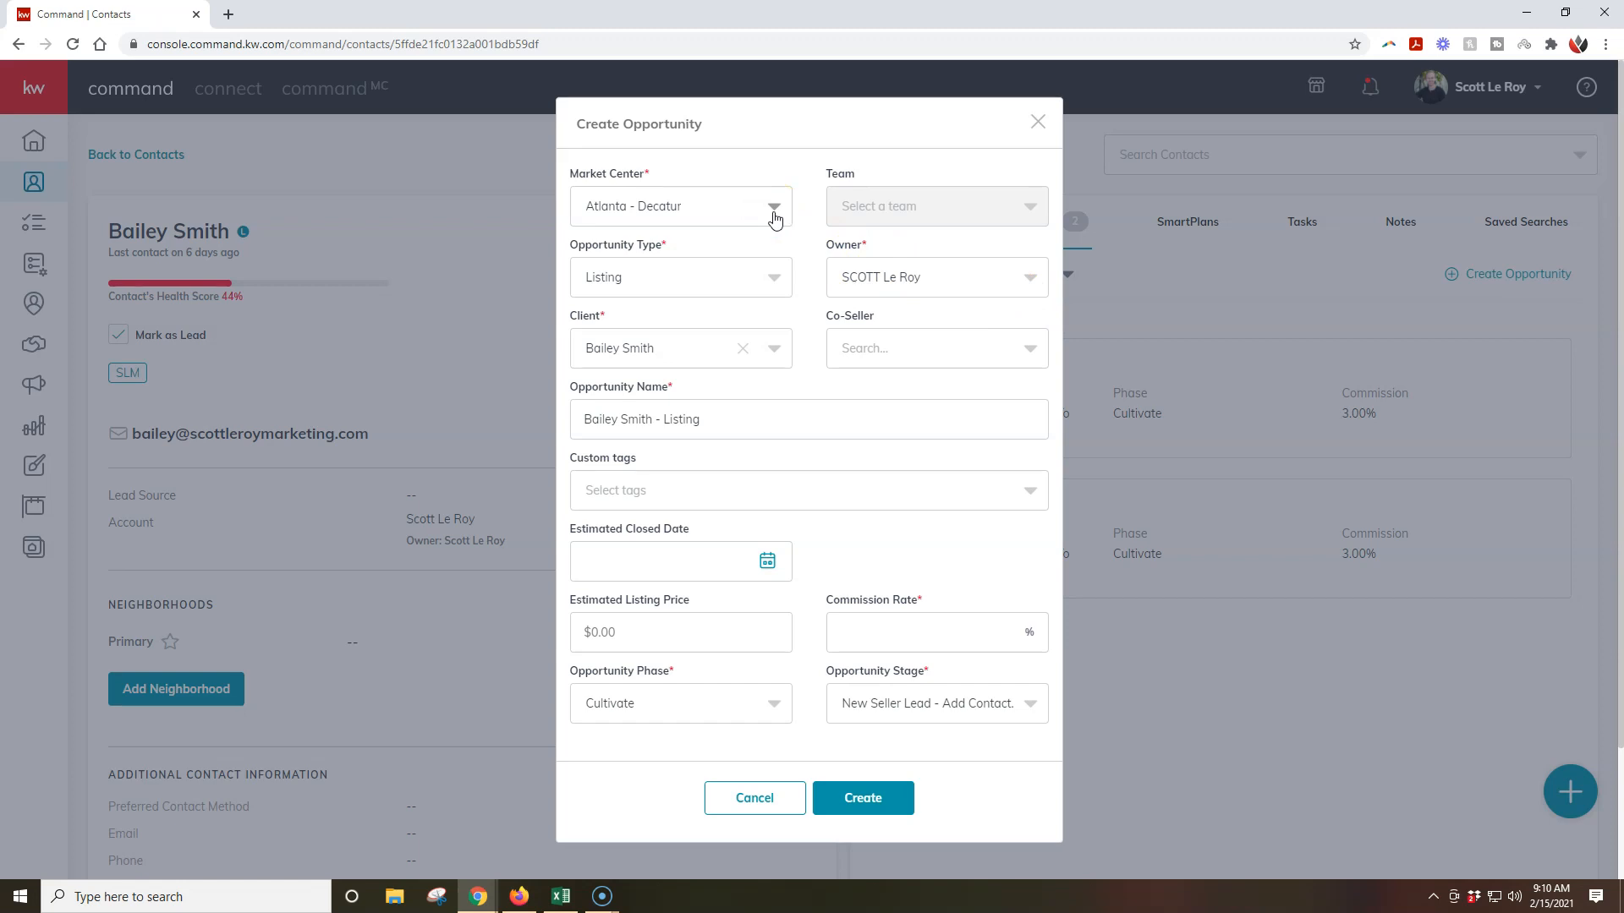
{"action": "mouse_move", "coordinate": [913, 215]}
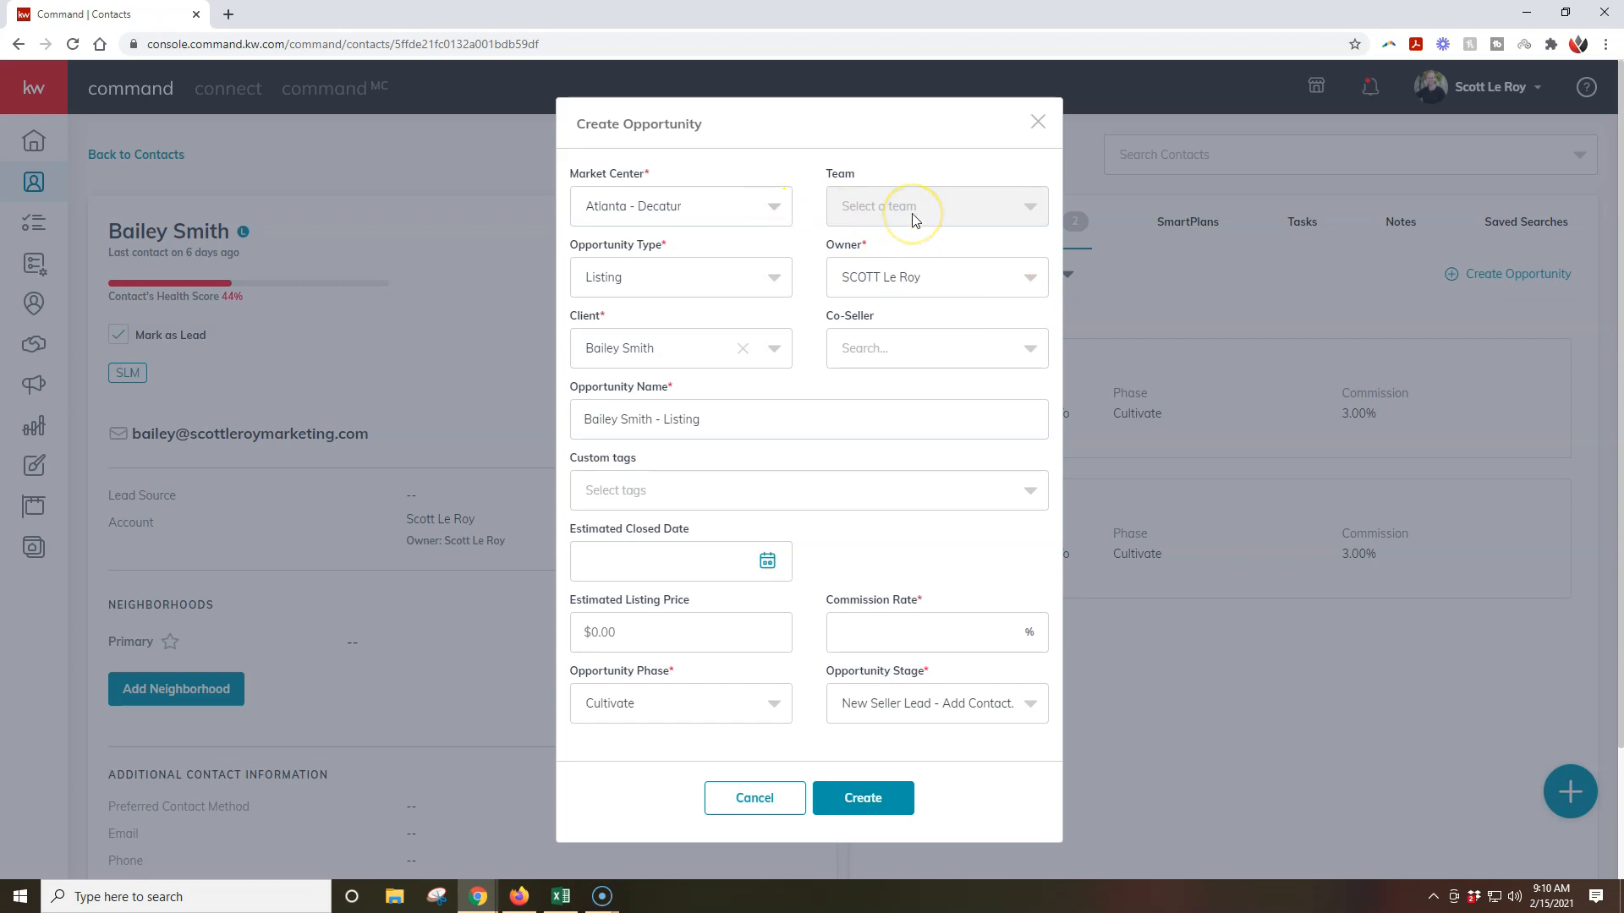
{"action": "mouse_move", "coordinate": [916, 219]}
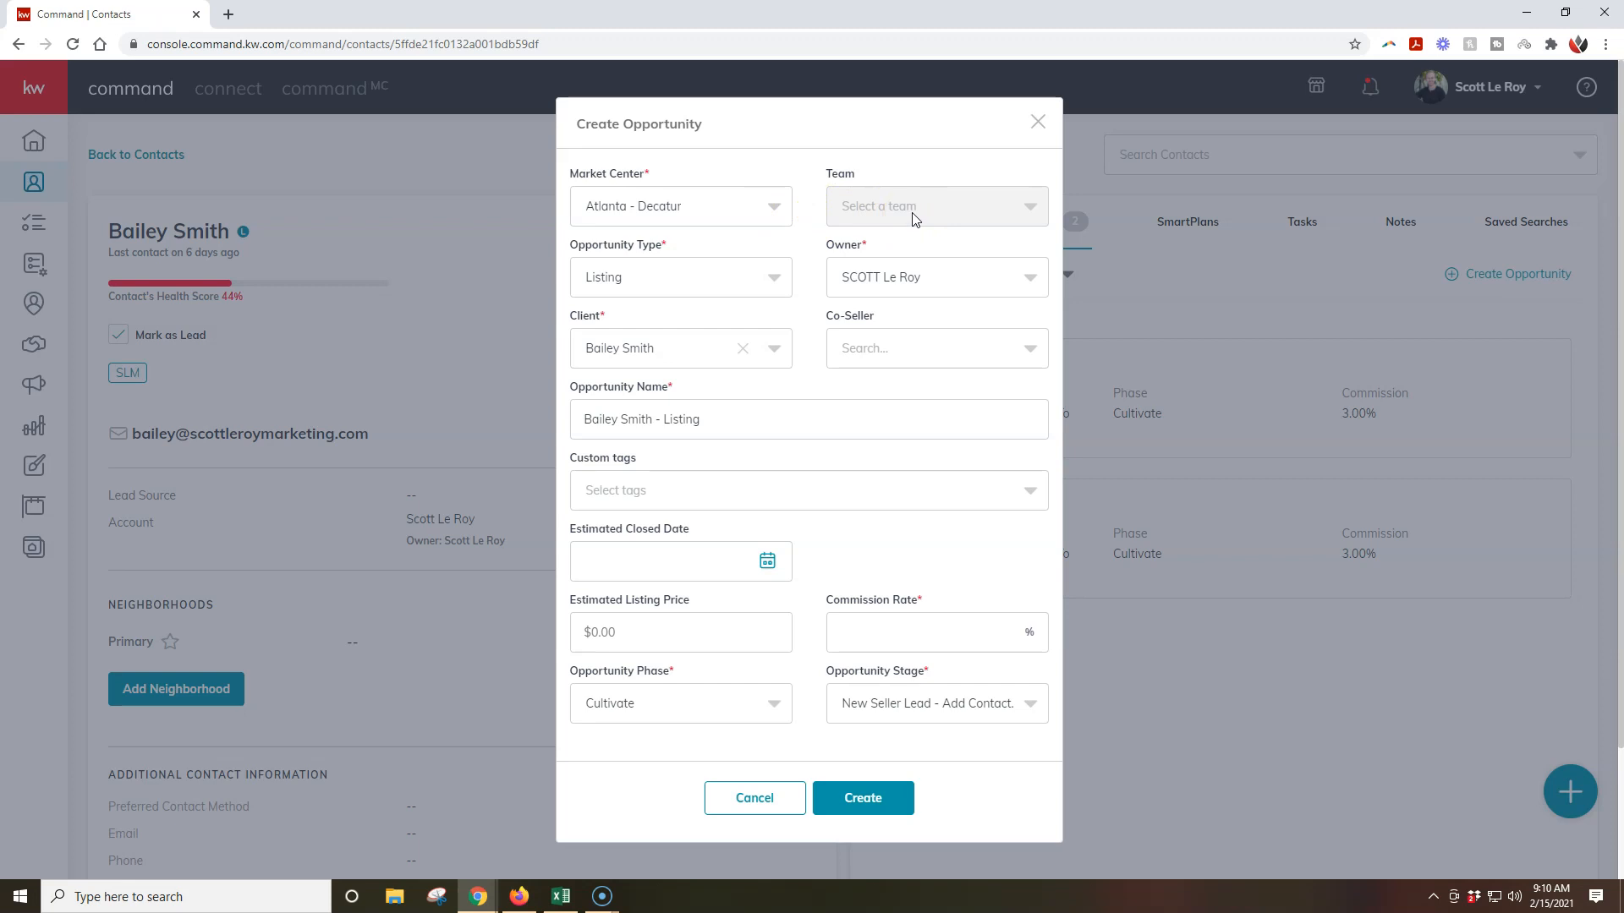
{"action": "mouse_move", "coordinate": [929, 223]}
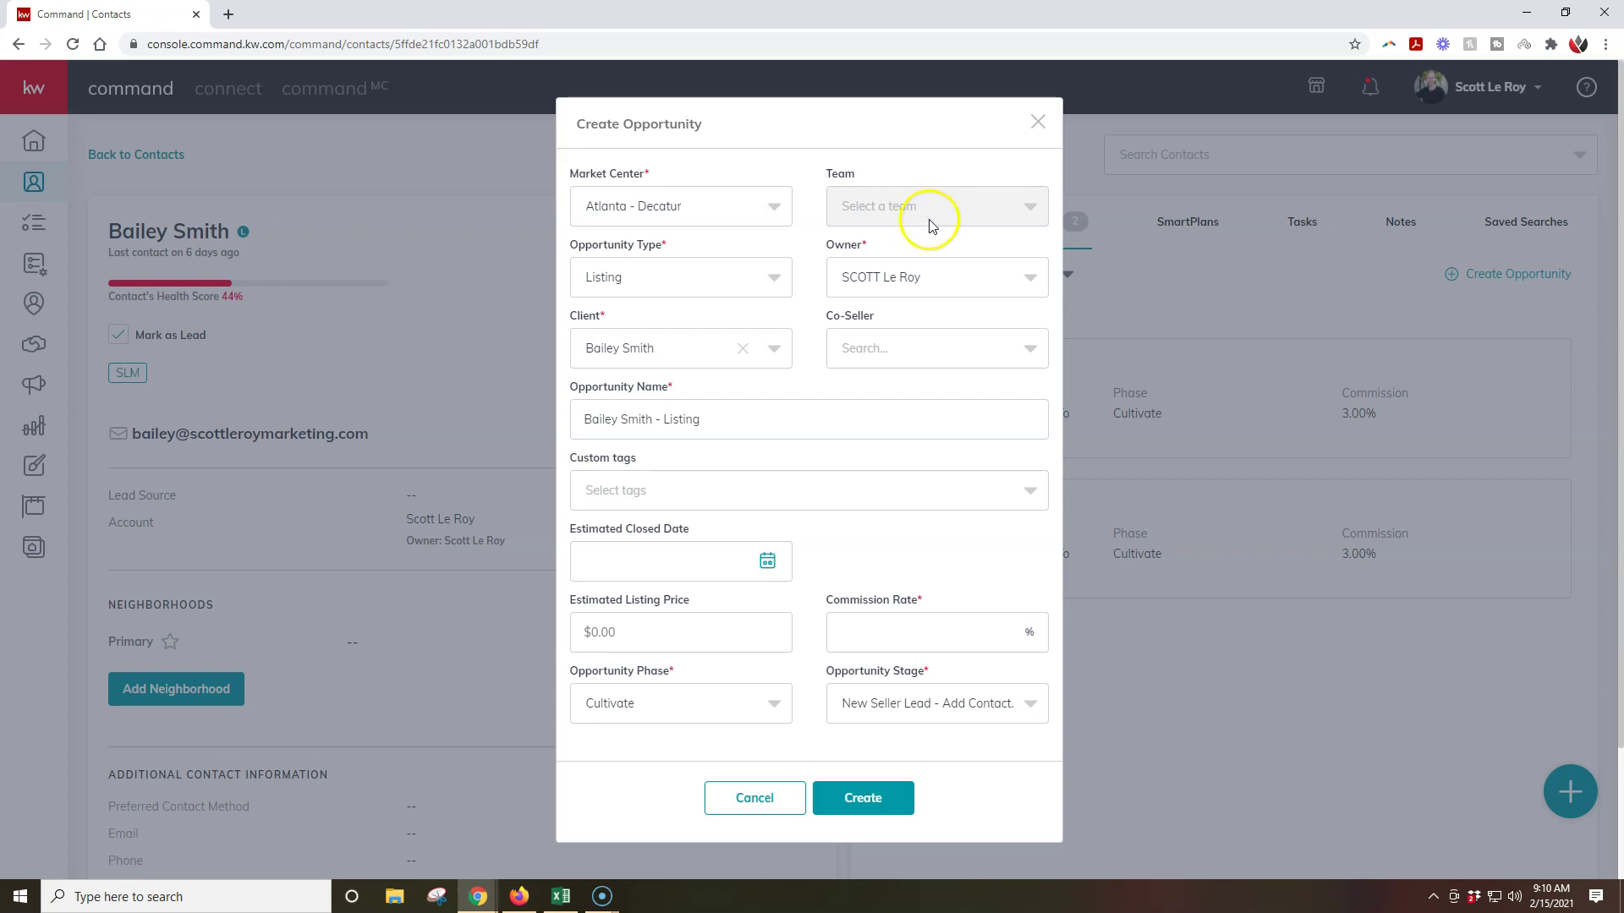
{"action": "mouse_move", "coordinate": [681, 371]}
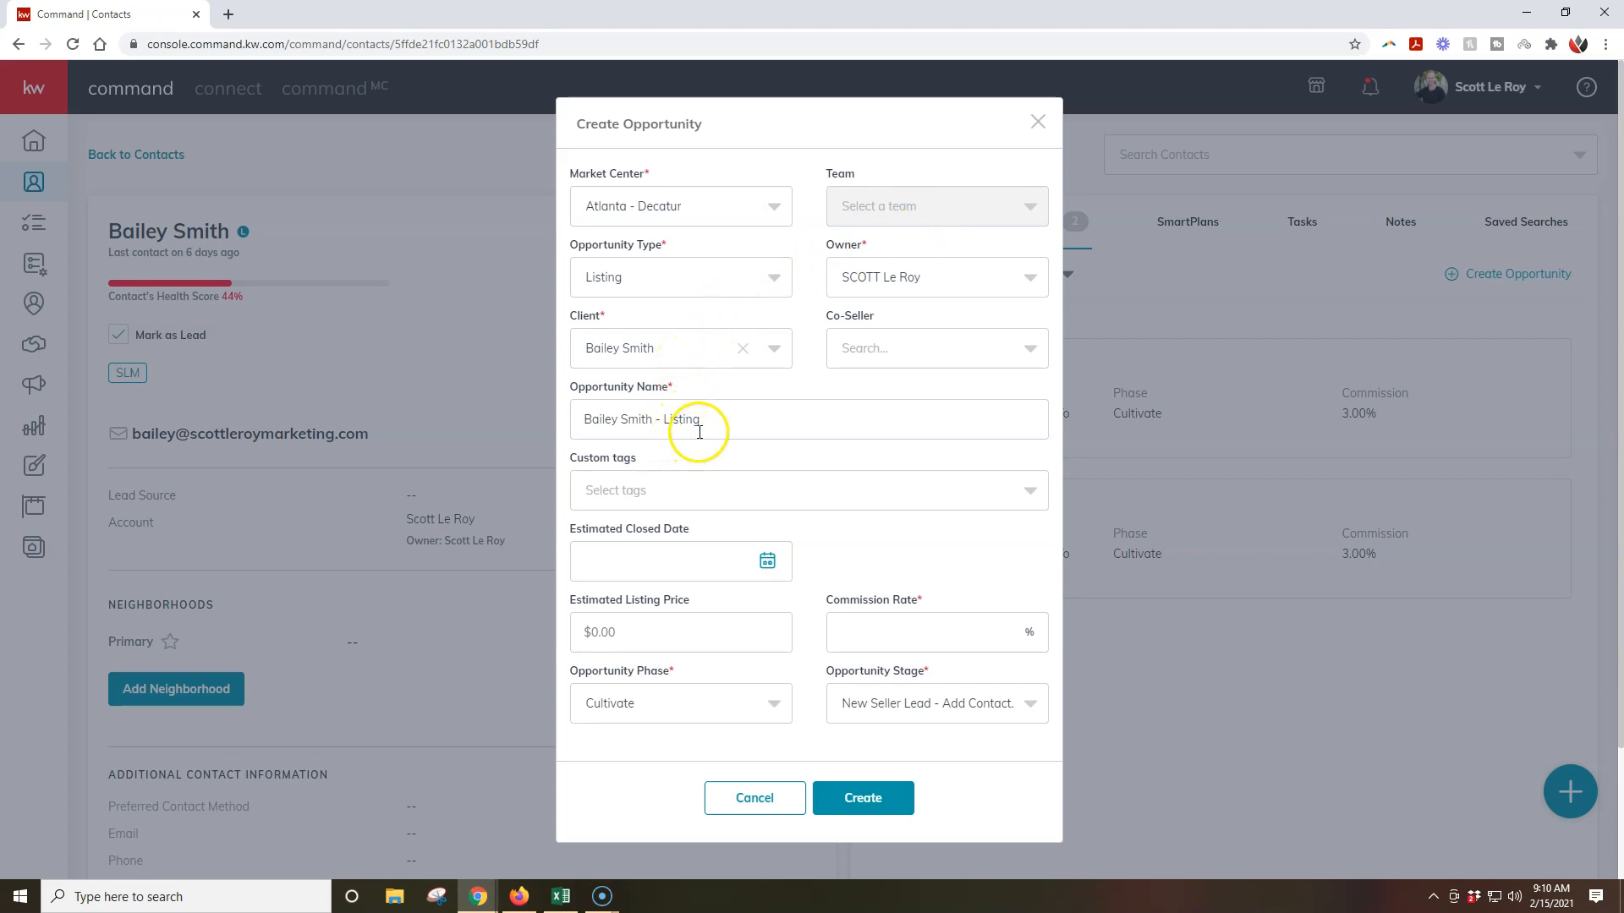
{"action": "left_click", "coordinate": [917, 631]}
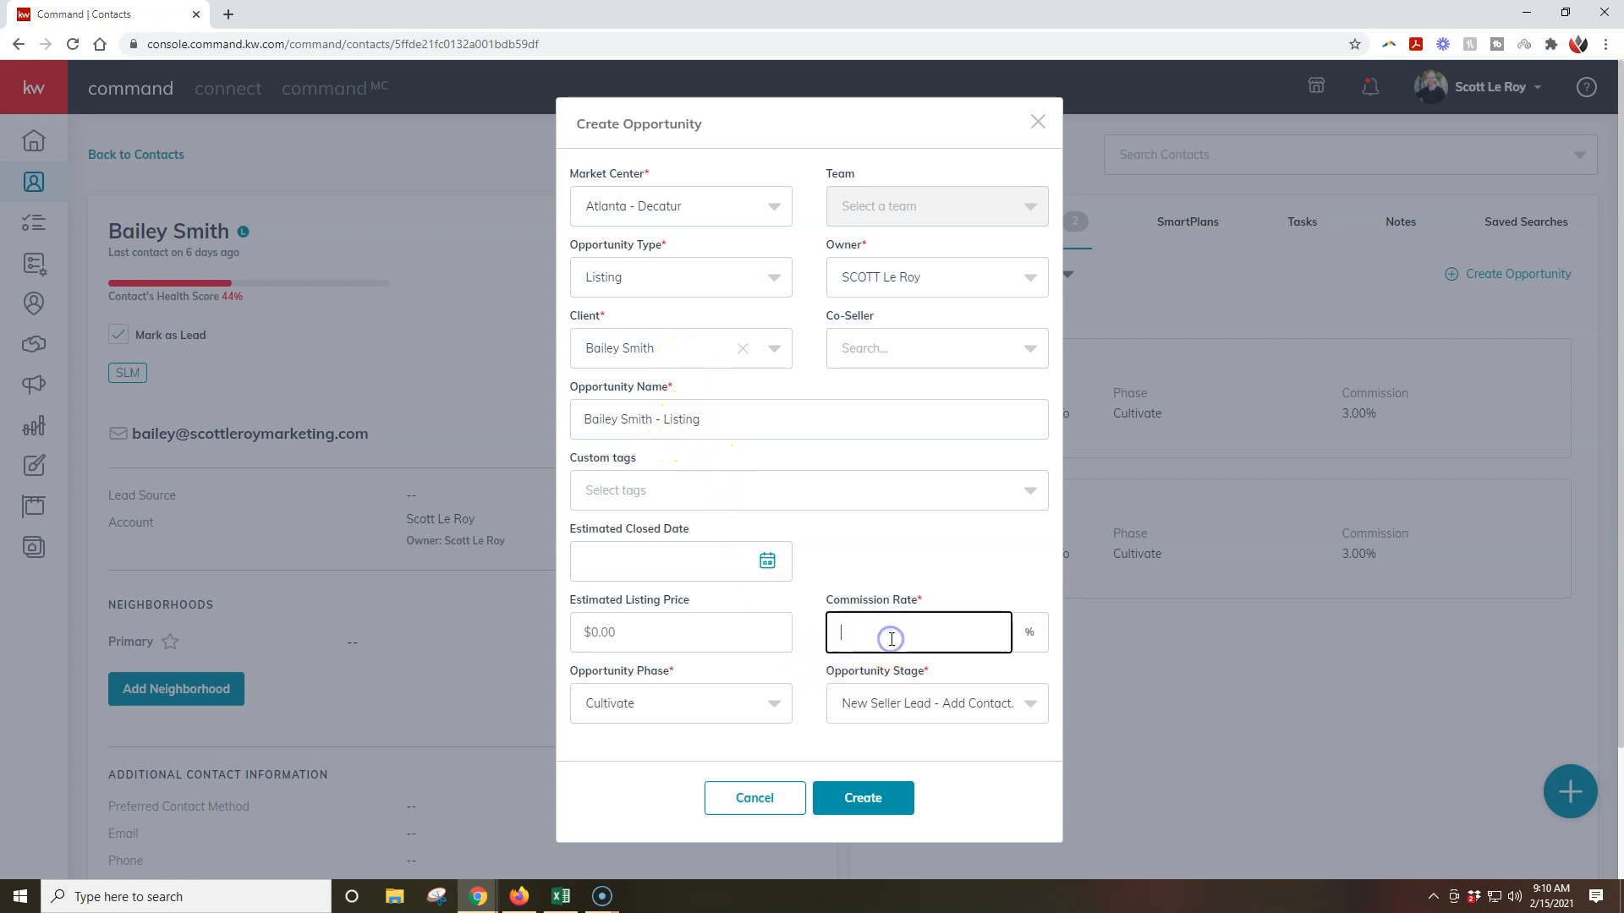
{"action": "type", "text": "3"}
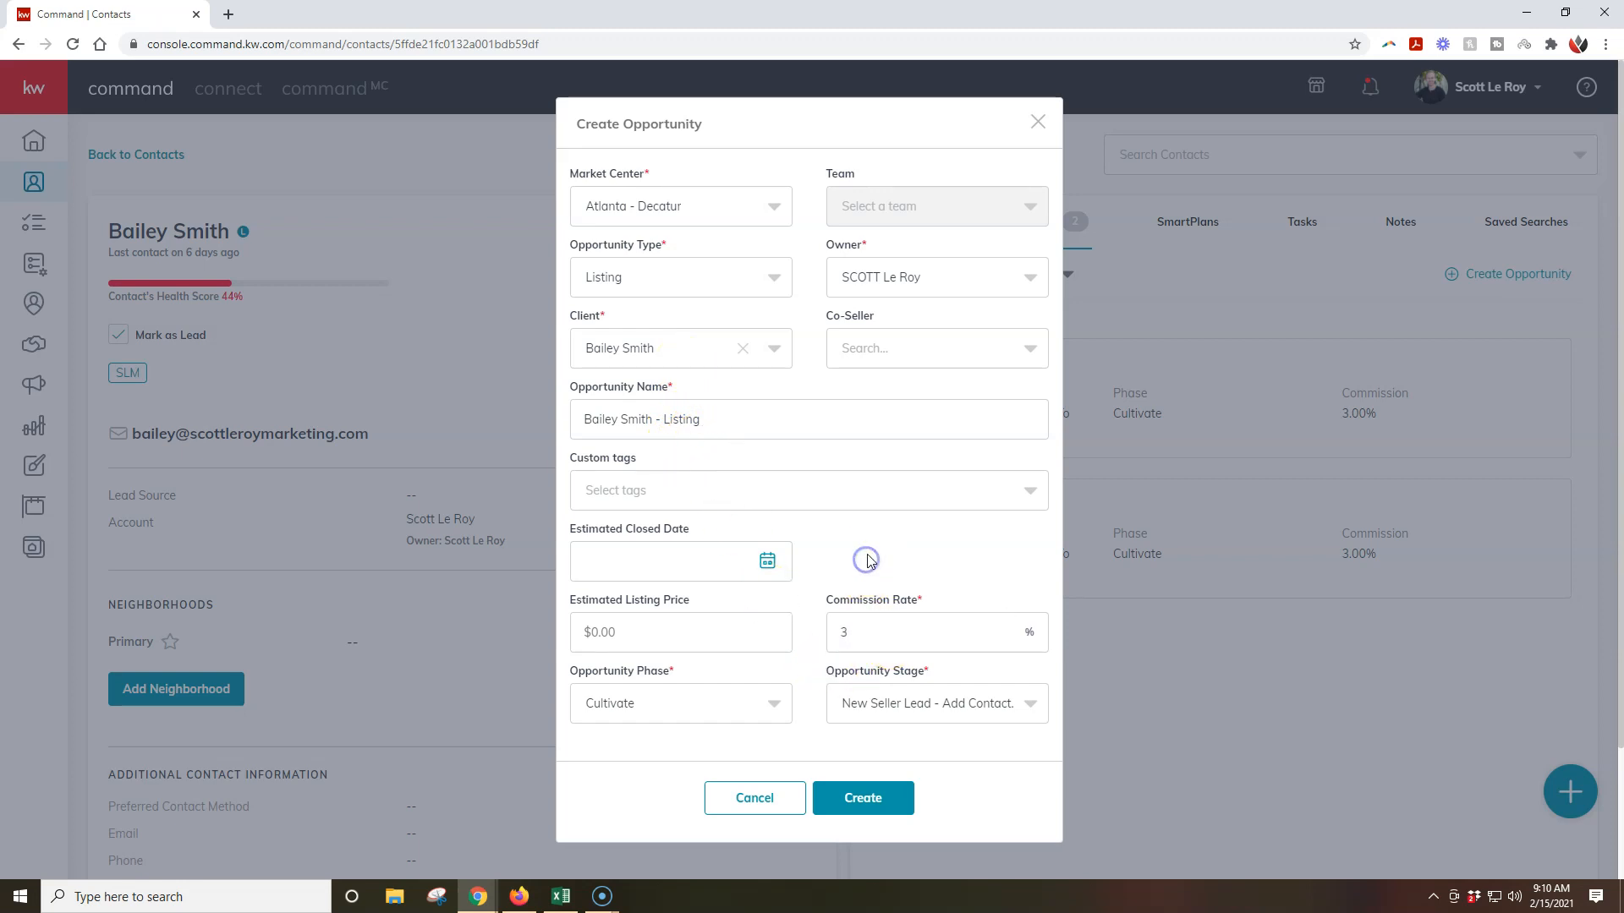
{"action": "mouse_move", "coordinate": [666, 311]}
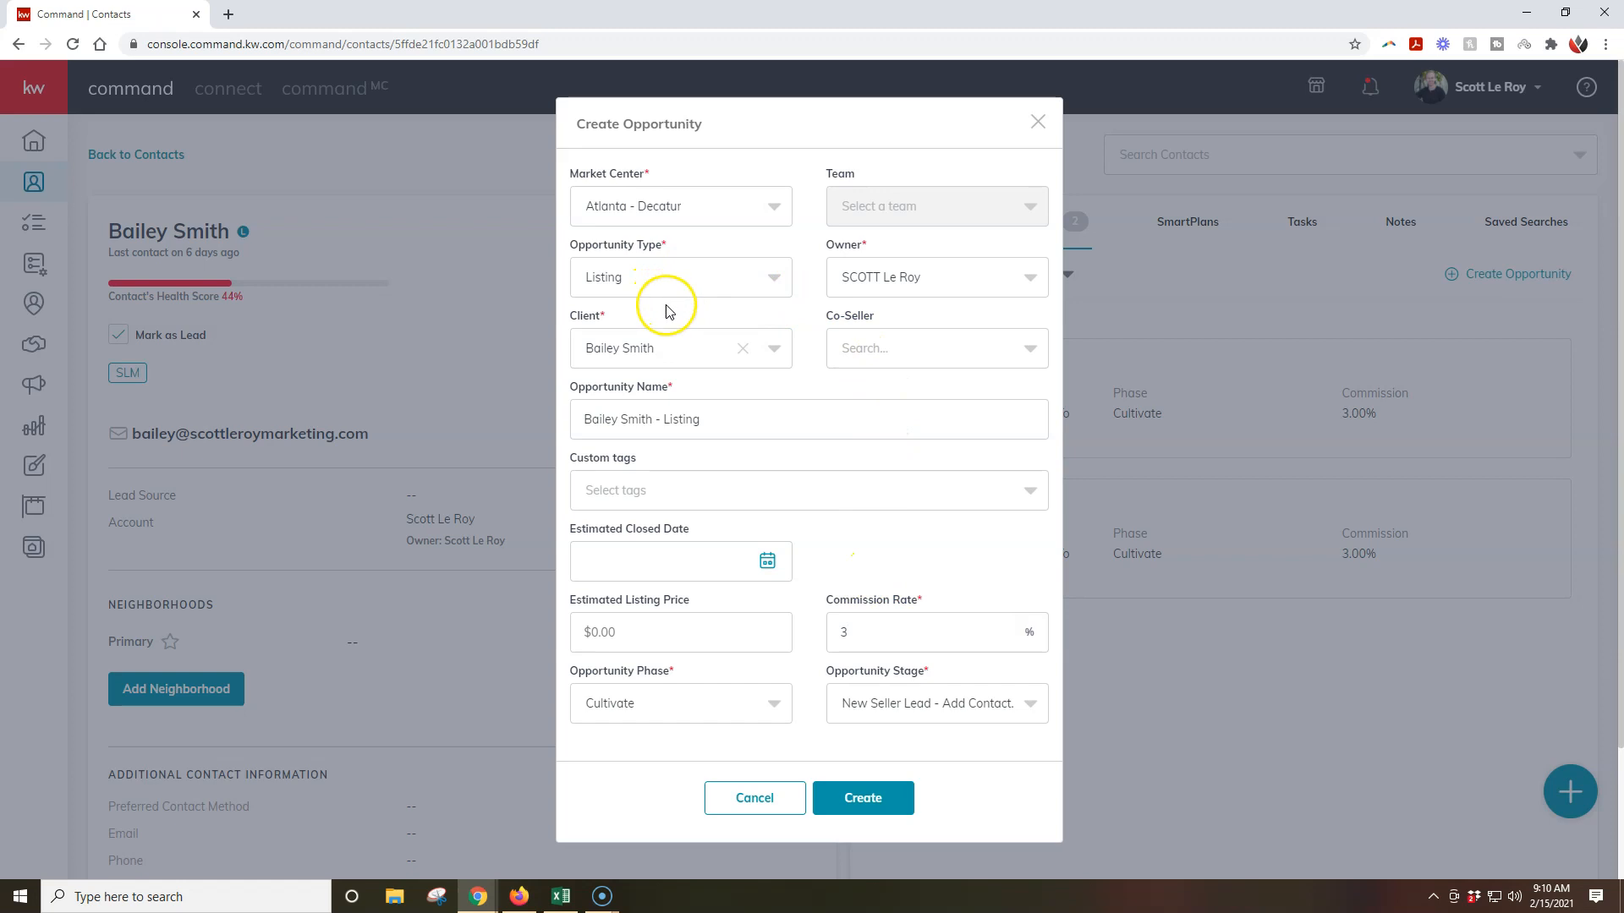
{"action": "left_click", "coordinate": [723, 419]}
{"action": "type", "text": " V2"}
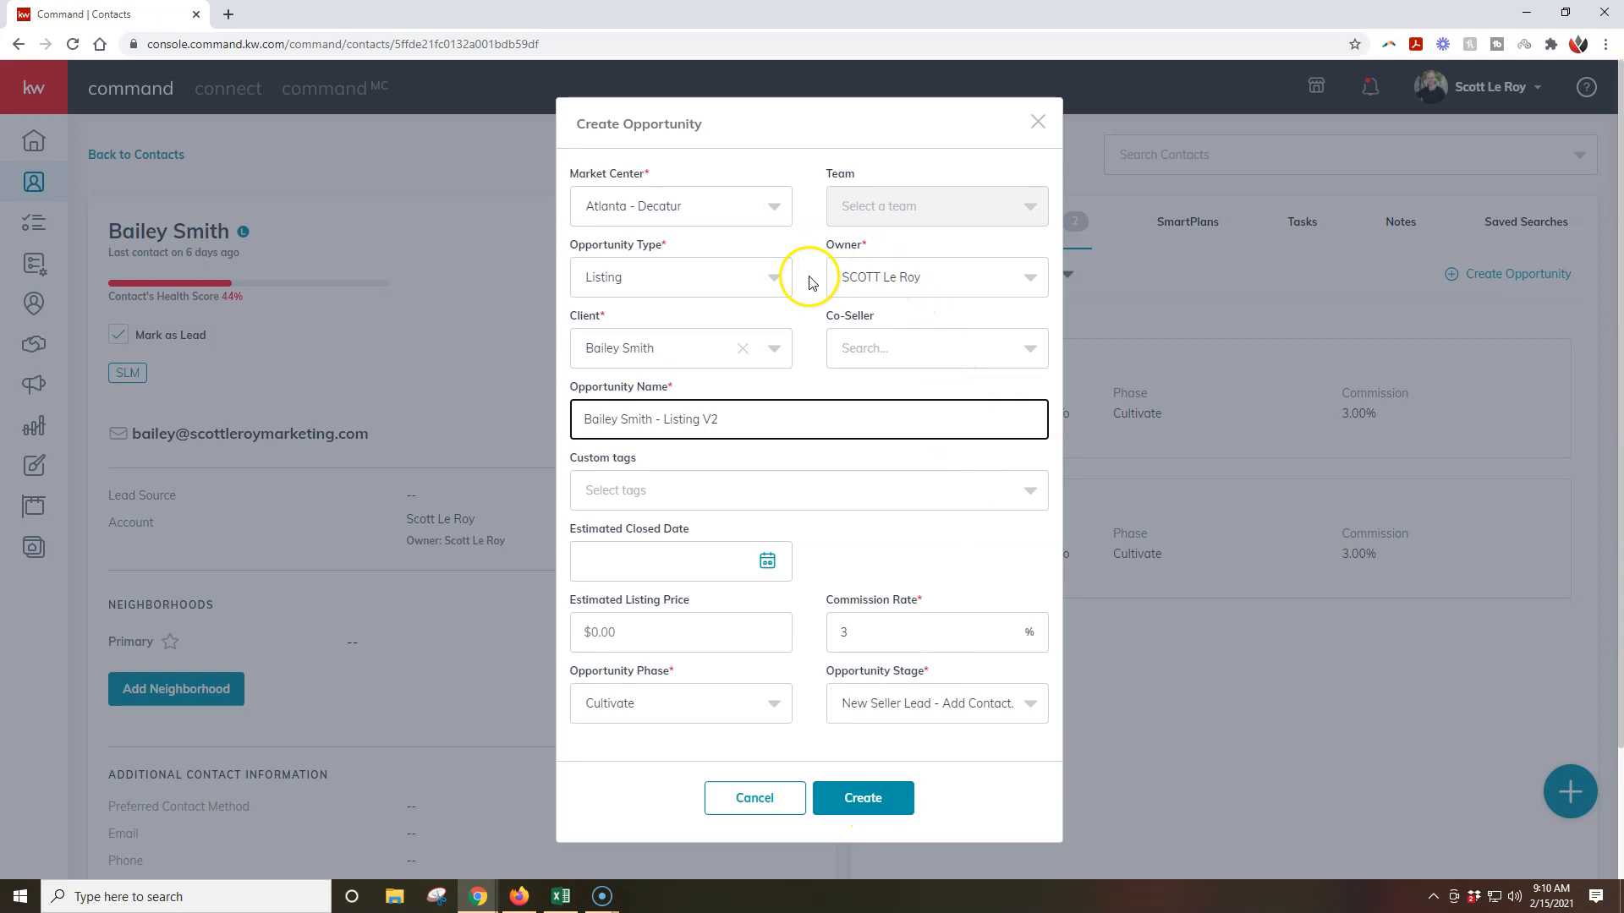
{"action": "mouse_move", "coordinate": [850, 525]}
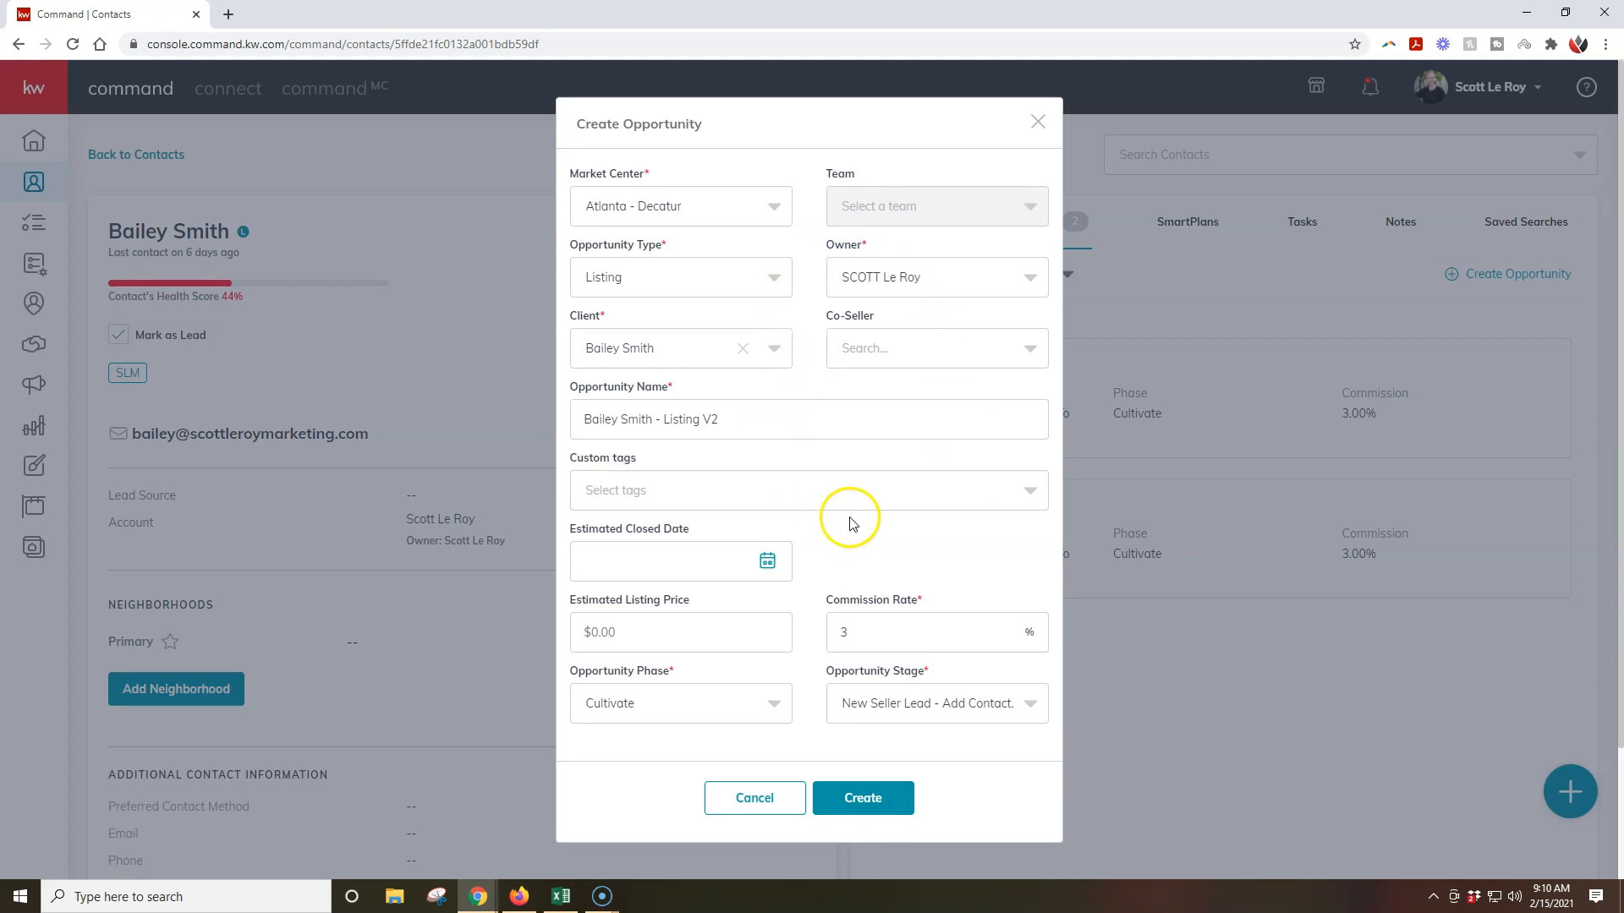
{"action": "mouse_move", "coordinate": [876, 592]}
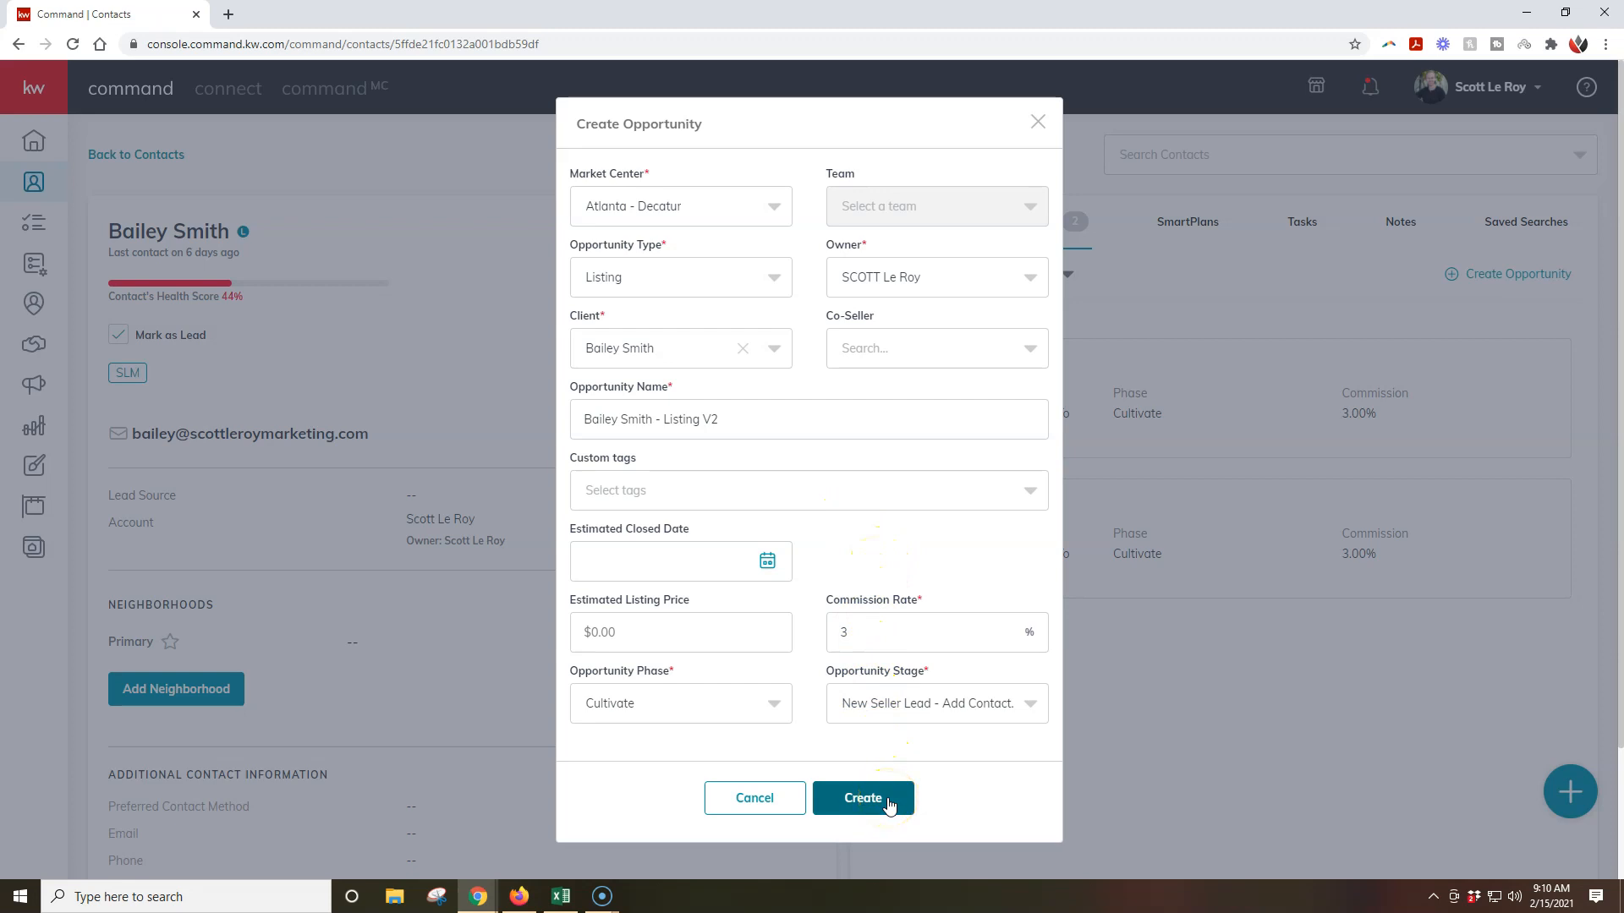
{"action": "left_click", "coordinate": [862, 796]}
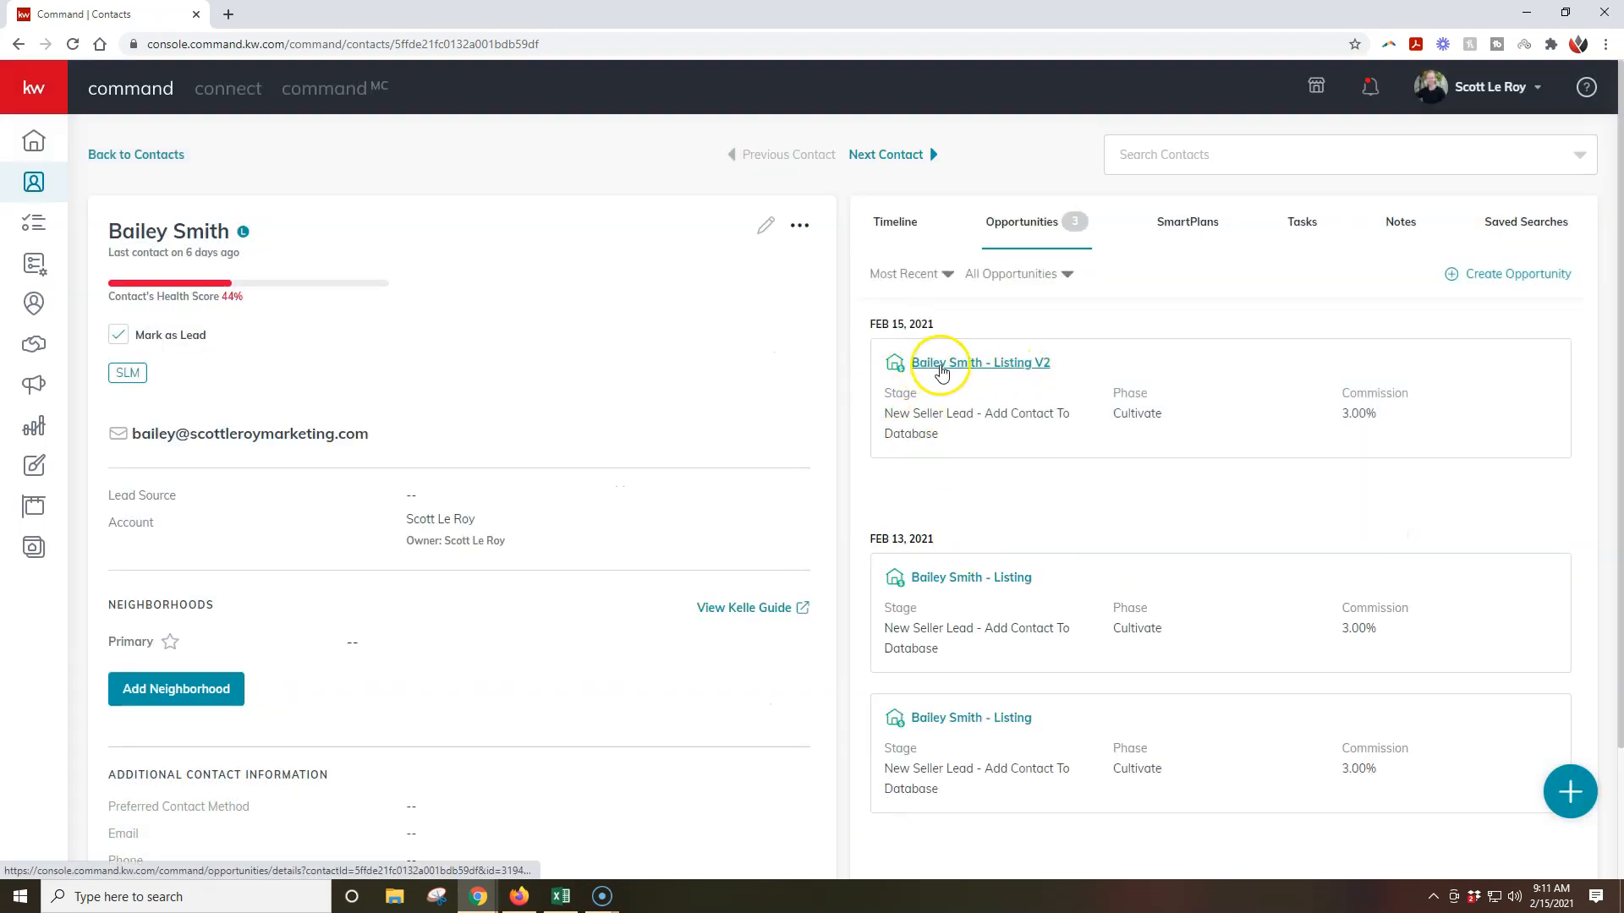
{"action": "mouse_move", "coordinate": [981, 386]}
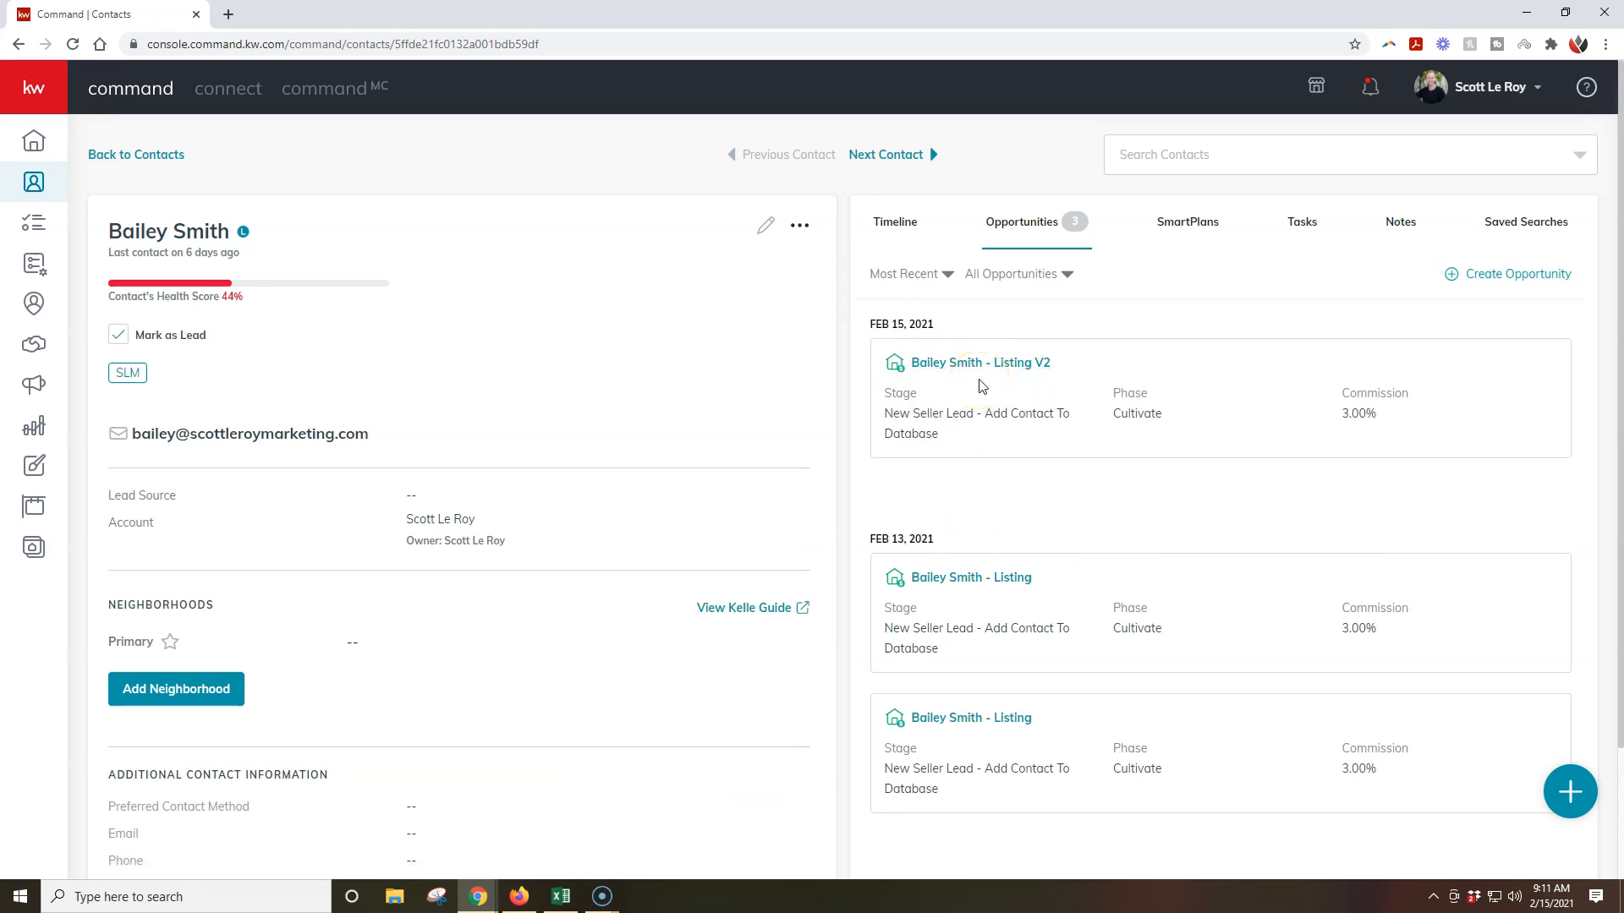
{"action": "mouse_move", "coordinate": [983, 386]}
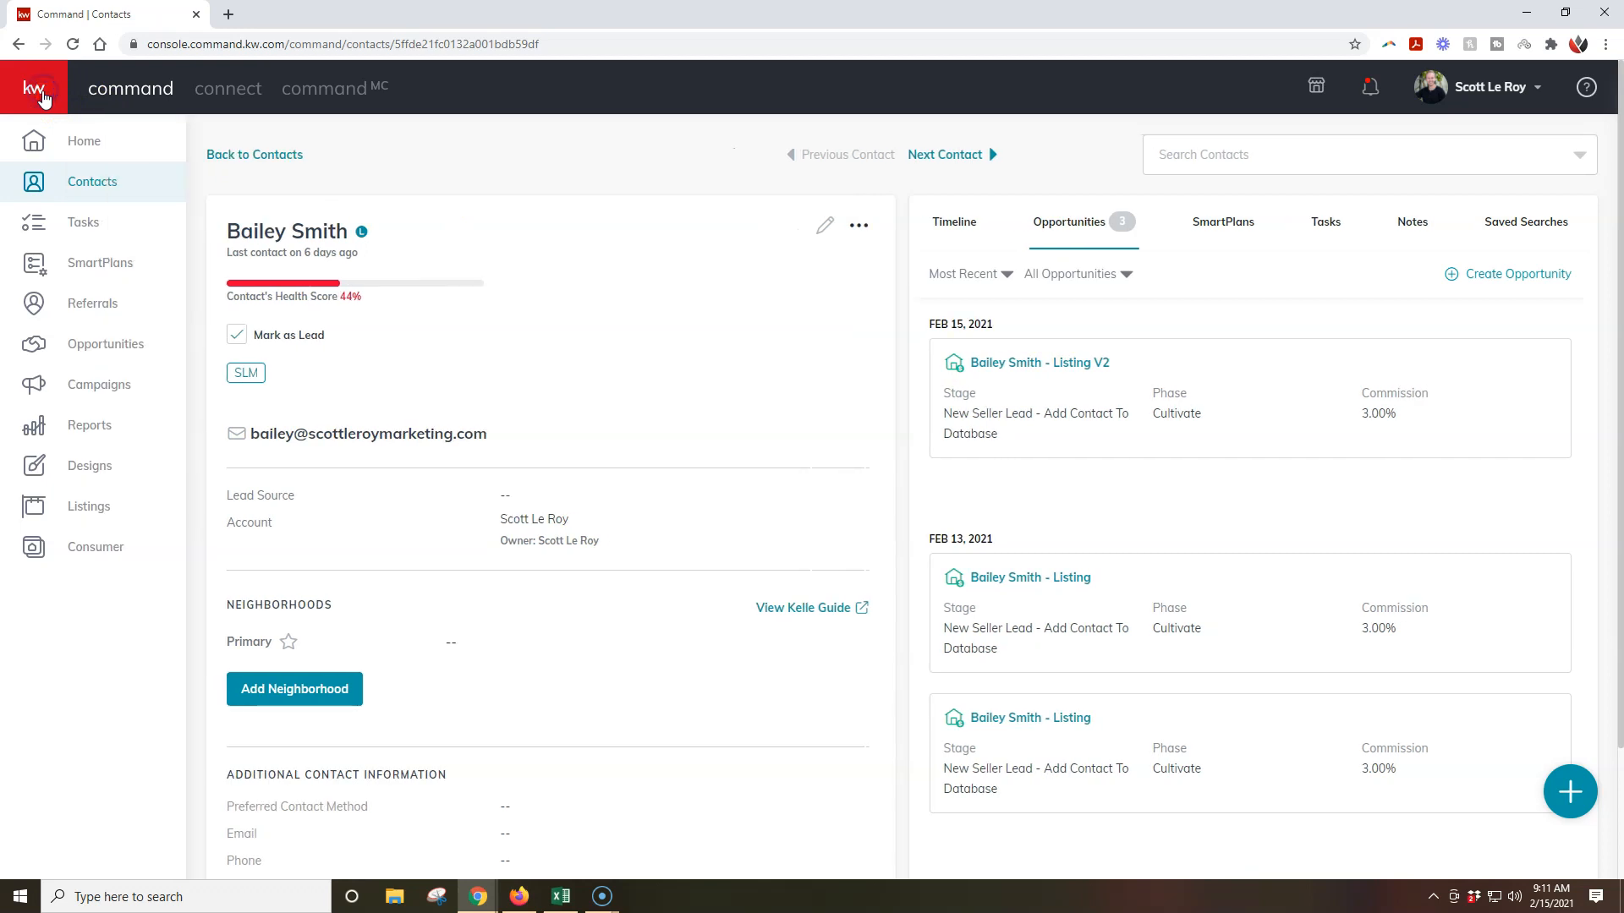
{"action": "mouse_move", "coordinate": [106, 343]}
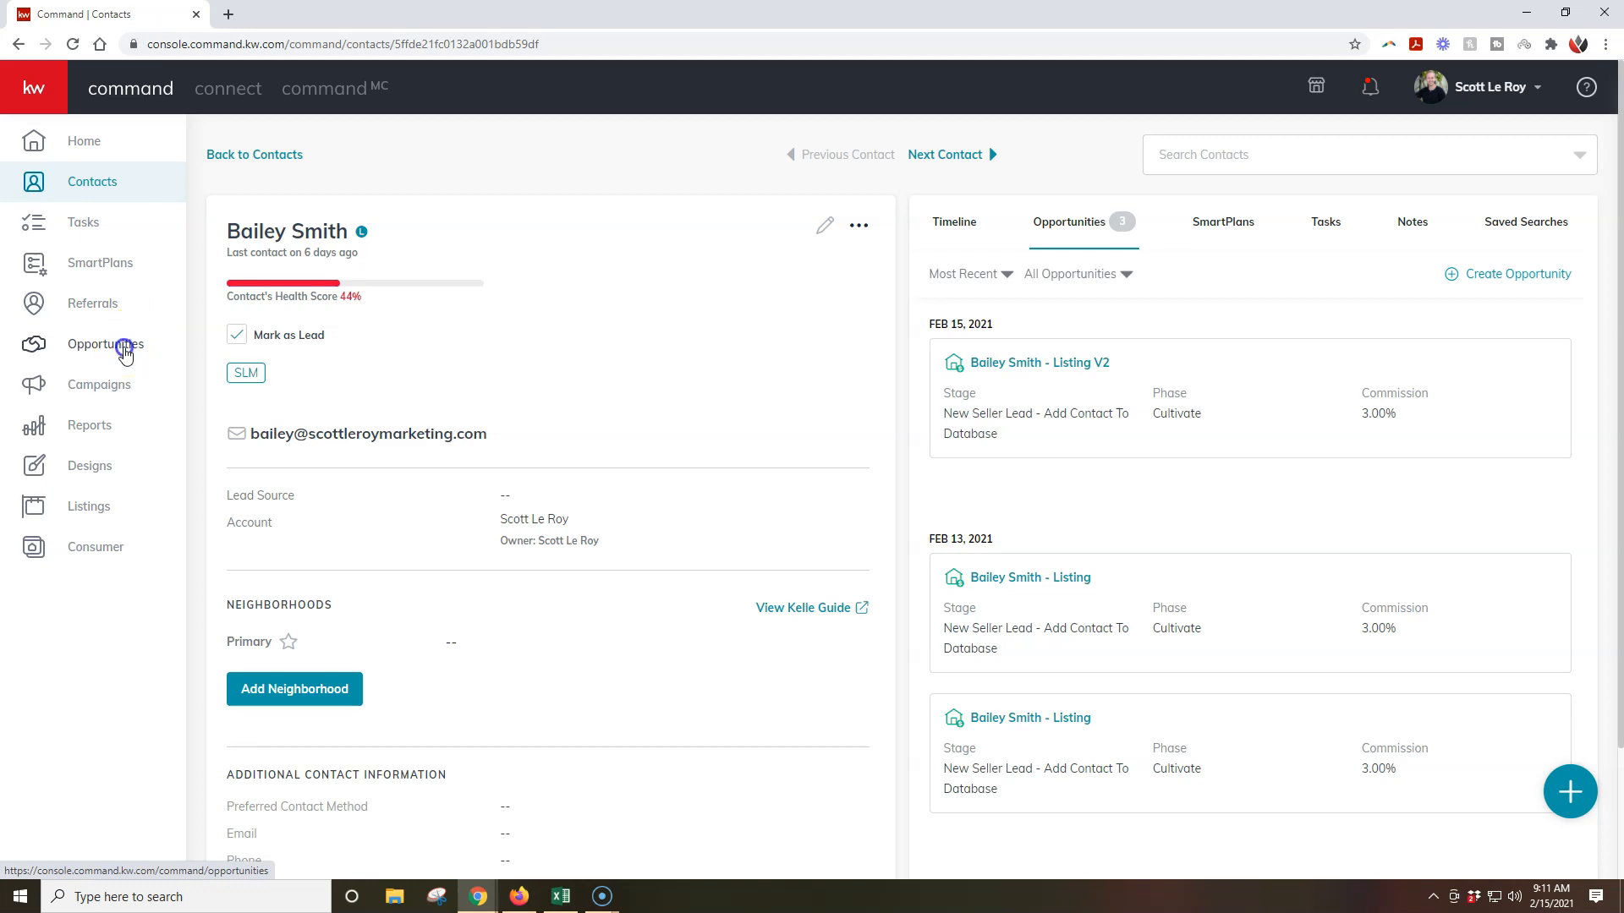
Step: View the Opportunities pipeline dashboard with Listings, Buyers and Leases stage counts and GCI figures
{"action": "left_click", "coordinate": [105, 343]}
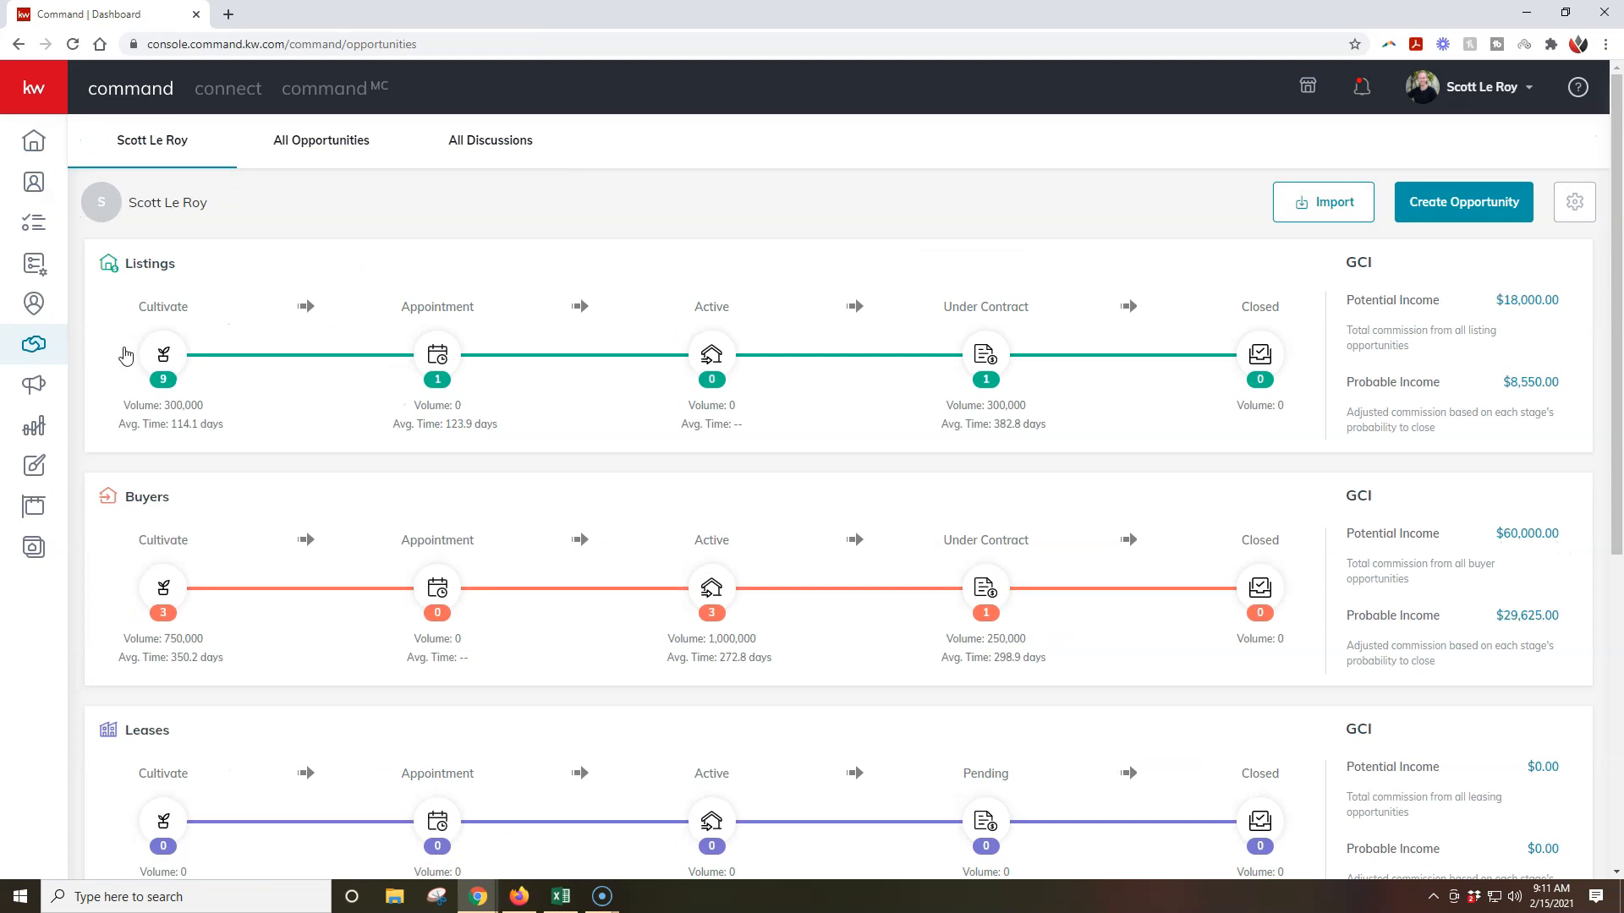
{"action": "mouse_move", "coordinate": [166, 352]}
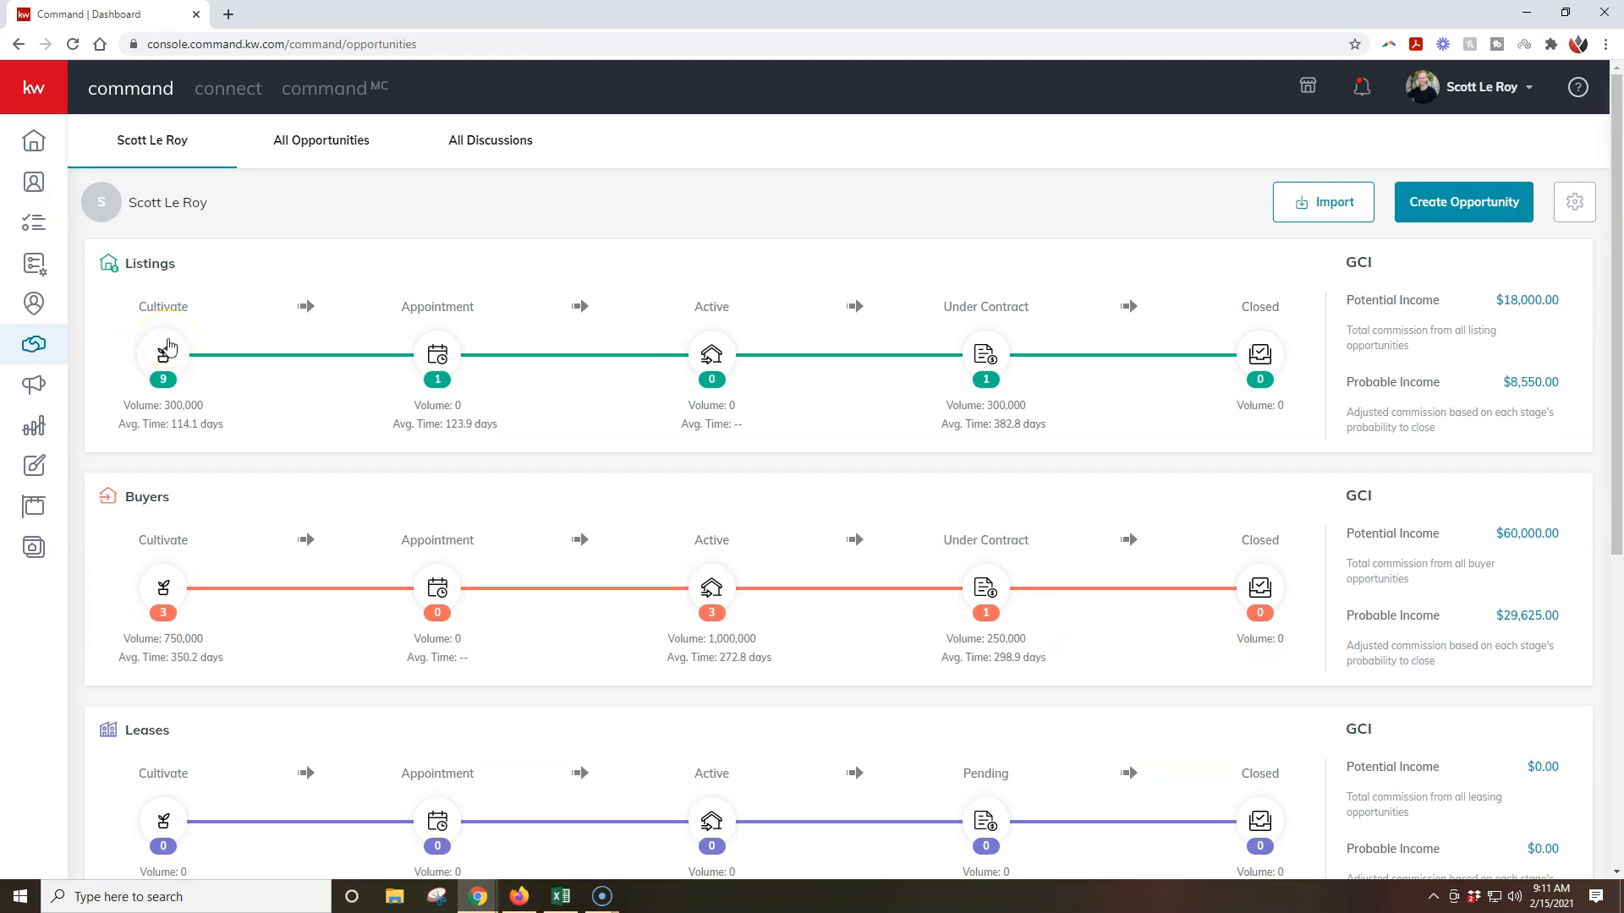
{"action": "mouse_move", "coordinate": [168, 306]}
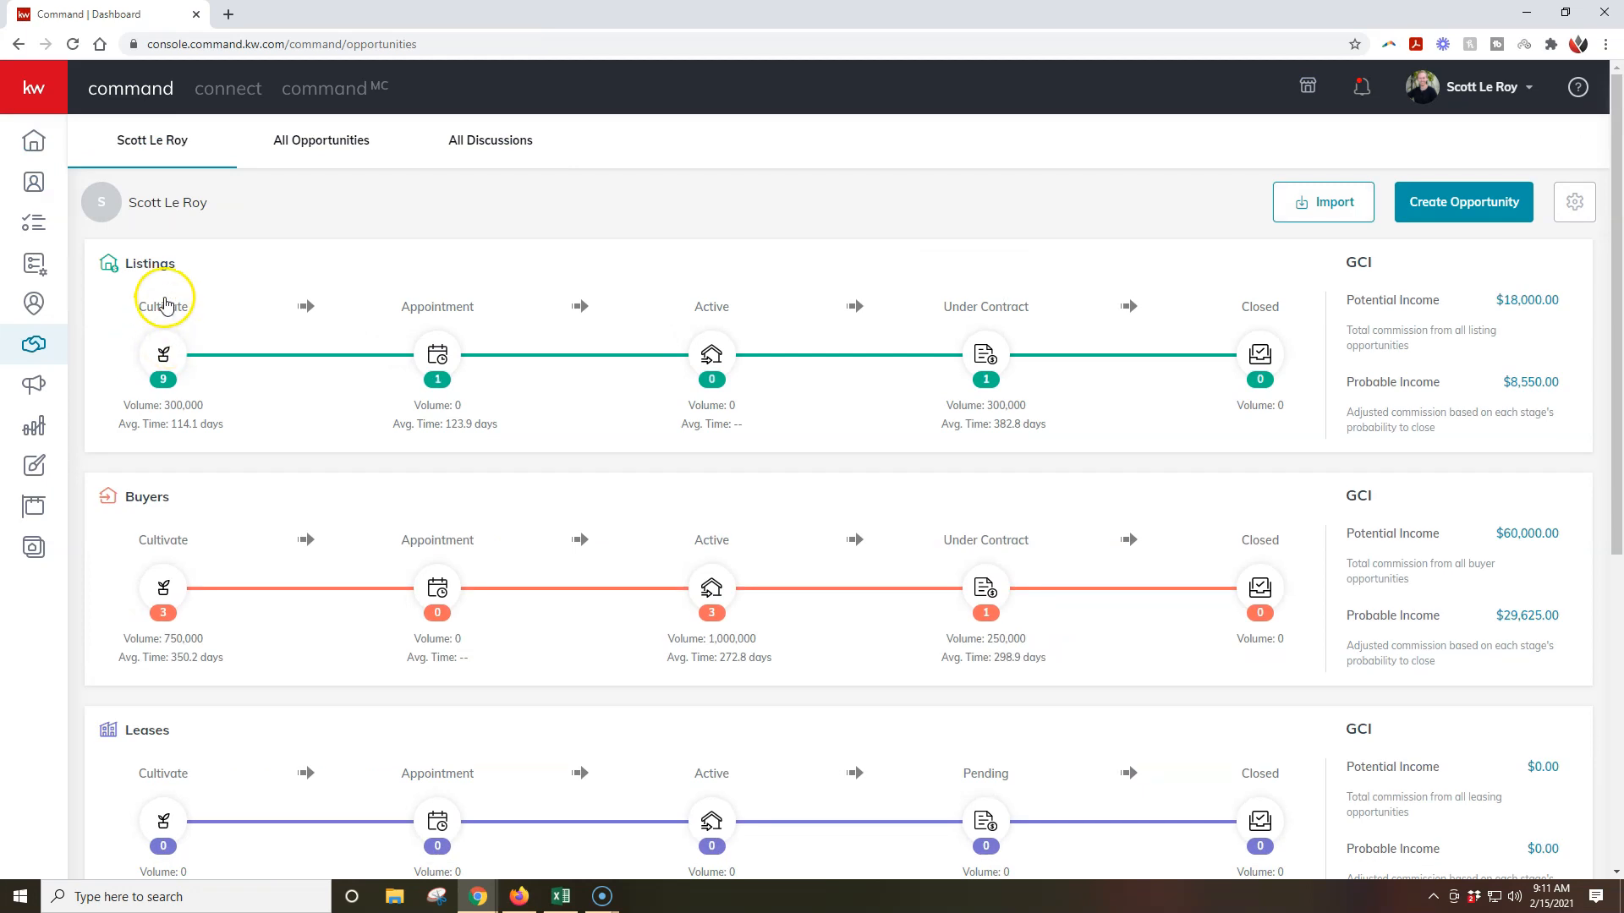
{"action": "scroll", "scroll_direction": "down", "scroll_amount": 3}
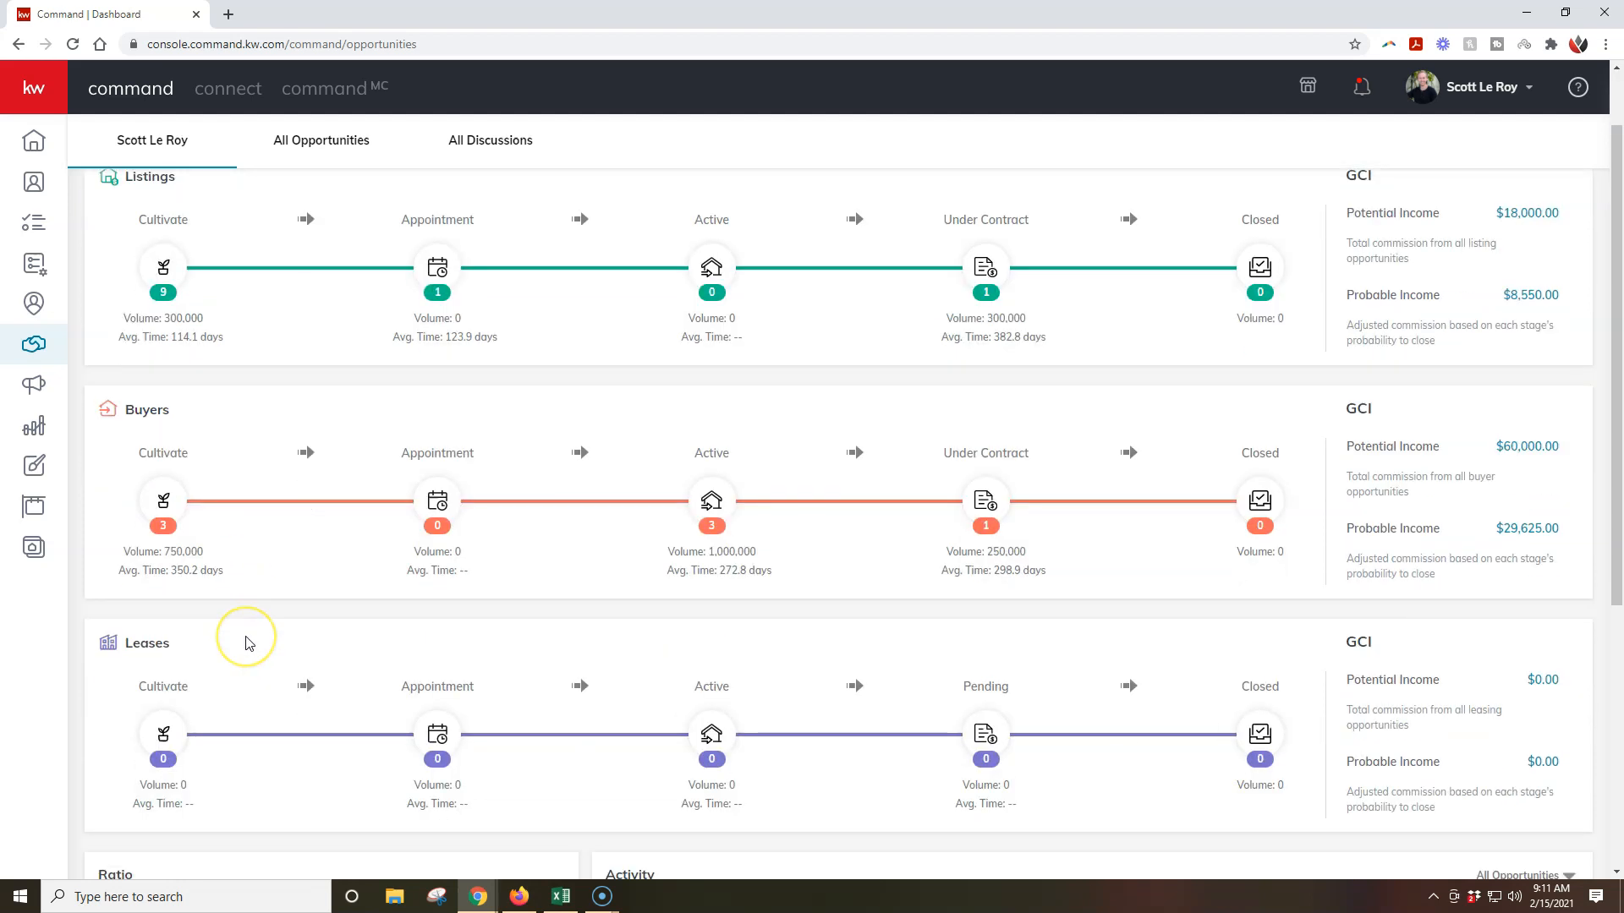
{"action": "scroll", "scroll_direction": "down", "scroll_amount": 3}
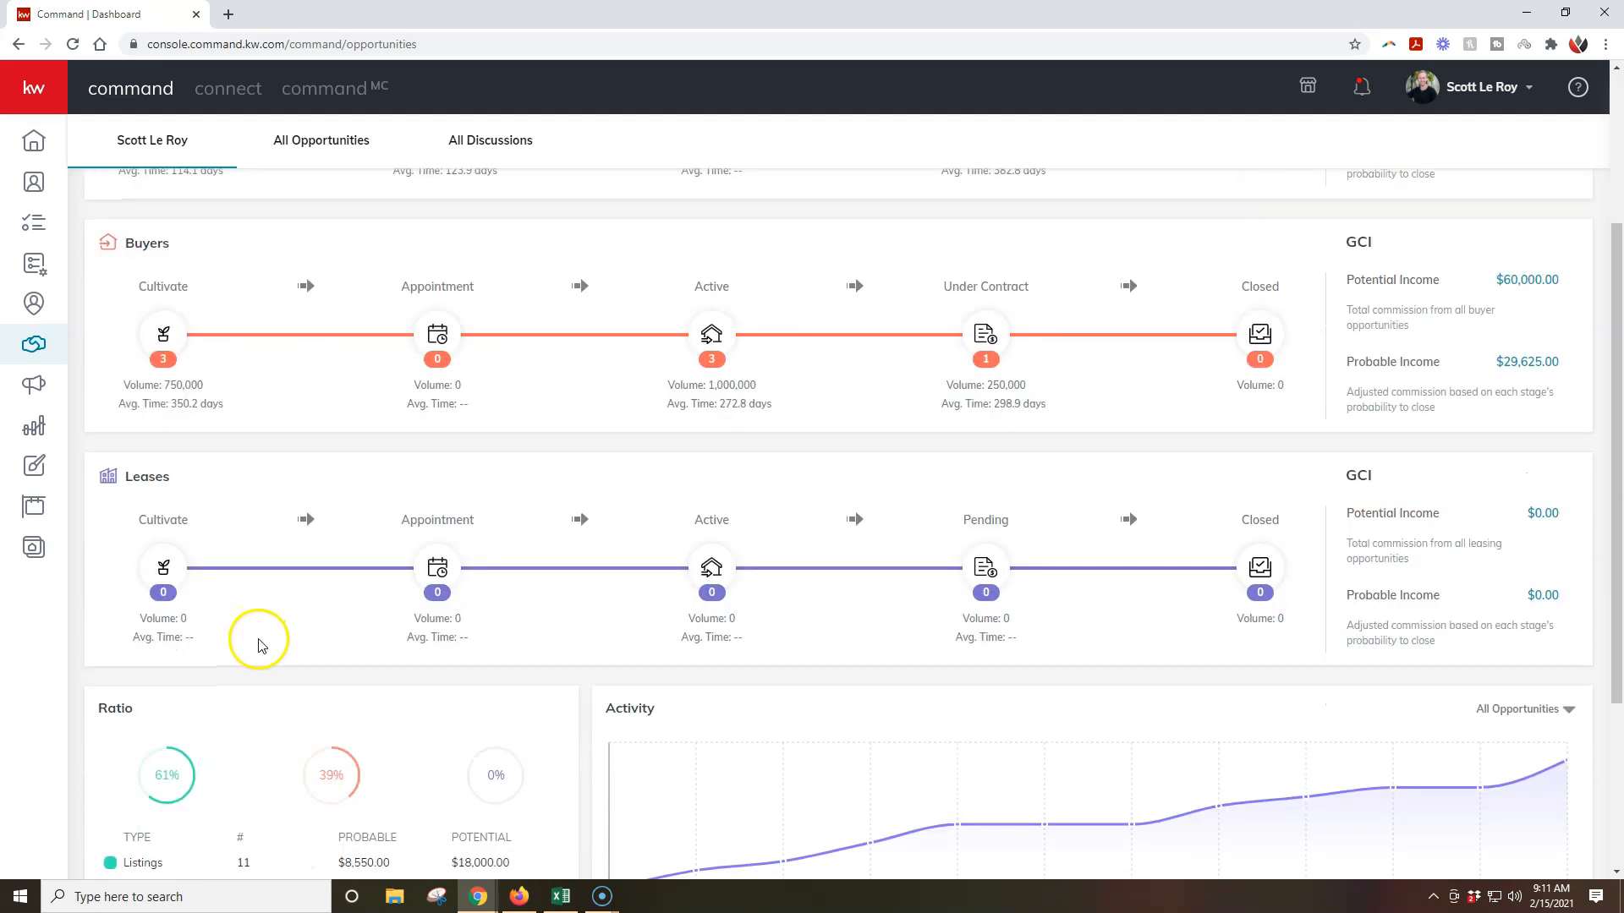
{"action": "scroll", "scroll_direction": "up", "scroll_amount": 3}
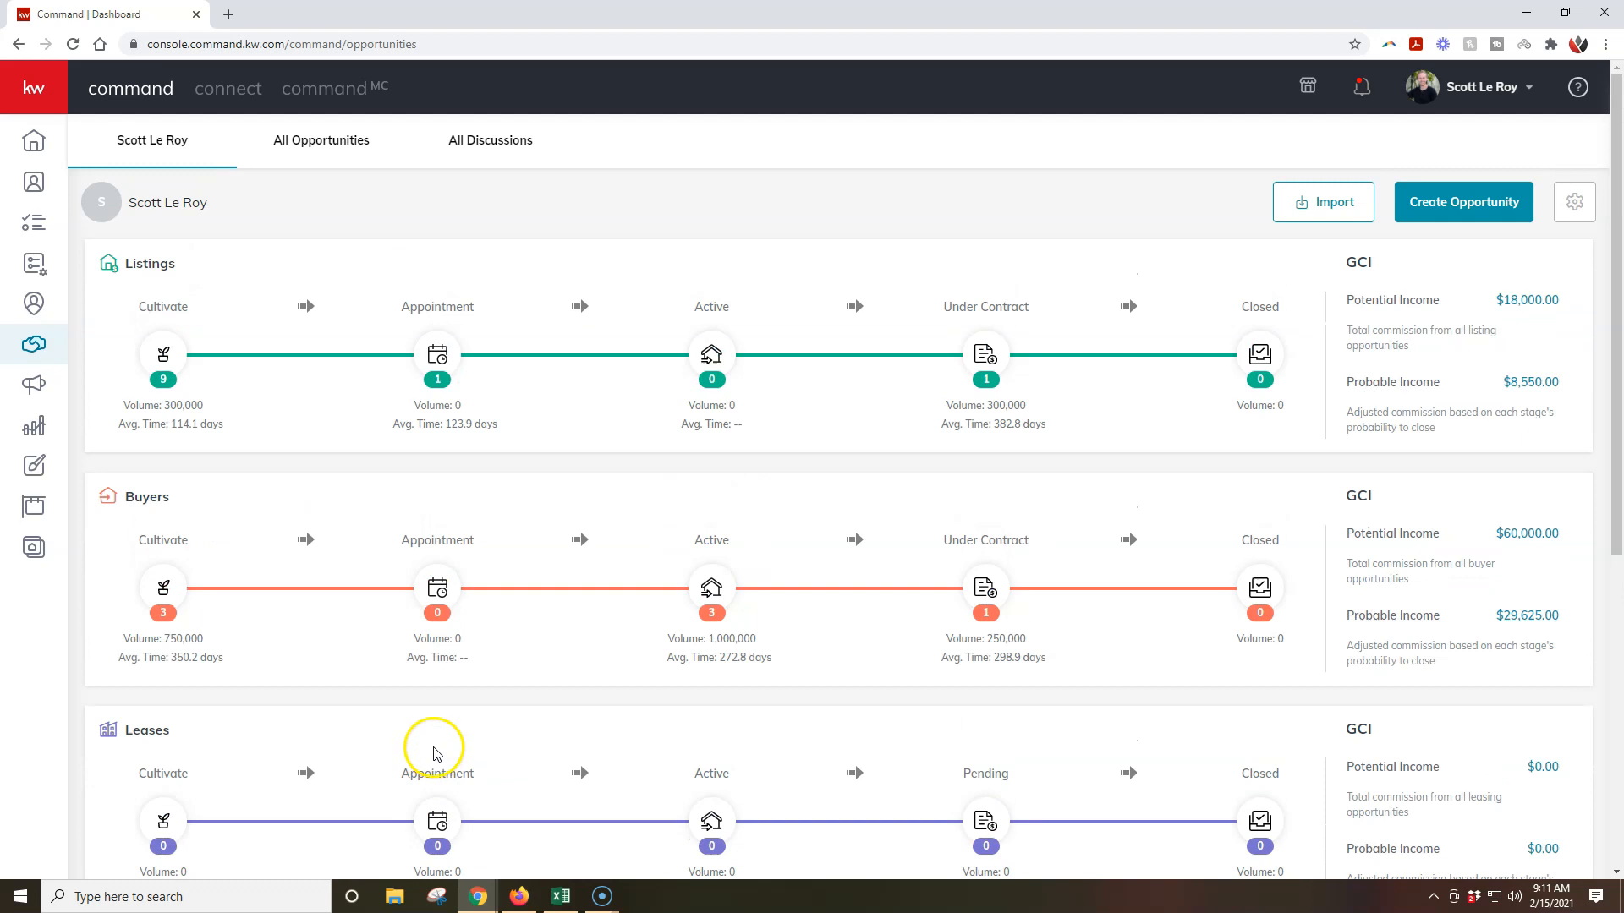
{"action": "mouse_move", "coordinate": [1470, 206]}
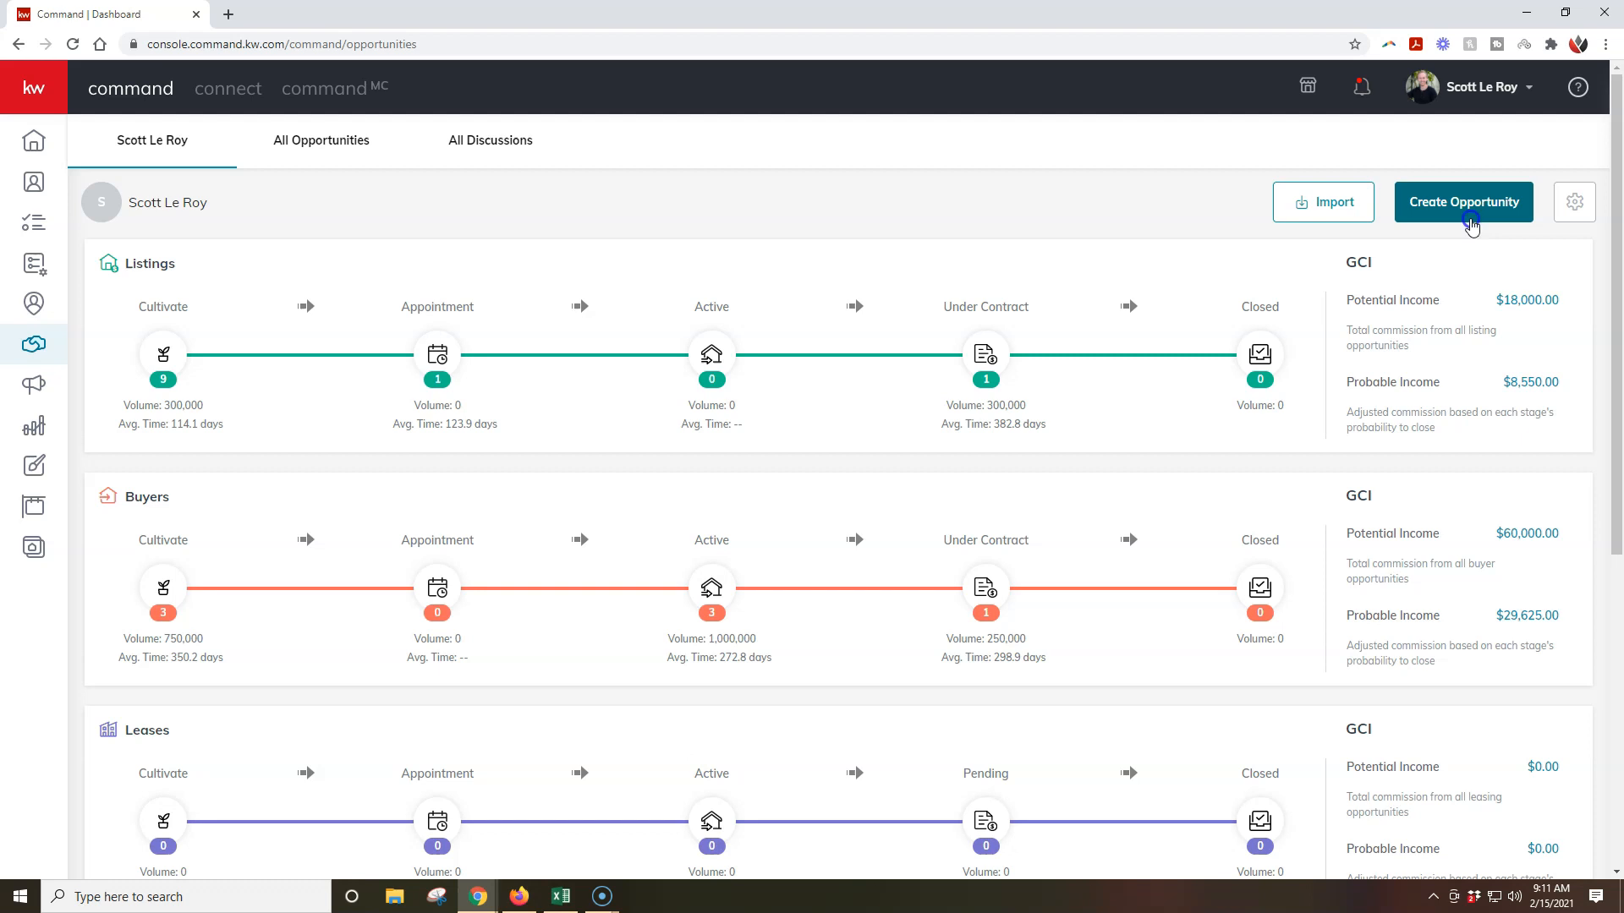
{"action": "left_click", "coordinate": [1463, 201]}
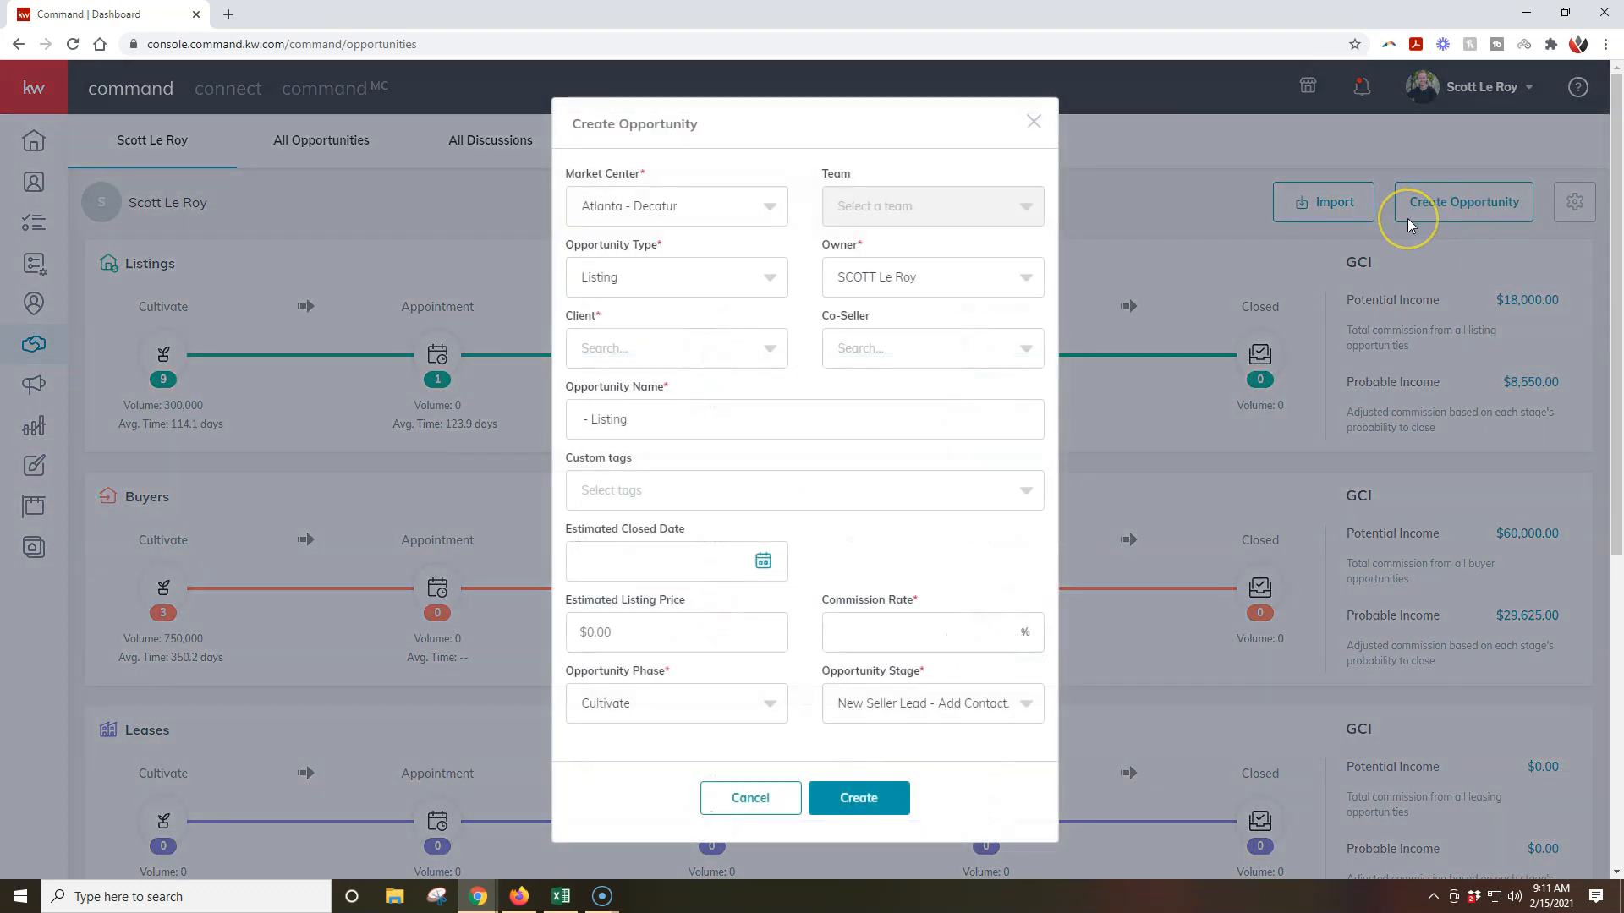
{"action": "mouse_move", "coordinate": [986, 561]}
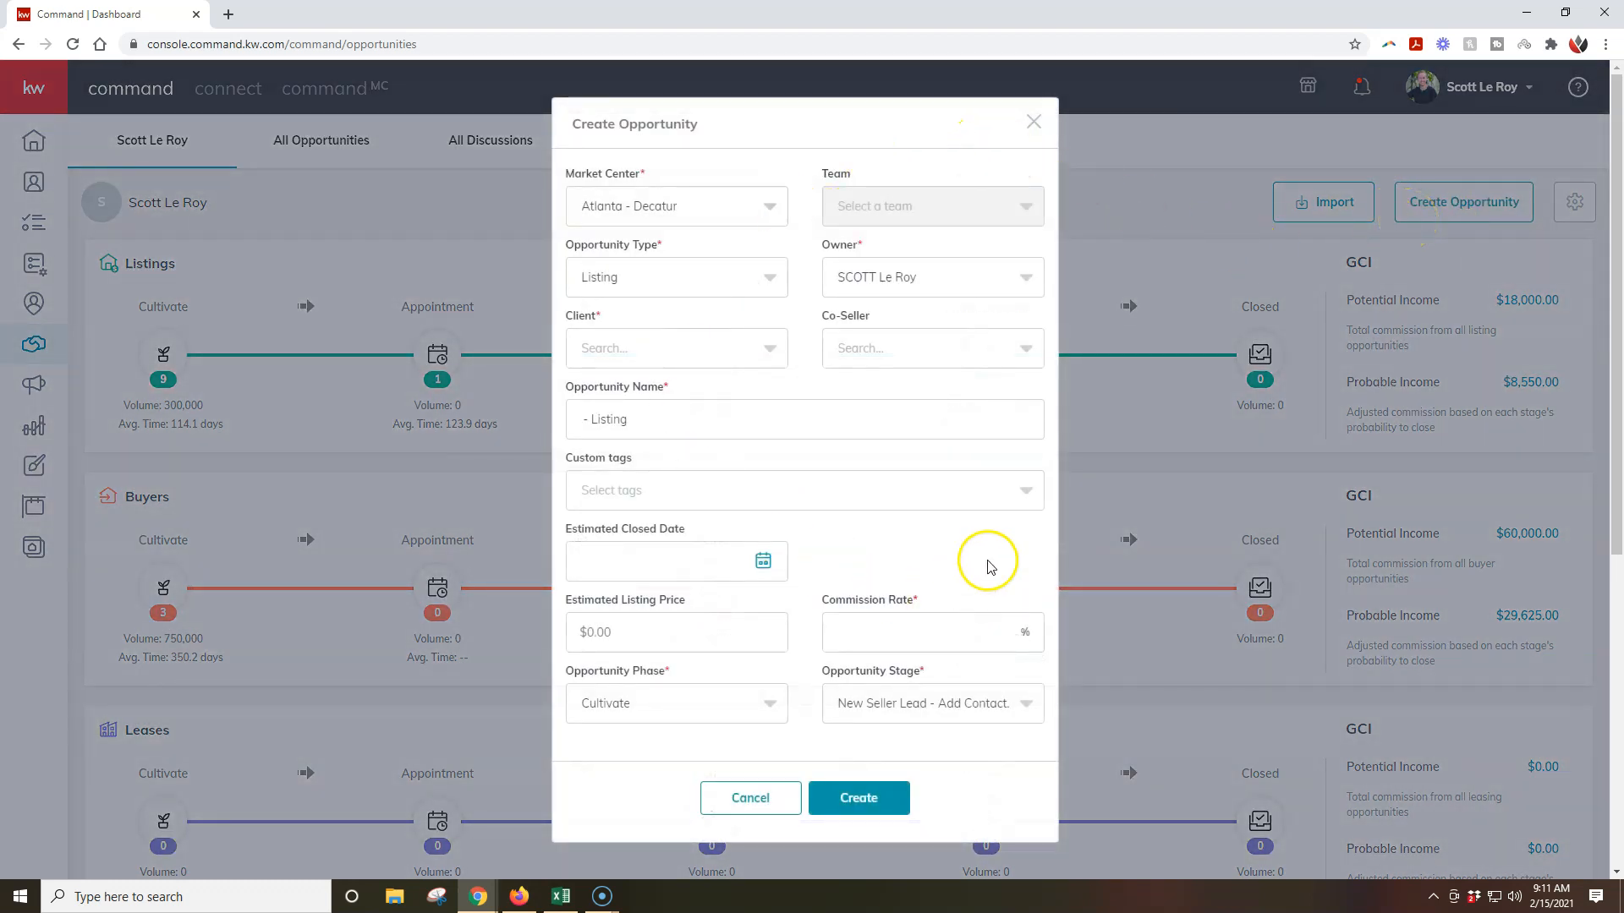
{"action": "mouse_move", "coordinate": [942, 463]}
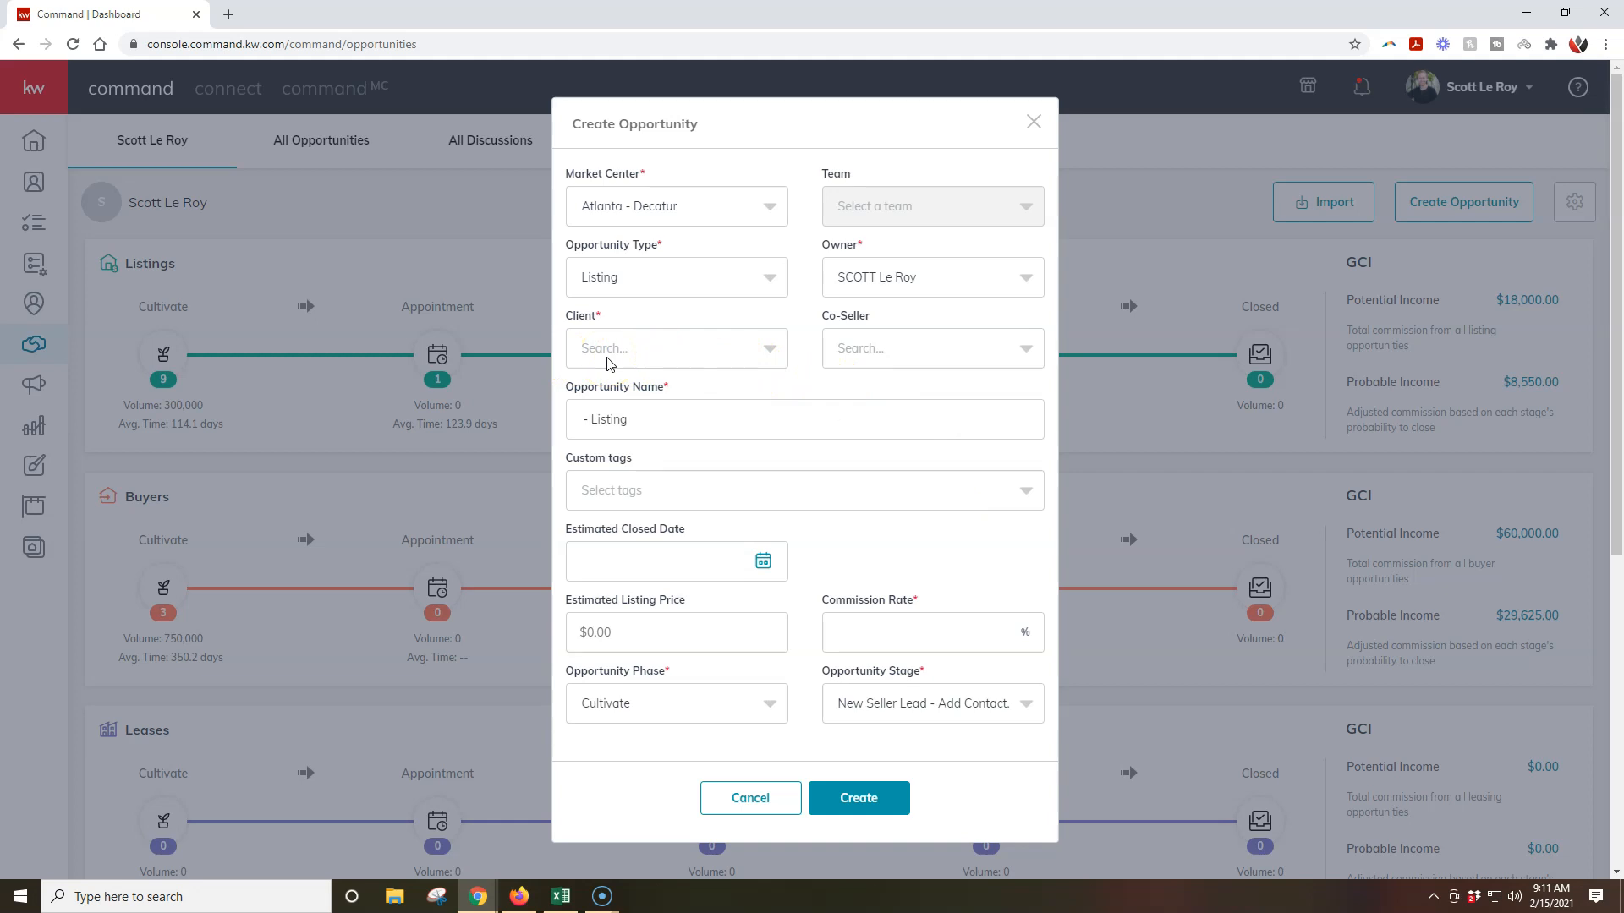
{"action": "left_click", "coordinate": [677, 348]}
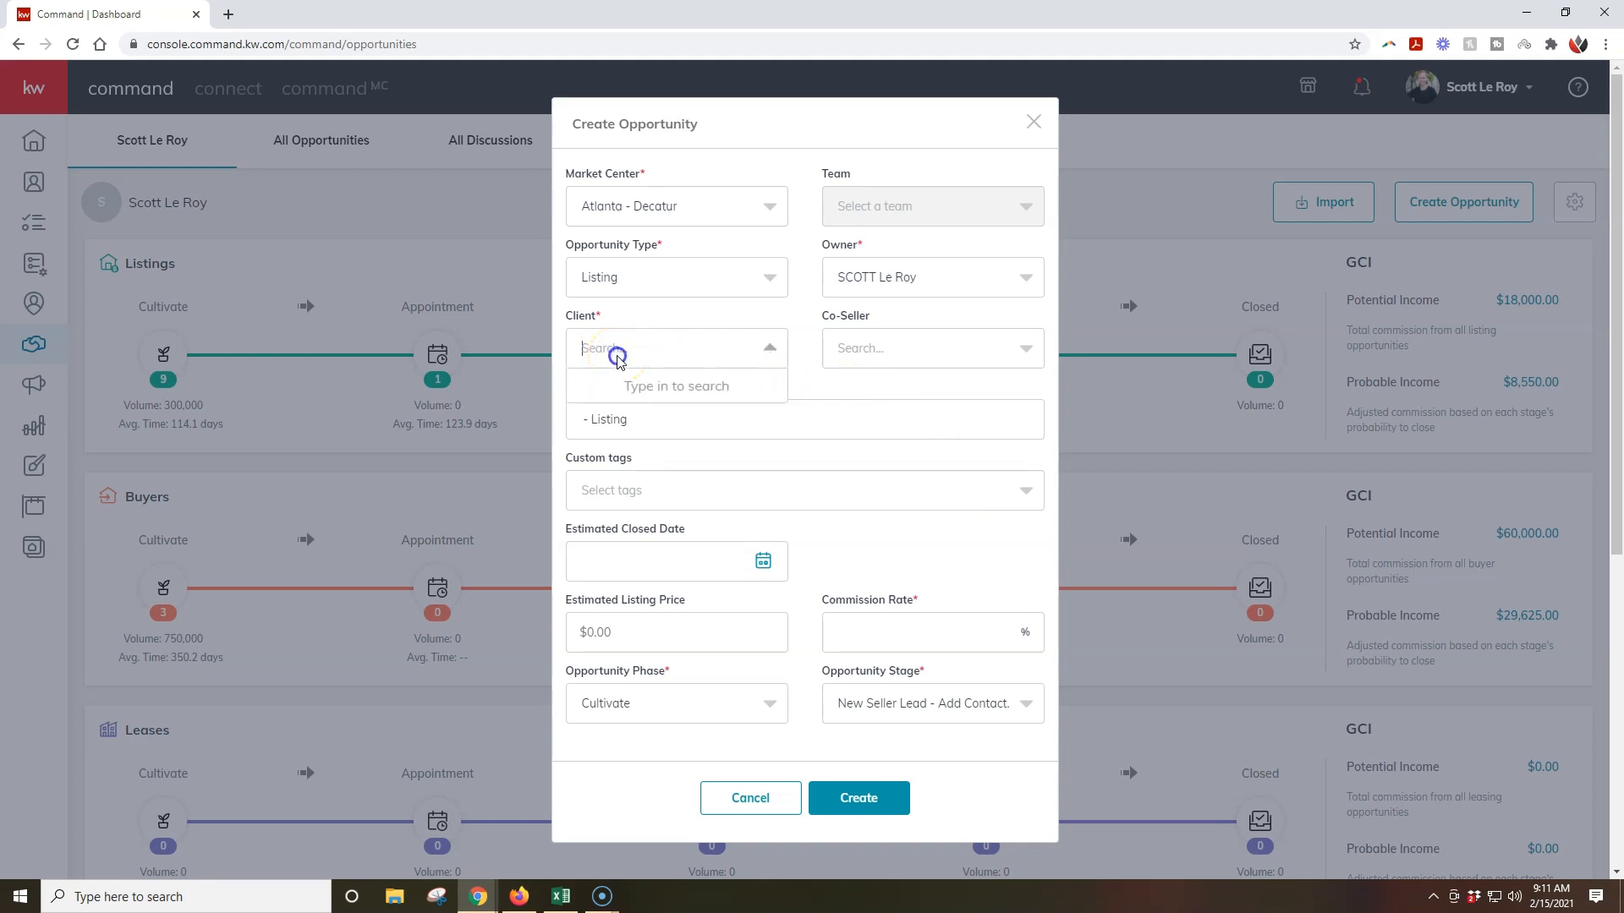
{"action": "type", "text": "Bailey"}
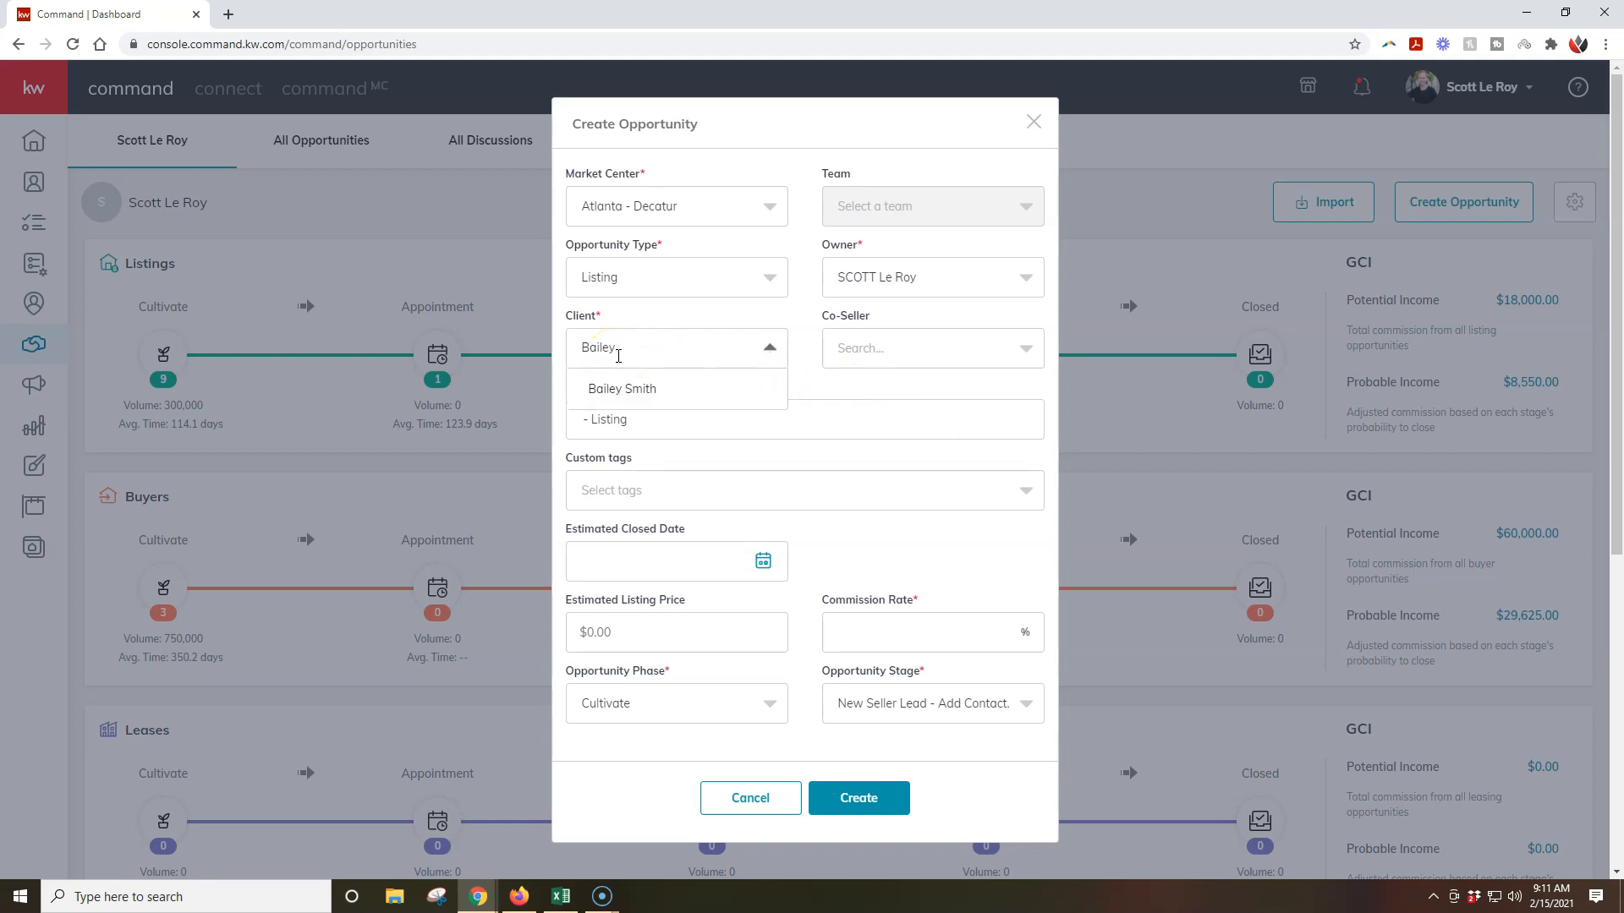
{"action": "left_click", "coordinate": [621, 389]}
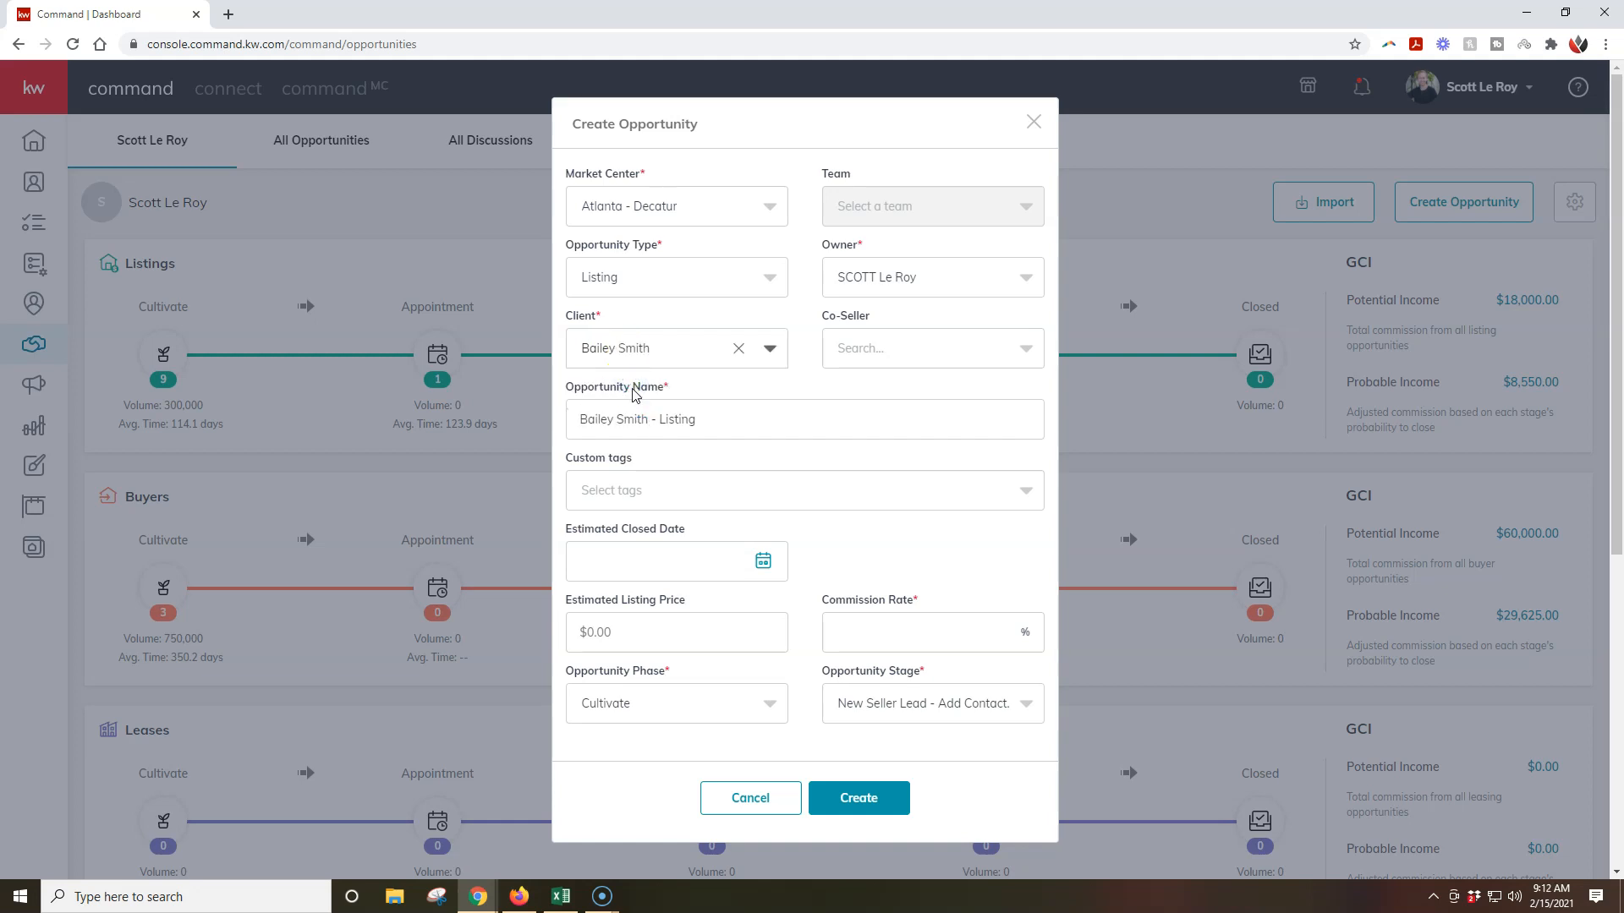
{"action": "left_click", "coordinate": [913, 630]}
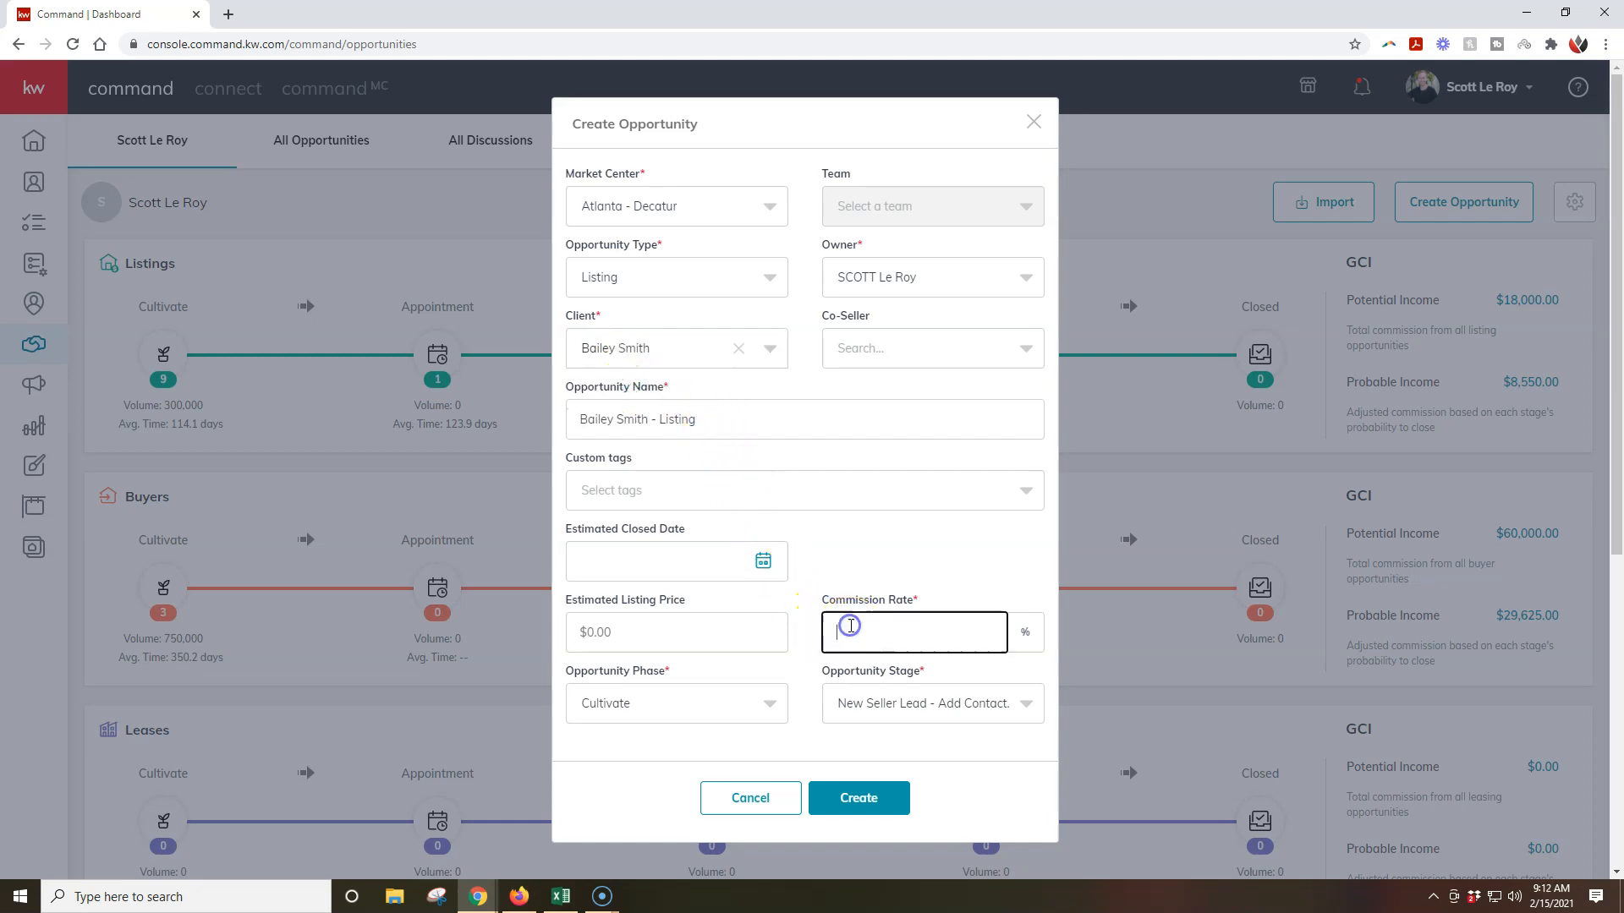
{"action": "type", "text": "3"}
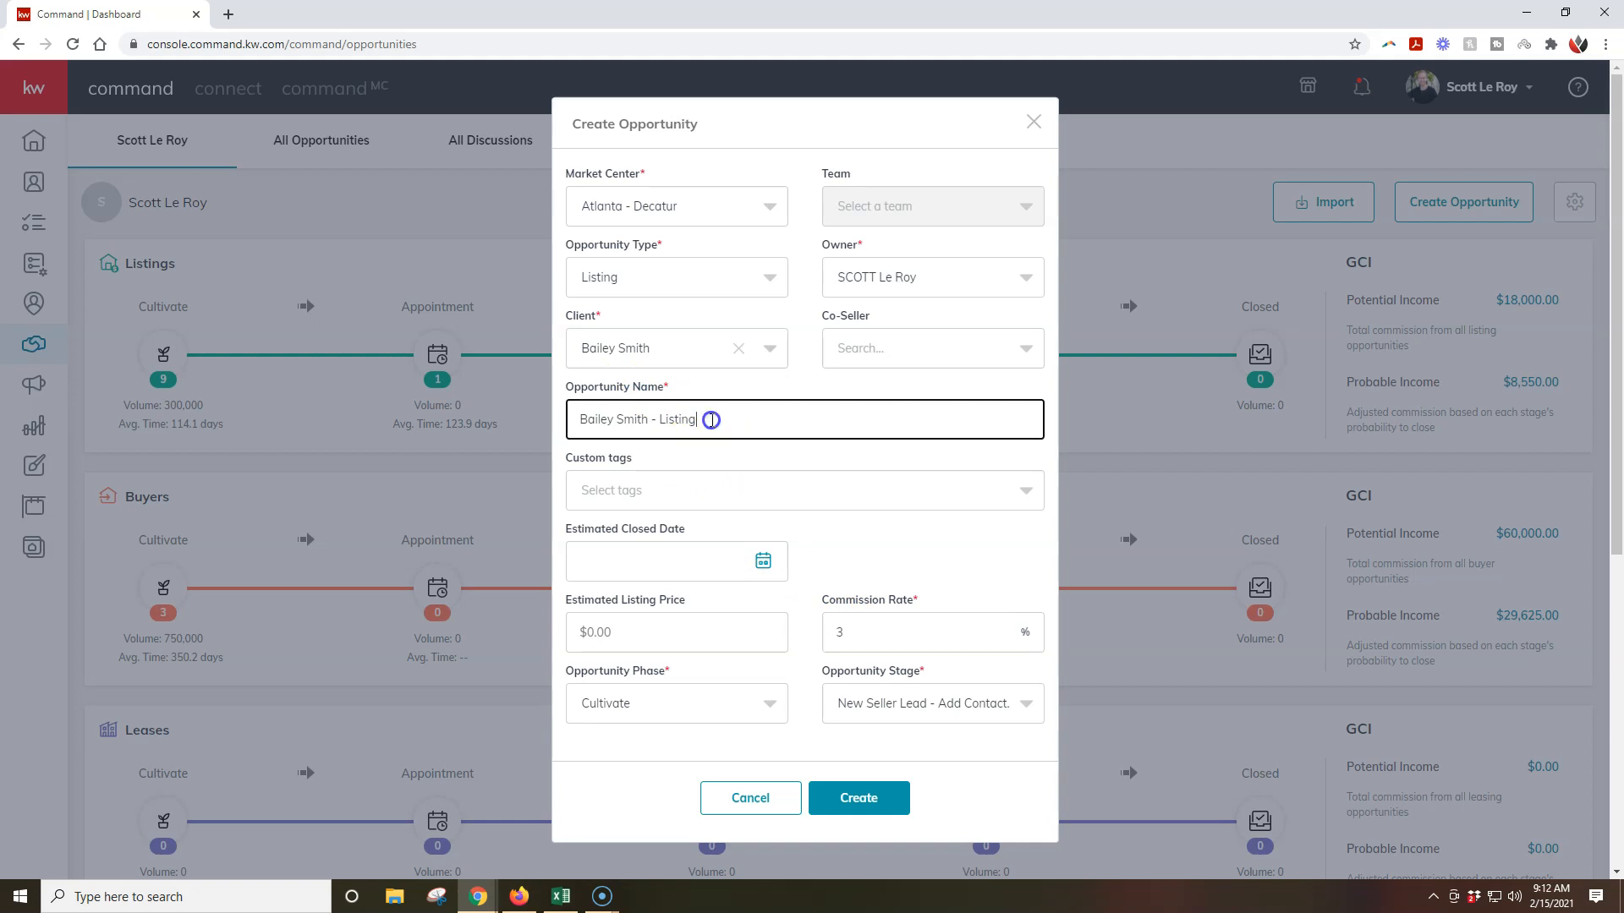
{"action": "type", "text": "V3"}
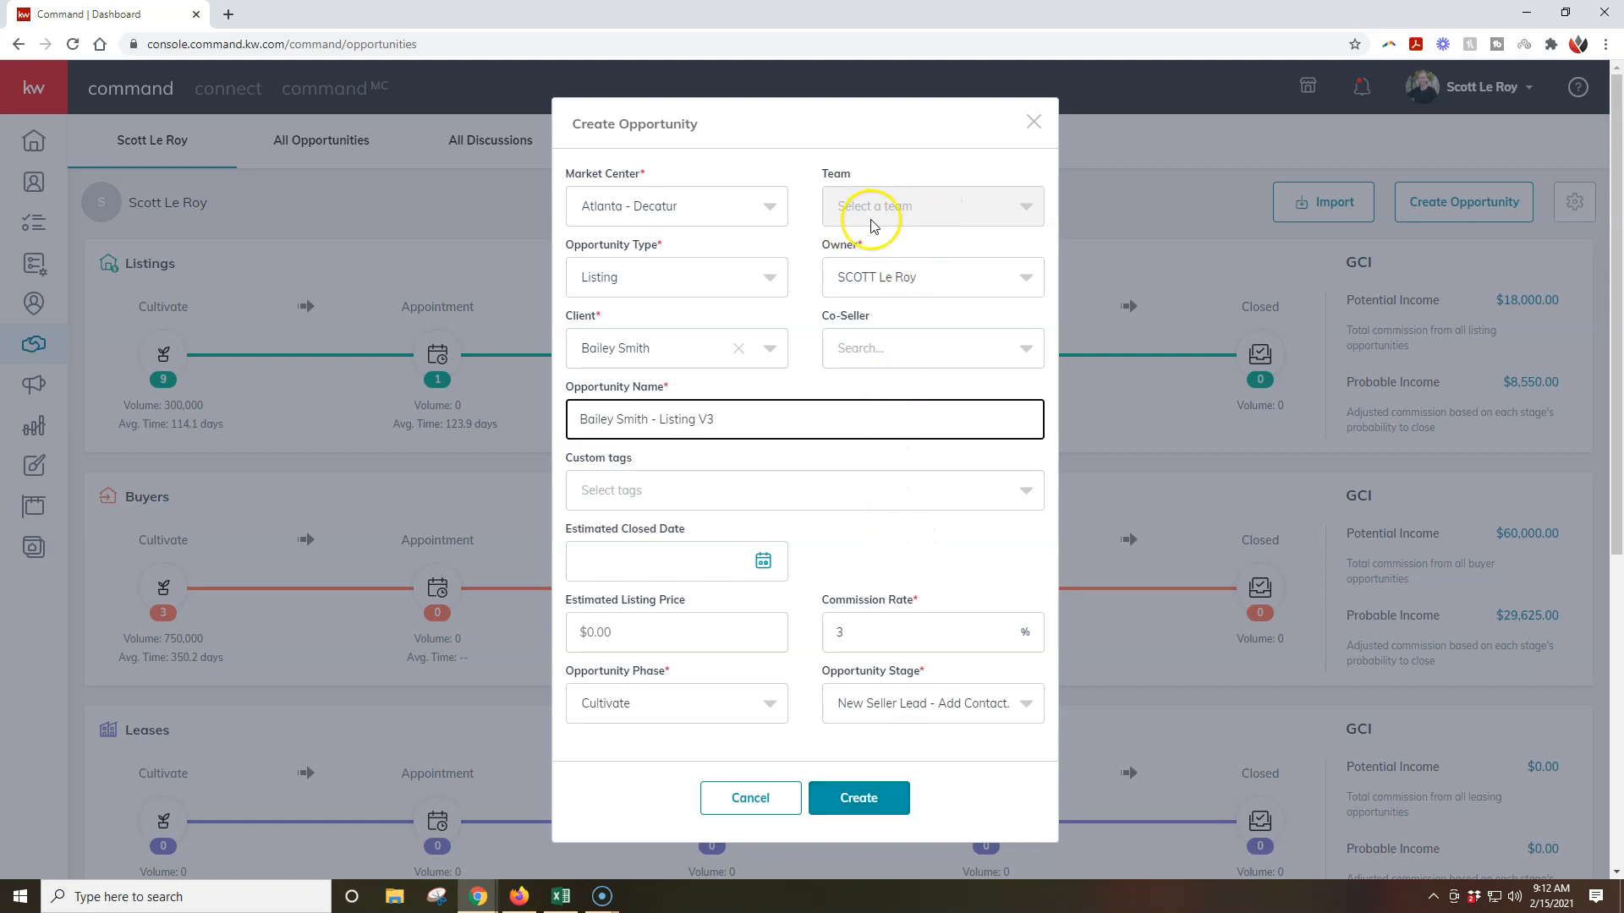
{"action": "mouse_move", "coordinate": [781, 193]}
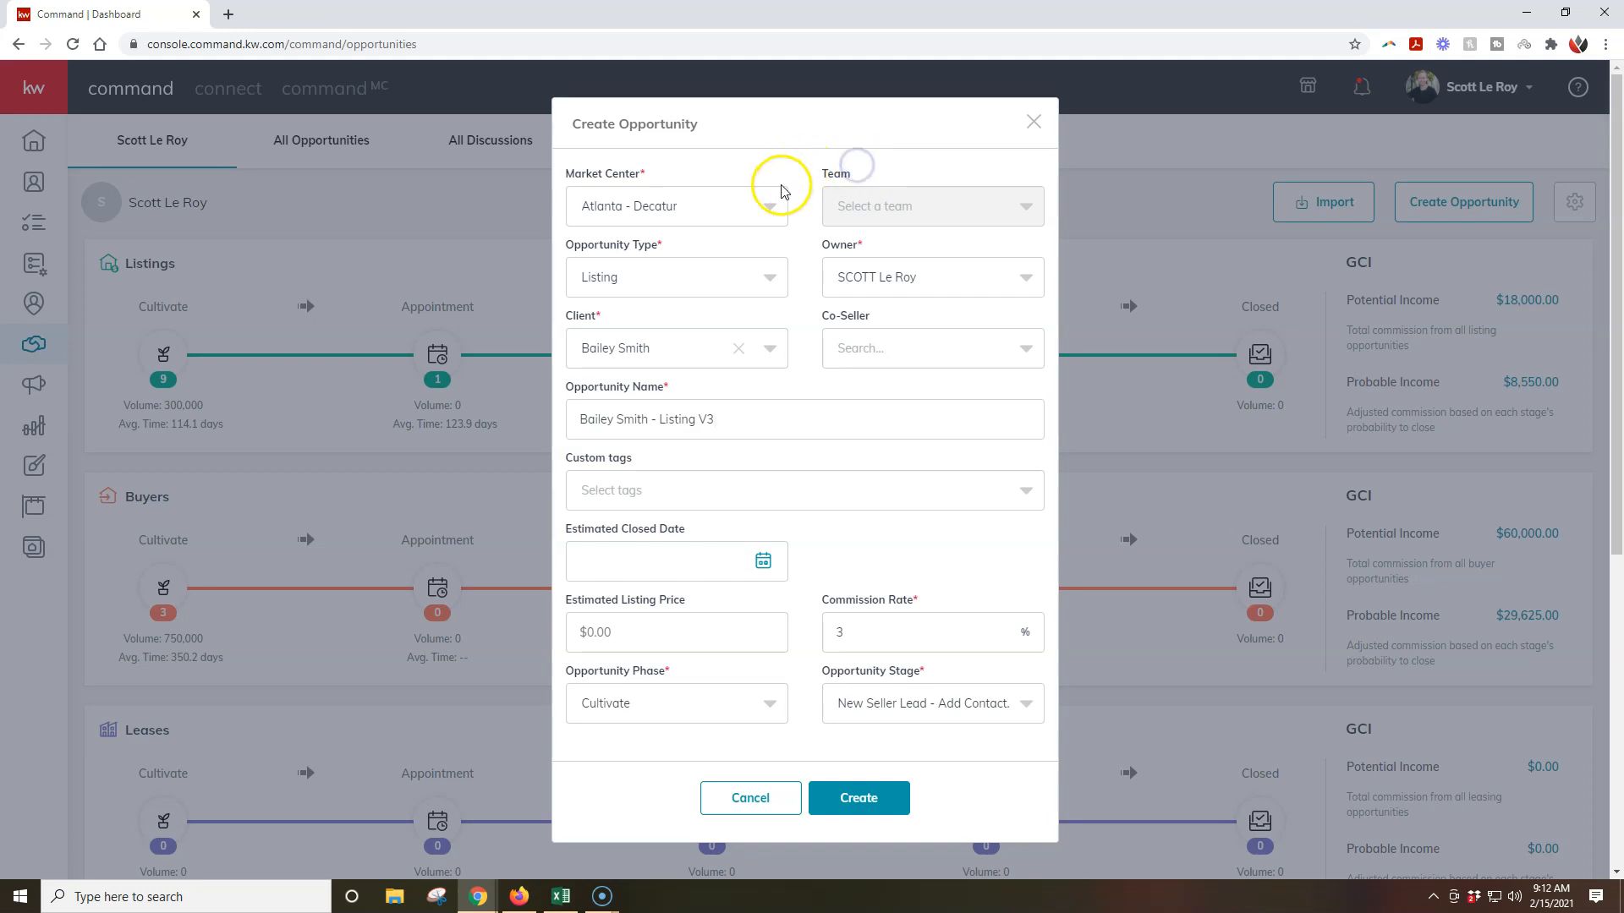
{"action": "mouse_move", "coordinate": [771, 411]}
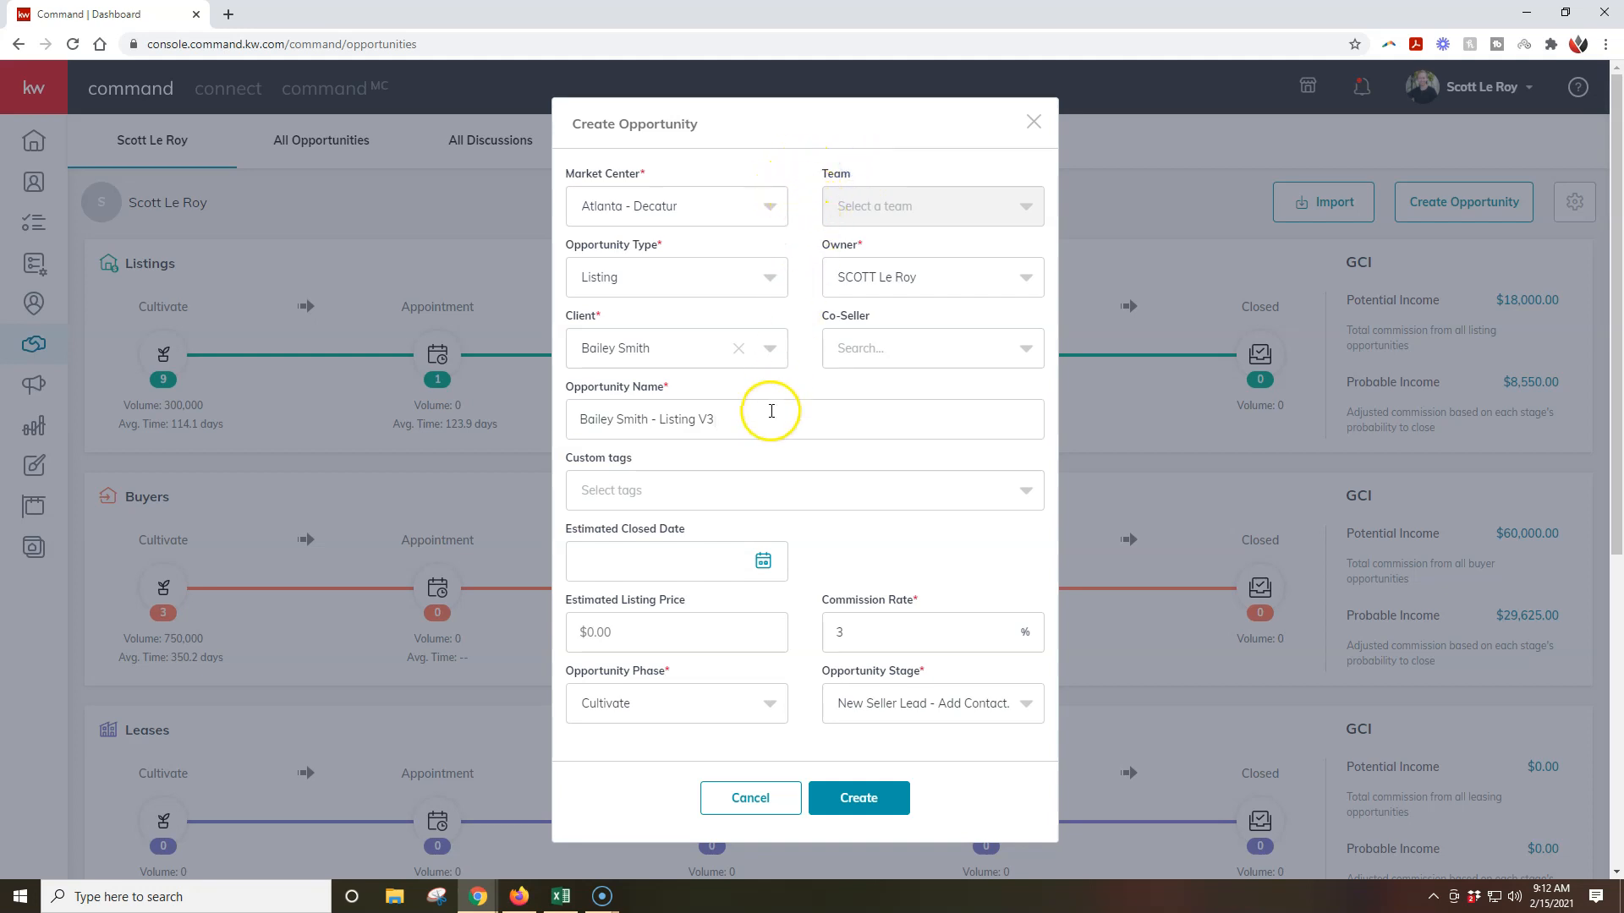
{"action": "mouse_move", "coordinate": [348, 283]}
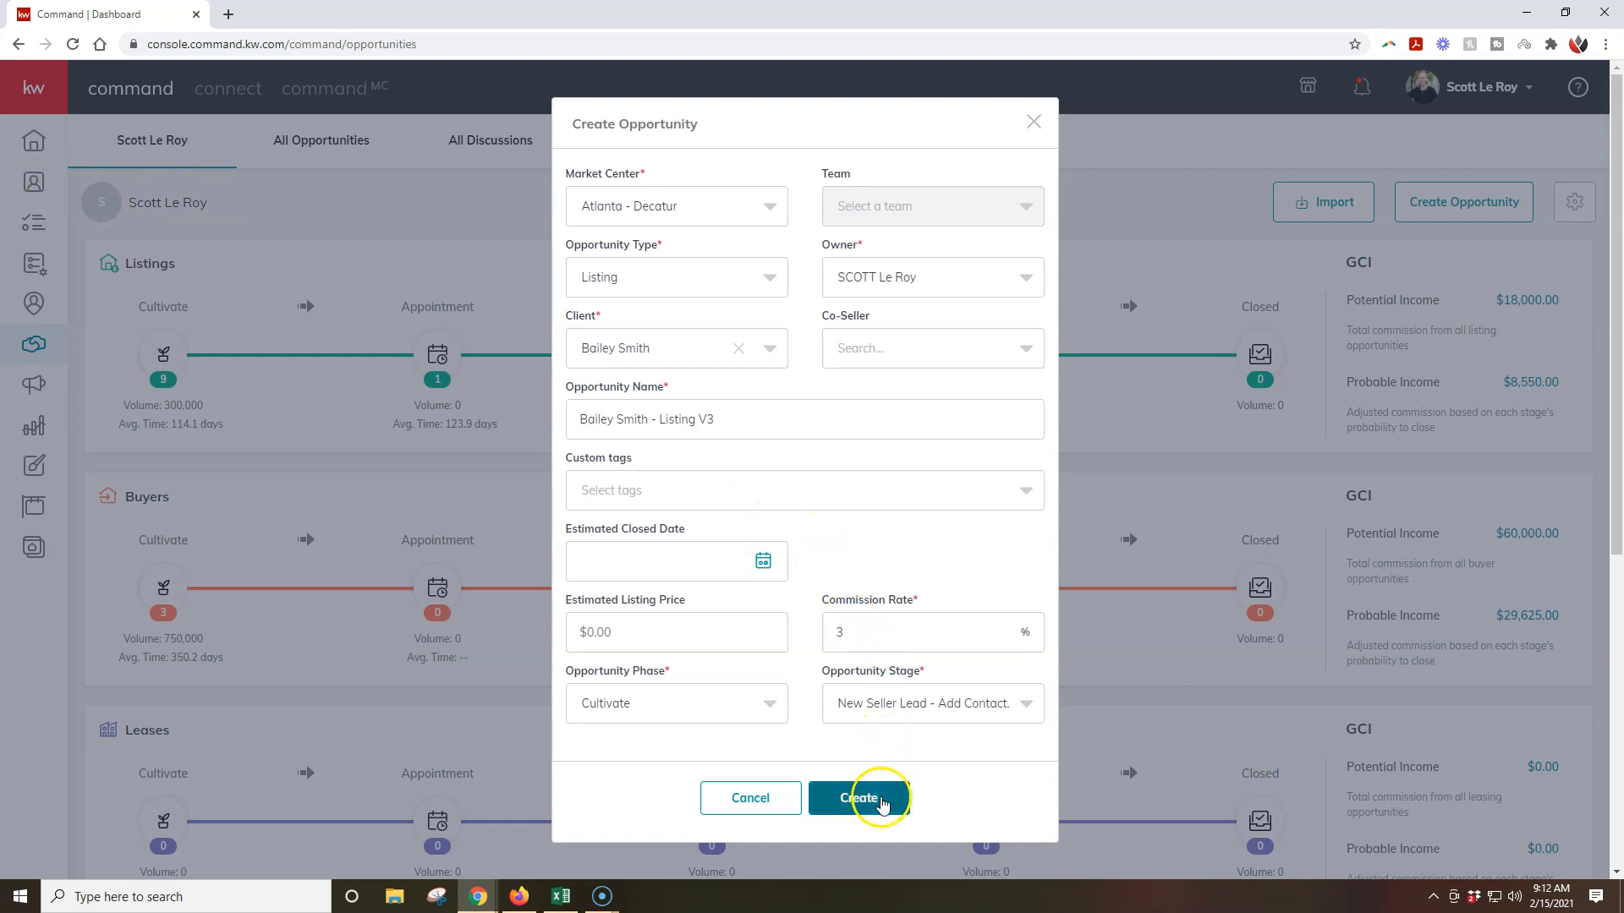
Step: Create the Listing V3 opportunity, landing on its details page in Cultivate phase
{"action": "left_click", "coordinate": [860, 797]}
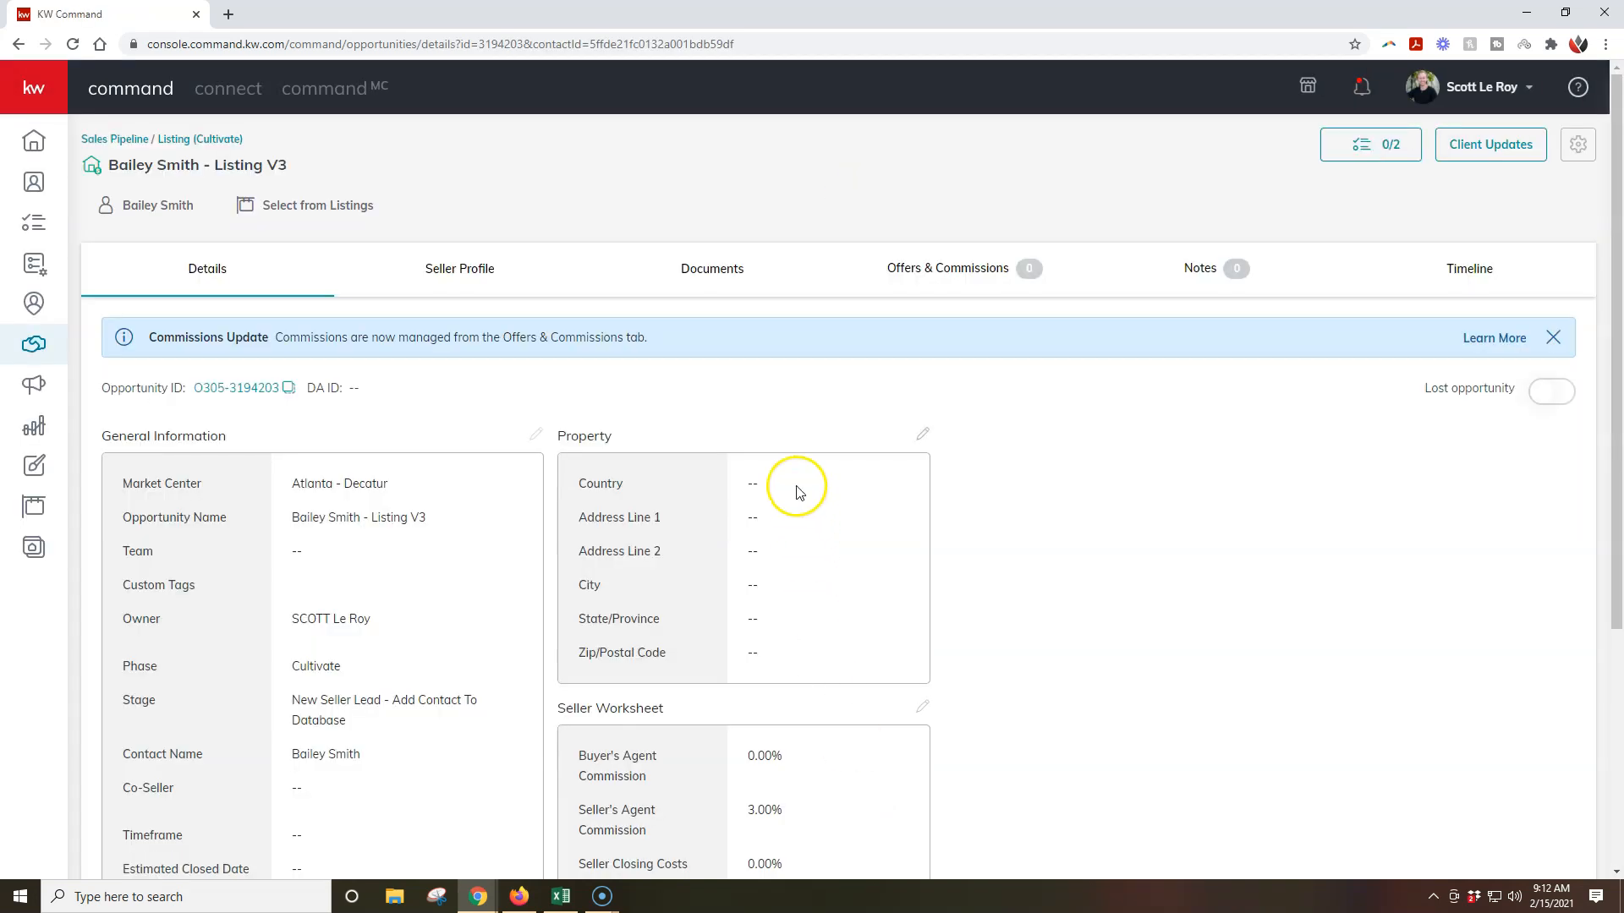
{"action": "mouse_move", "coordinate": [880, 412]}
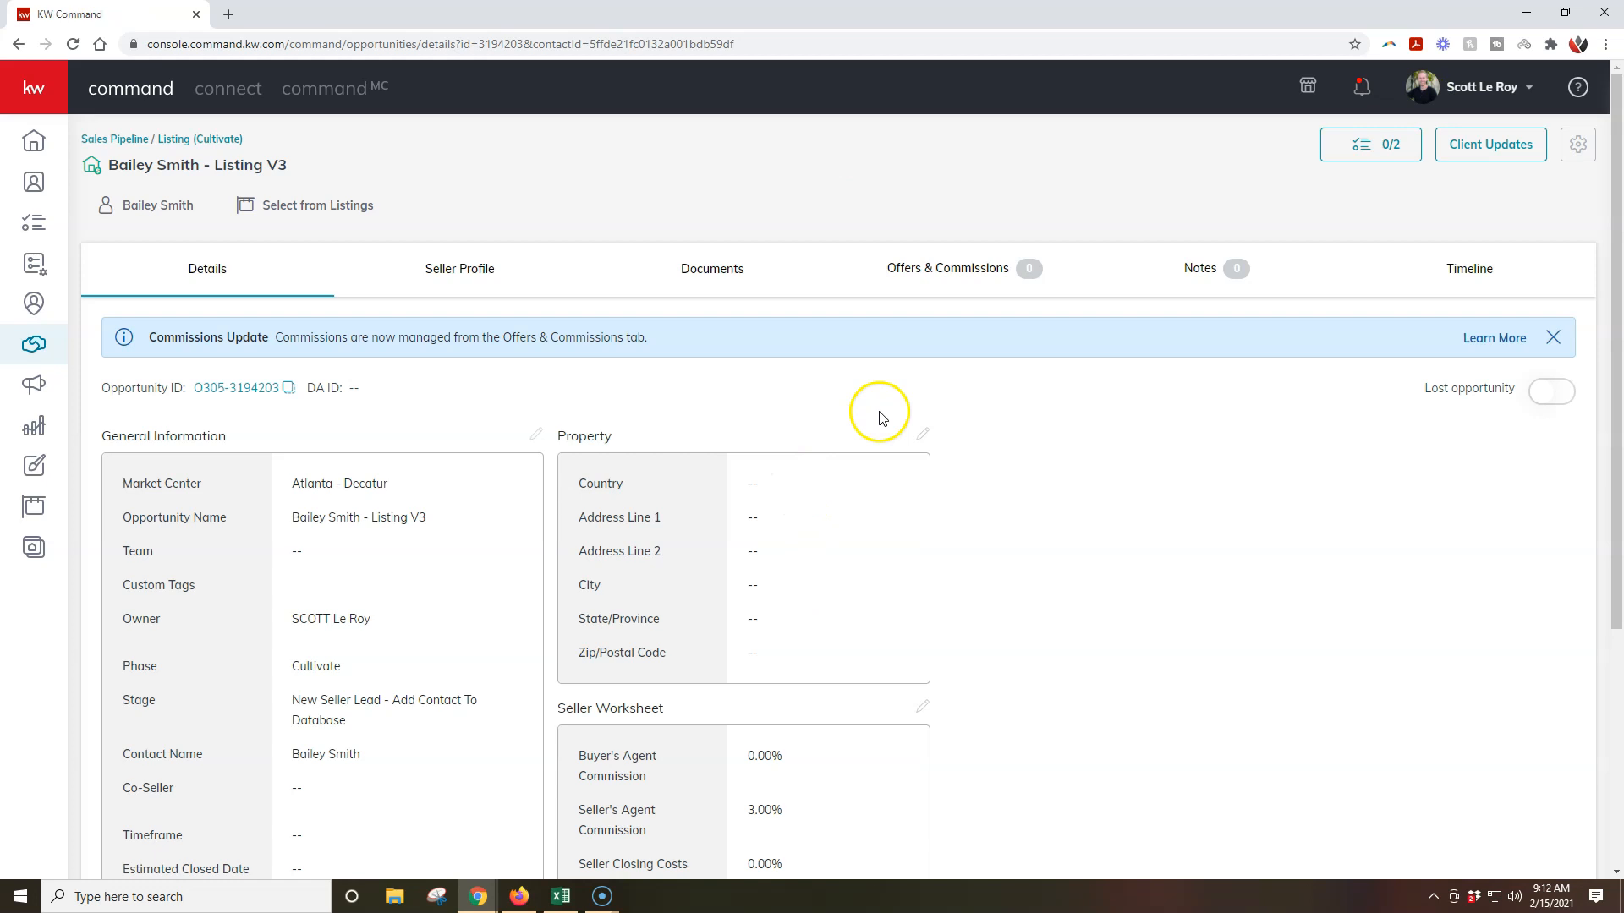